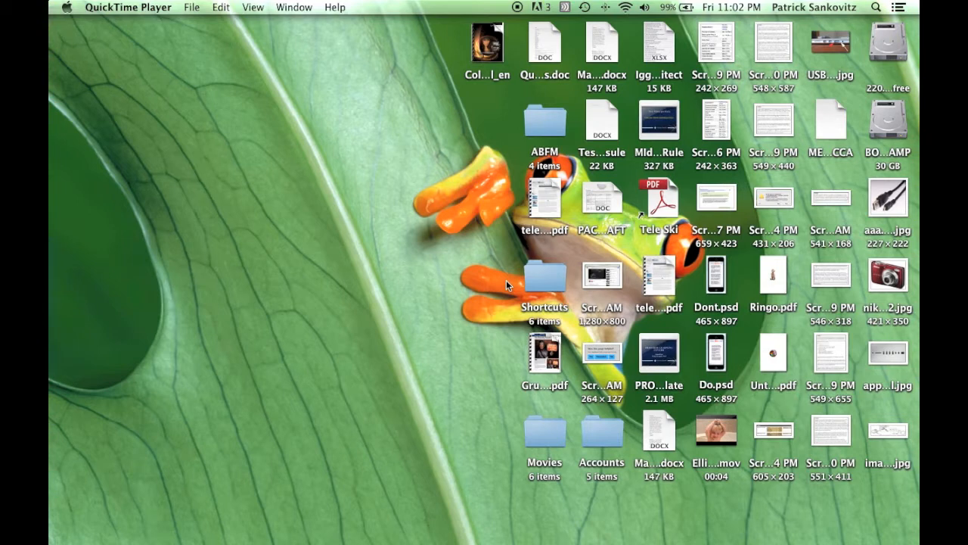
pyautogui.moveTo(336, 239)
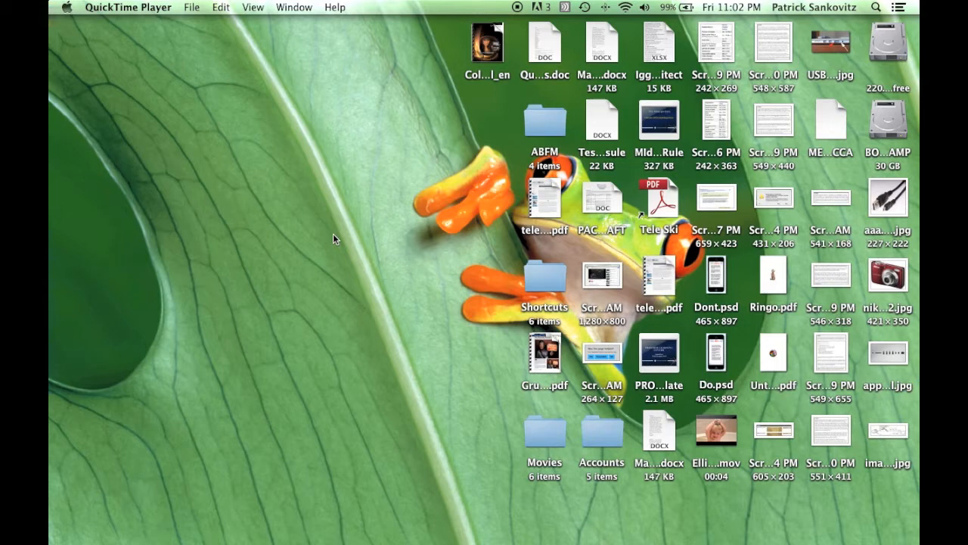
pyautogui.moveTo(773, 248)
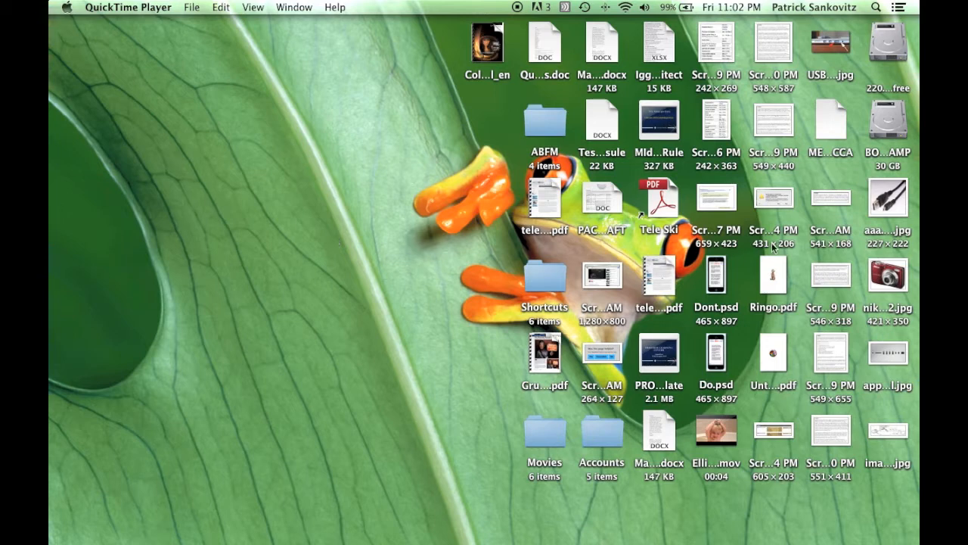
# - Open the nikon-coolpix-l22.jpg camera photo from the desktop in Preview
pyautogui.doubleClick(887, 284)
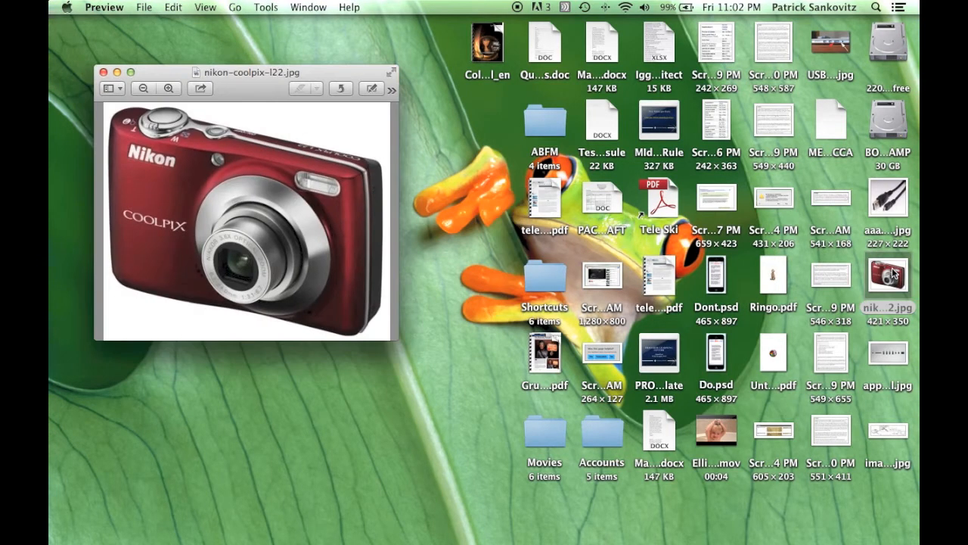
pyautogui.moveTo(413, 336)
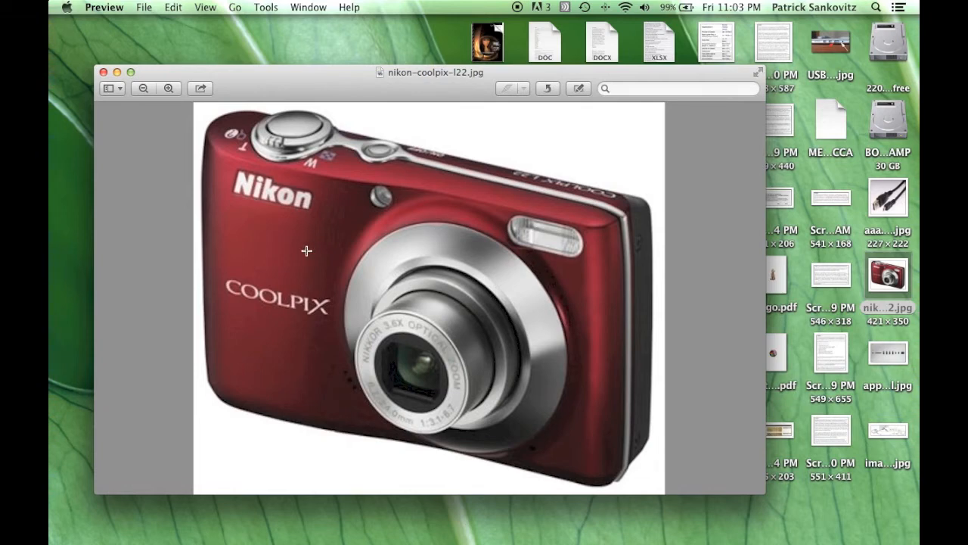
pyautogui.moveTo(381, 203)
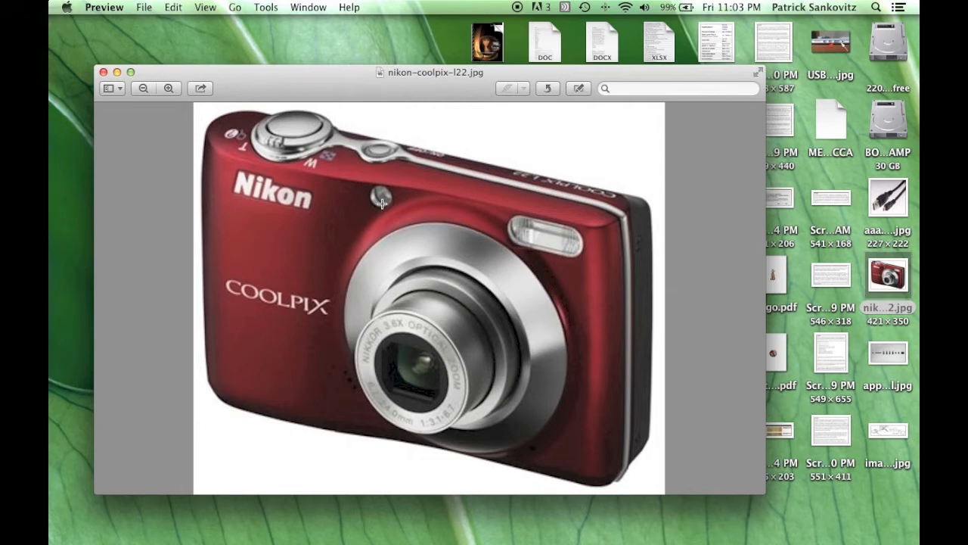
pyautogui.moveTo(881, 260)
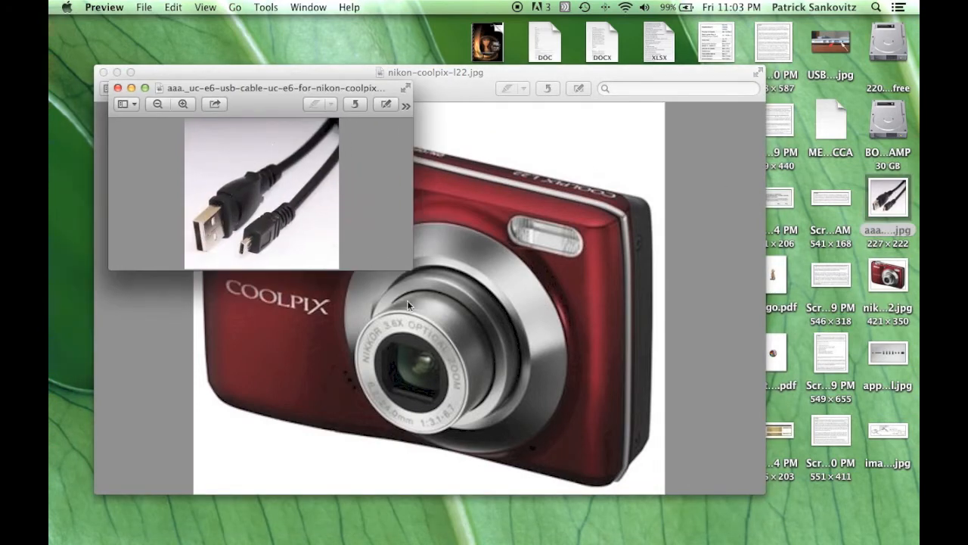
# - Enlarge the USB cable photo window and zoom in twice so both plugs show clearly
pyautogui.click(260, 194)
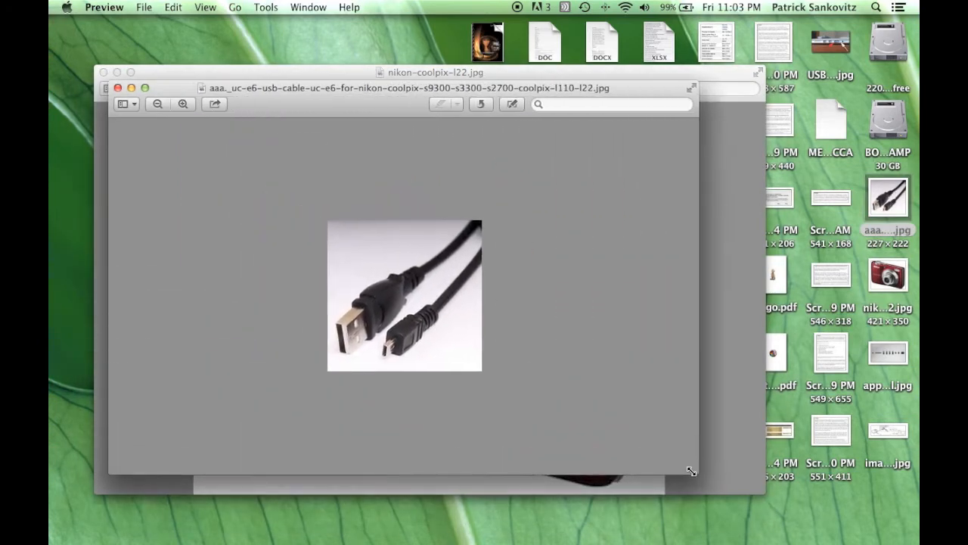
pyautogui.click(183, 103)
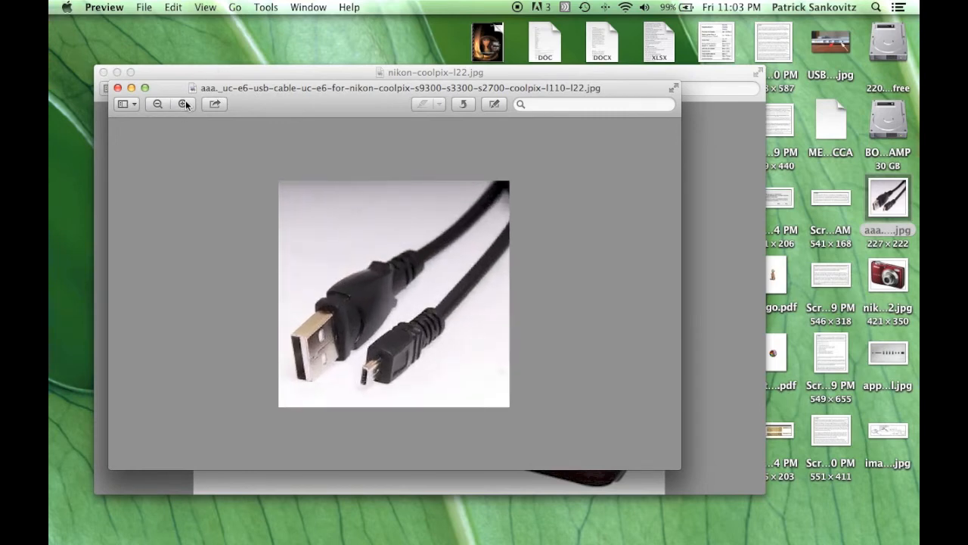
pyautogui.click(182, 103)
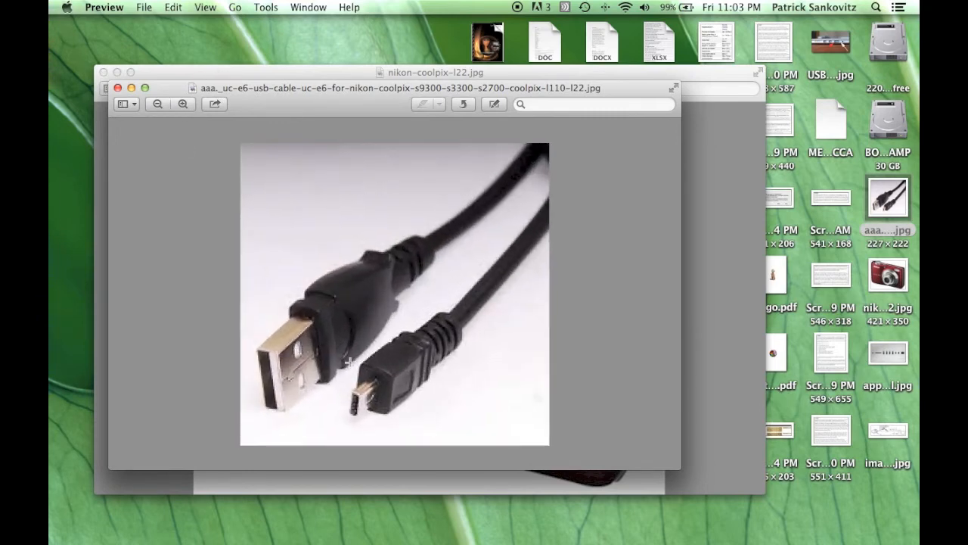
pyautogui.moveTo(327, 384)
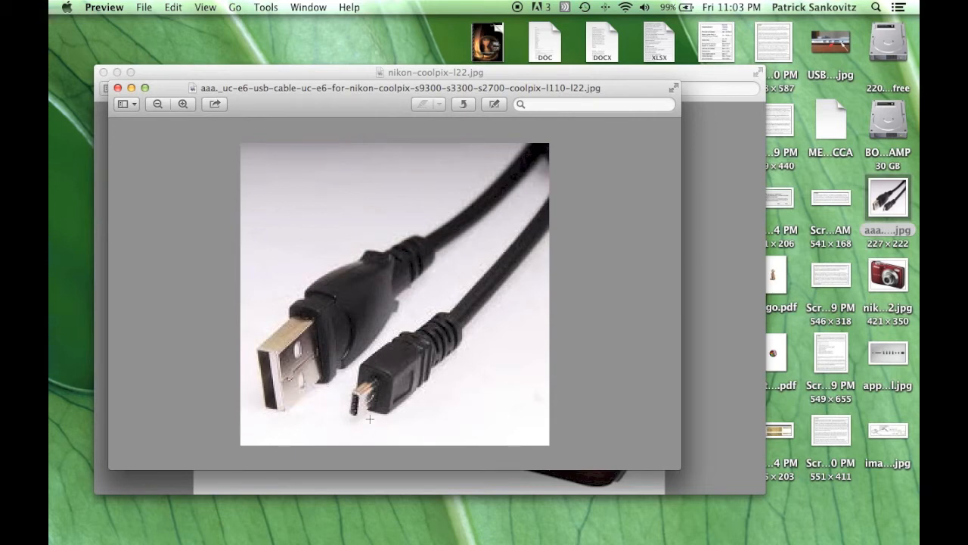
pyautogui.moveTo(263, 301)
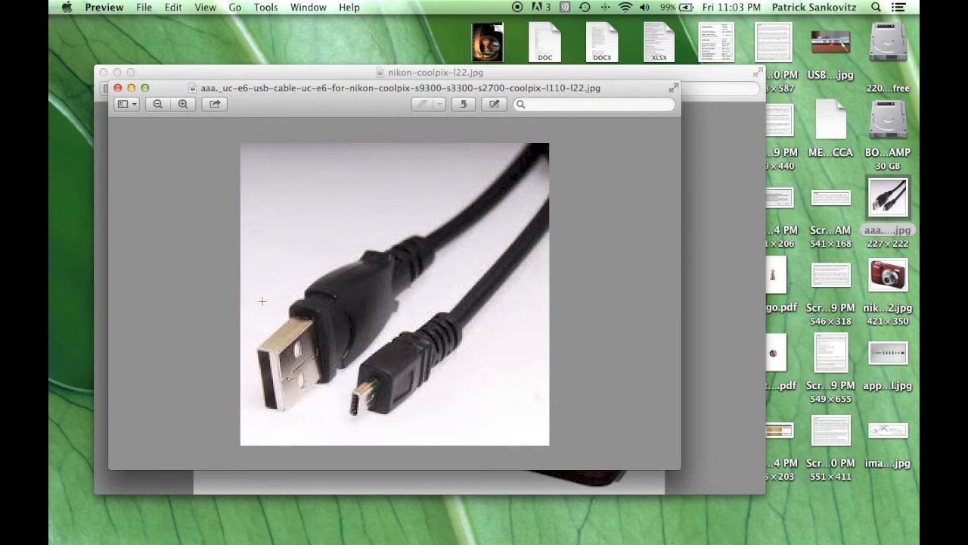
pyautogui.moveTo(303, 411)
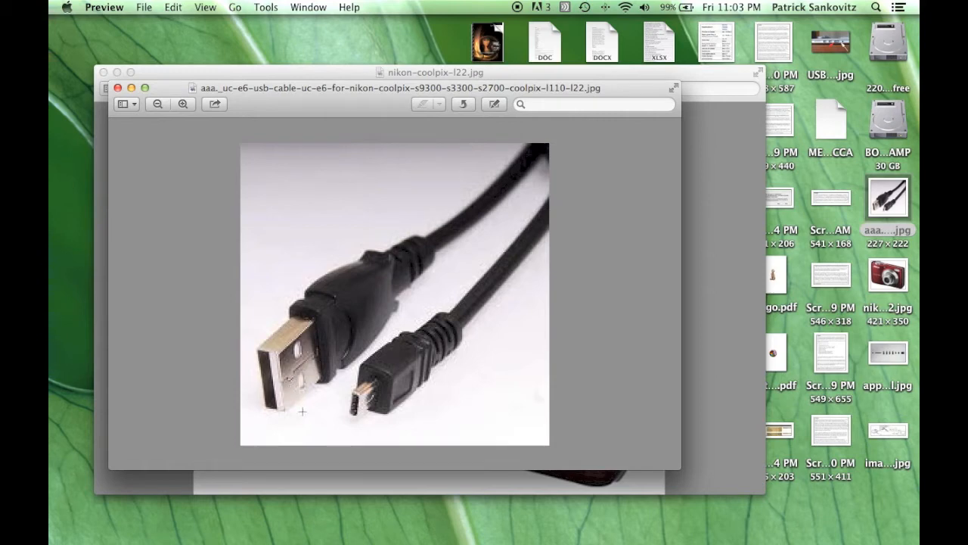
pyautogui.moveTo(311, 388)
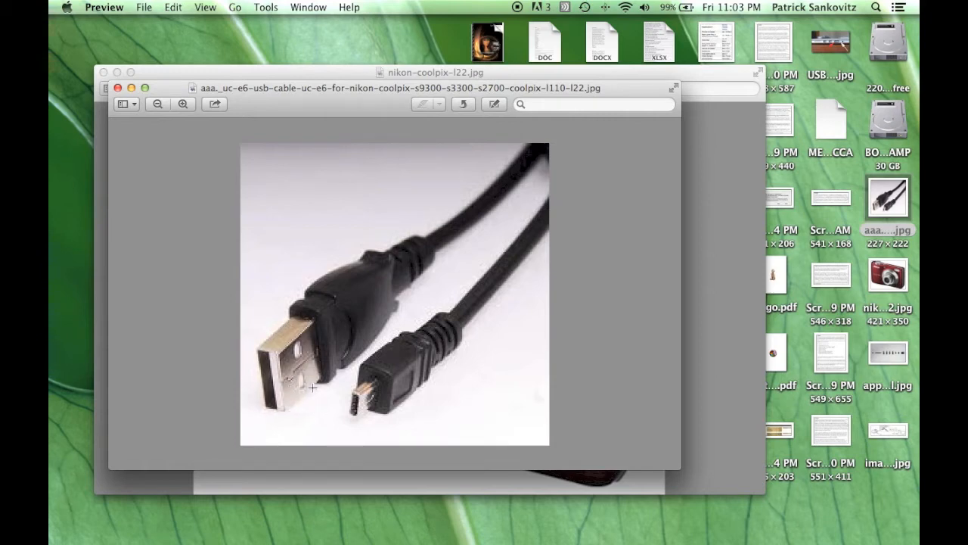
pyautogui.moveTo(278, 336)
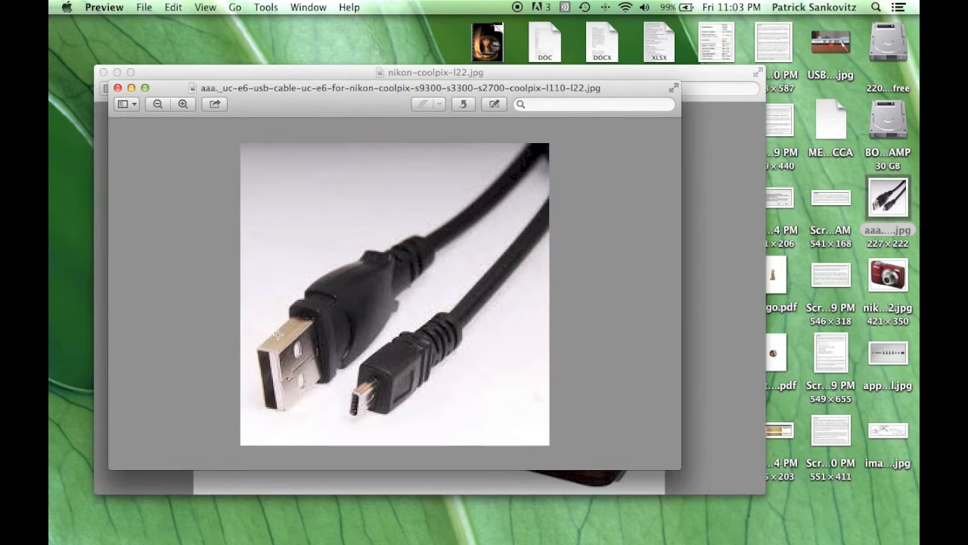
pyautogui.moveTo(784, 381)
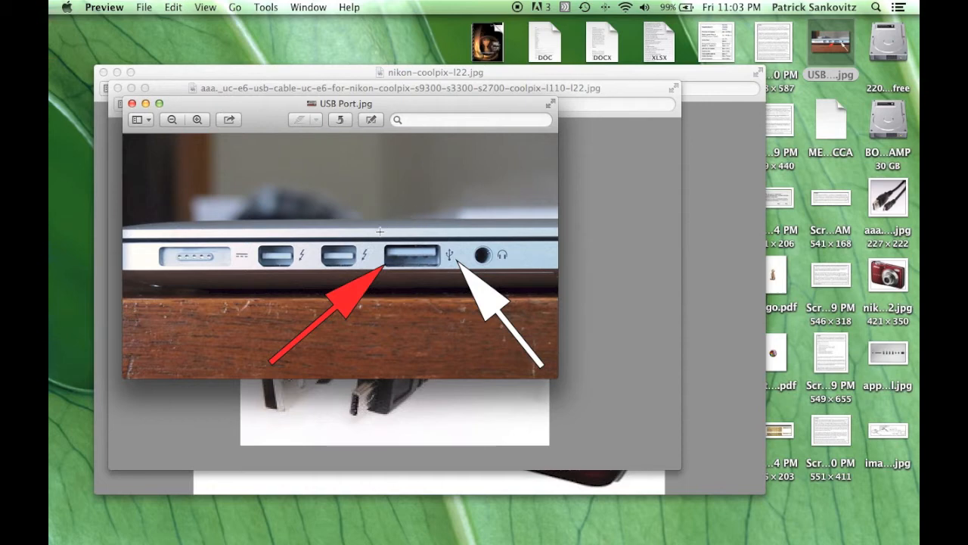
pyautogui.moveTo(391, 283)
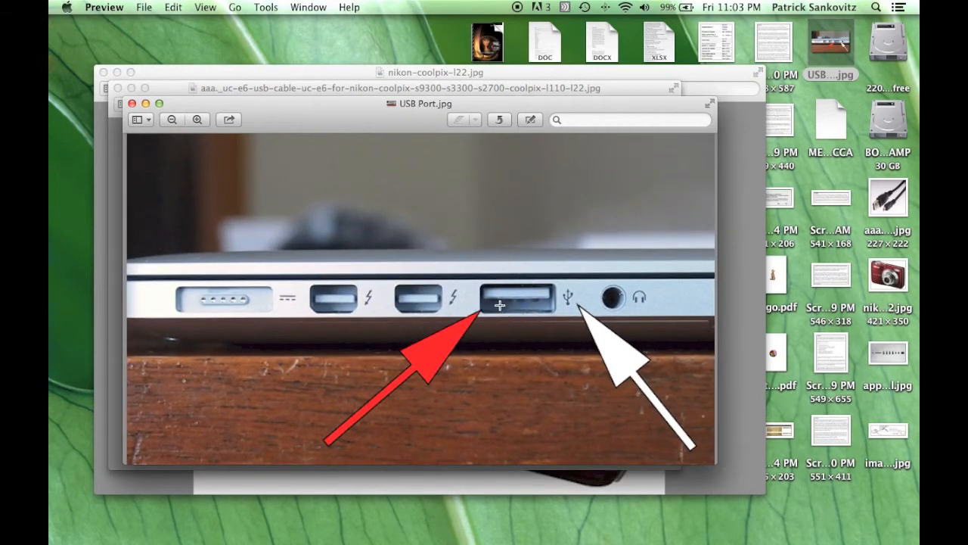
pyautogui.moveTo(537, 333)
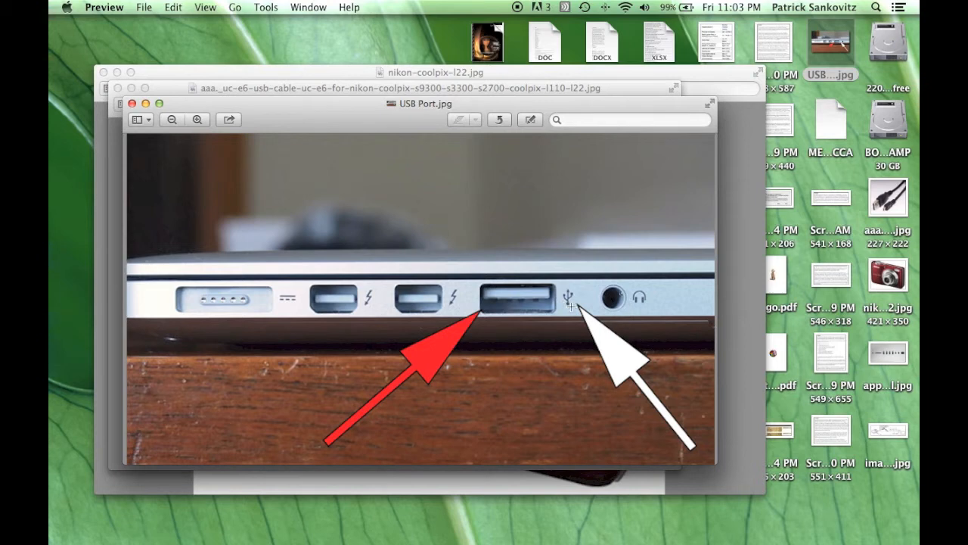
pyautogui.moveTo(572, 306)
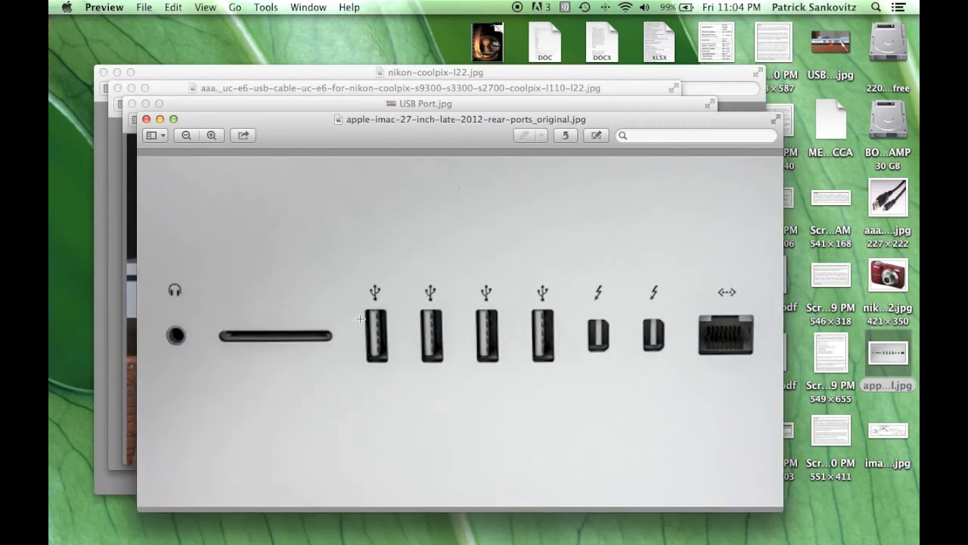
pyautogui.moveTo(357, 297)
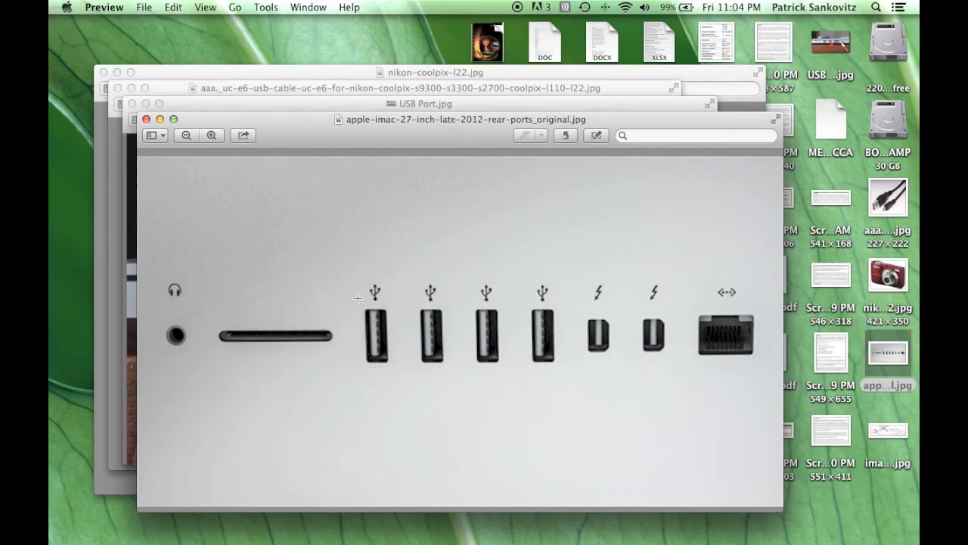
pyautogui.moveTo(401, 372)
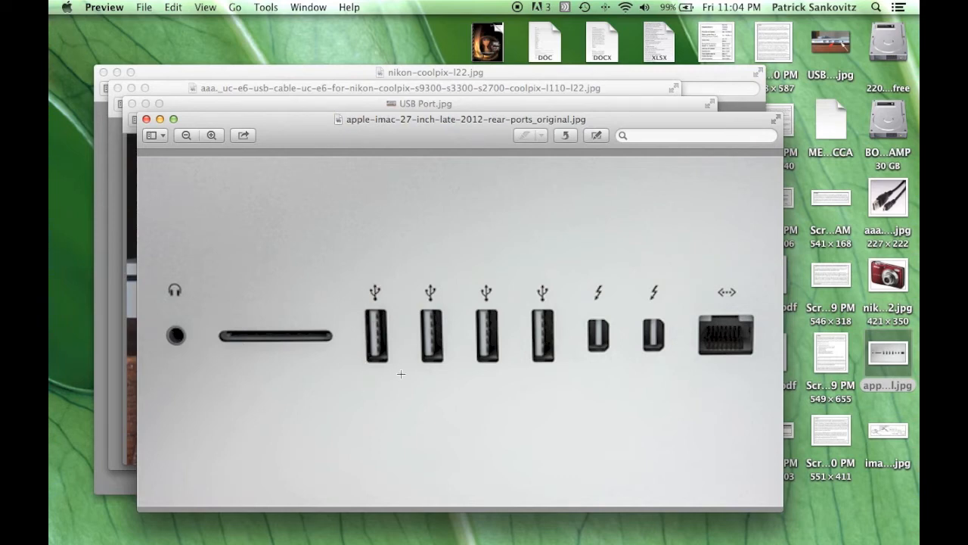
pyautogui.moveTo(357, 336)
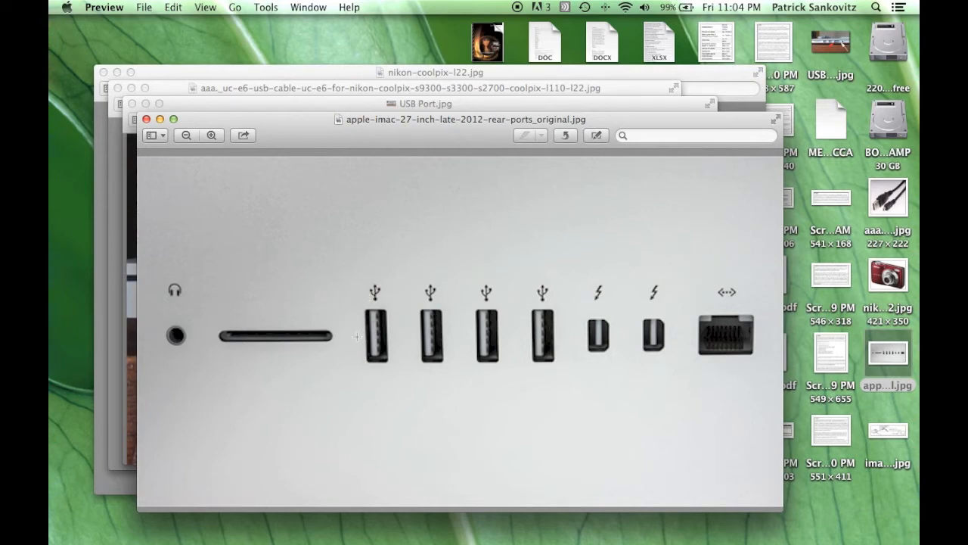
pyautogui.moveTo(415, 318)
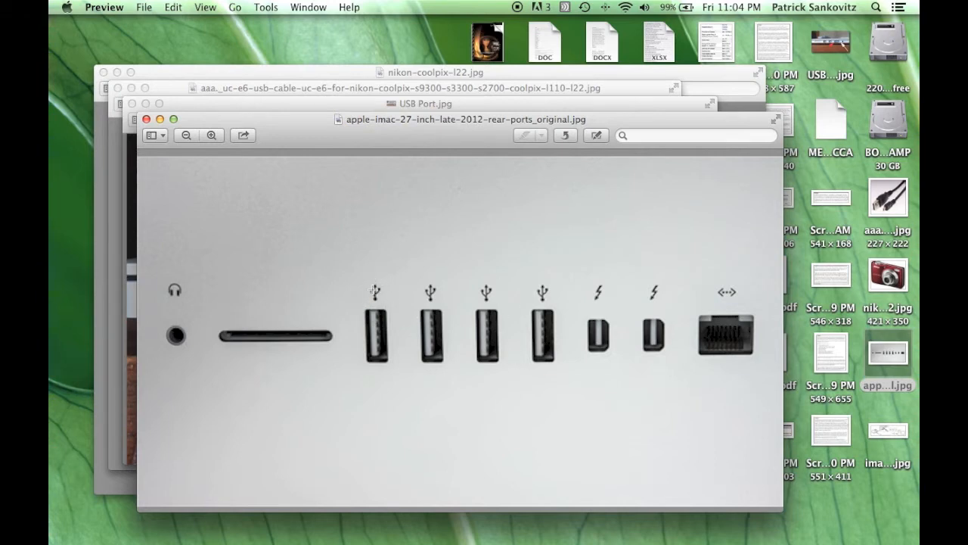
pyautogui.moveTo(260, 248)
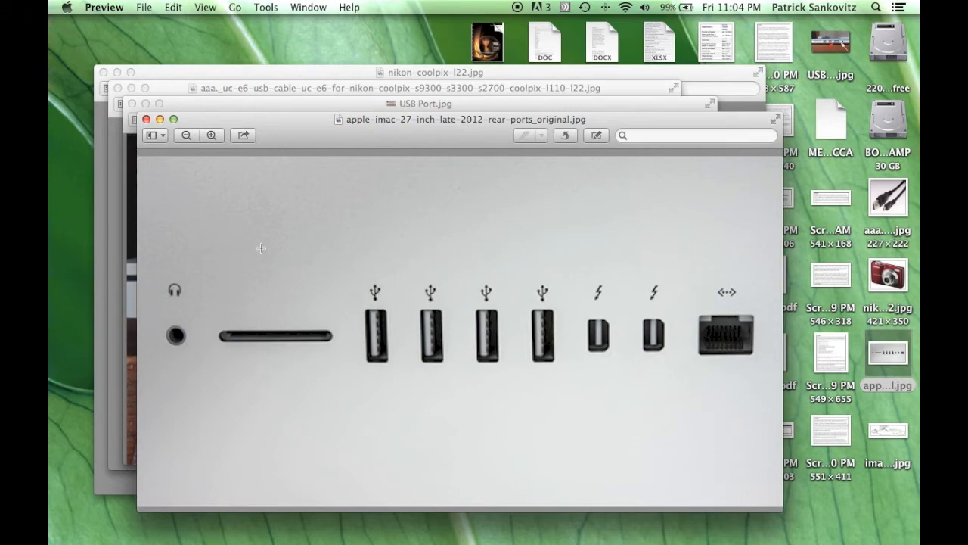
pyautogui.moveTo(242, 226)
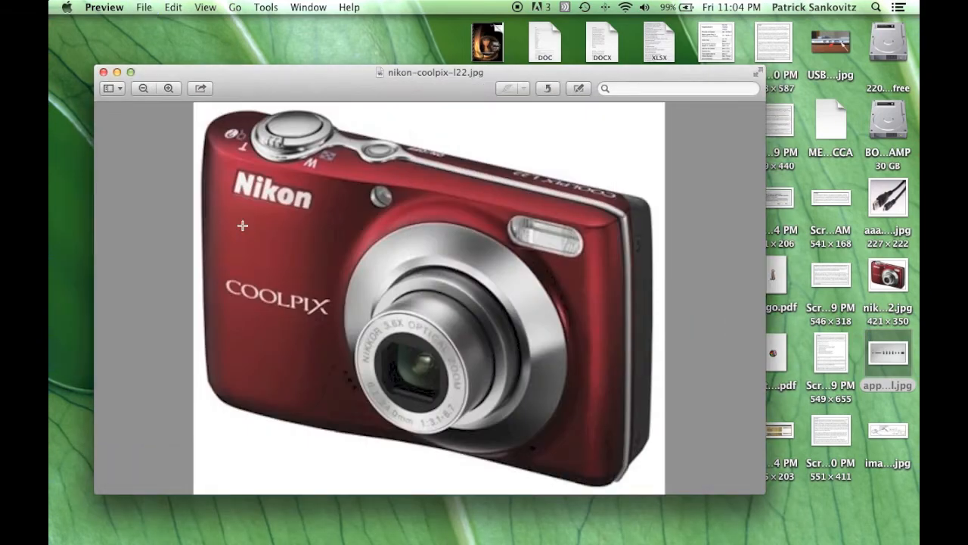
# - Close the remaining Nikon Coolpix photo window, leaving only the desktop
pyautogui.click(104, 73)
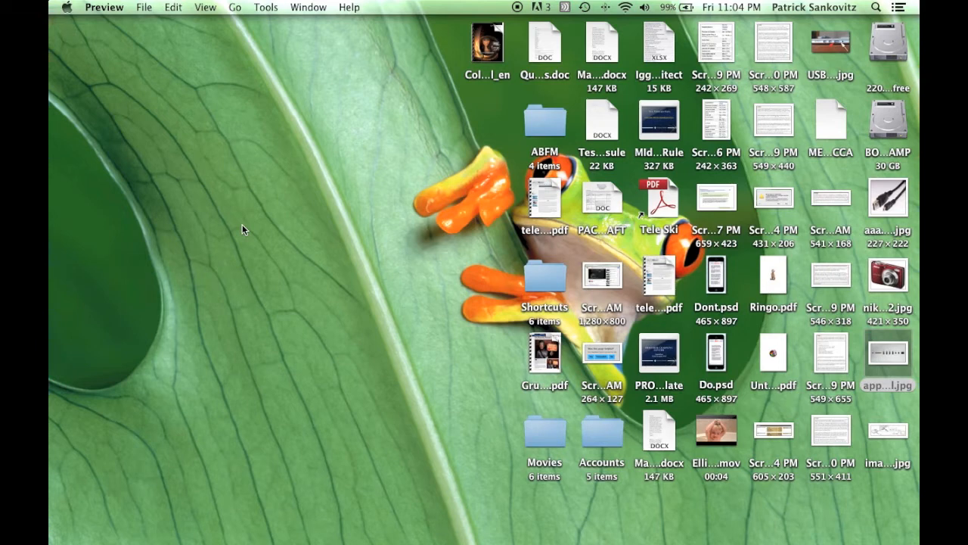
pyautogui.moveTo(763, 264)
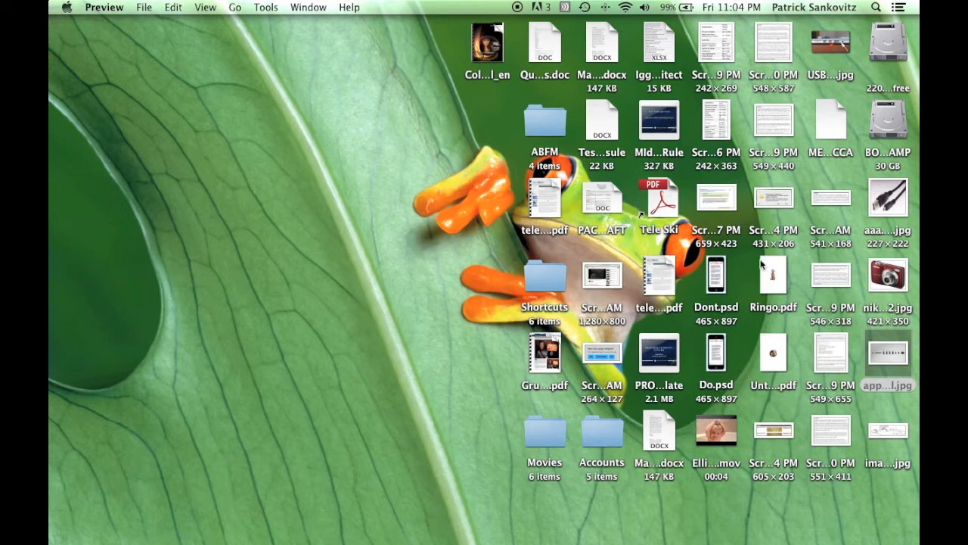
pyautogui.moveTo(859, 430)
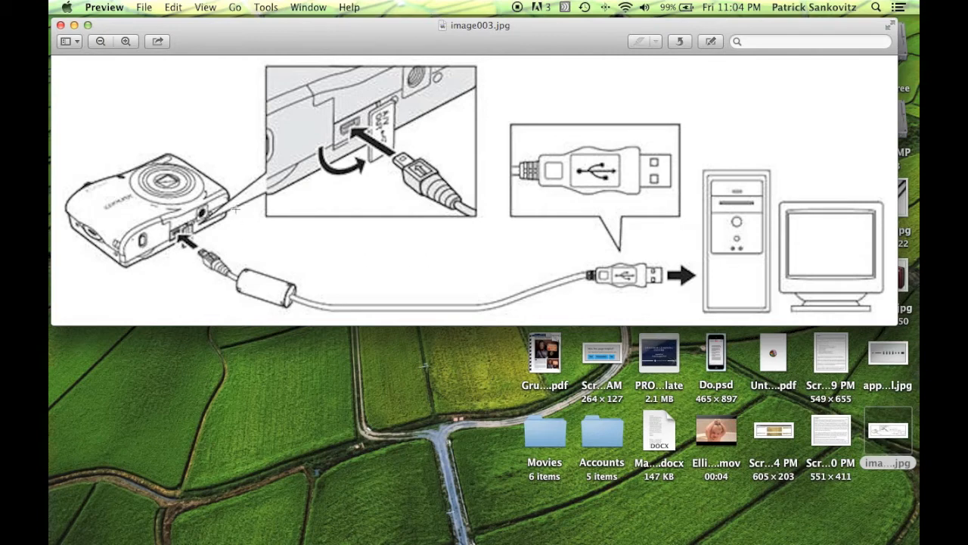
pyautogui.moveTo(135, 254)
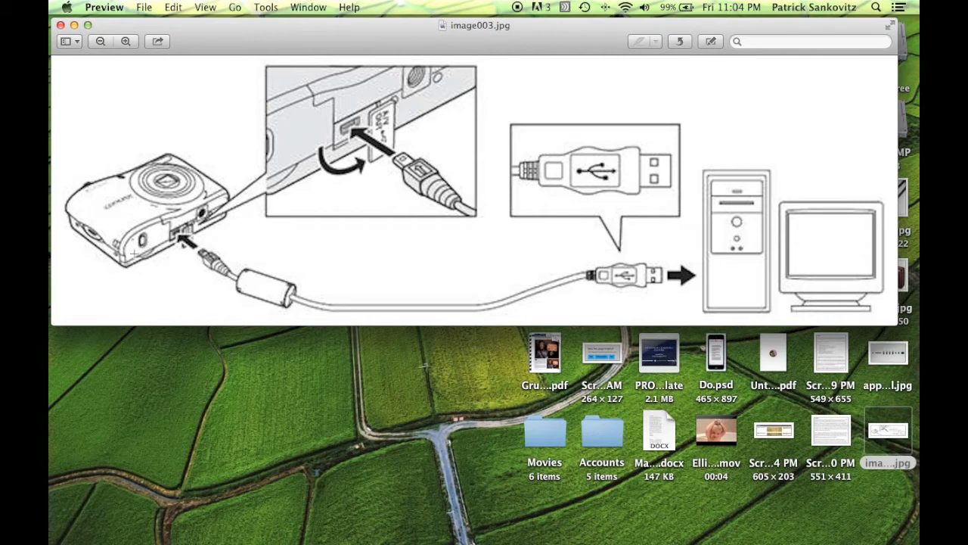
pyautogui.moveTo(200, 220)
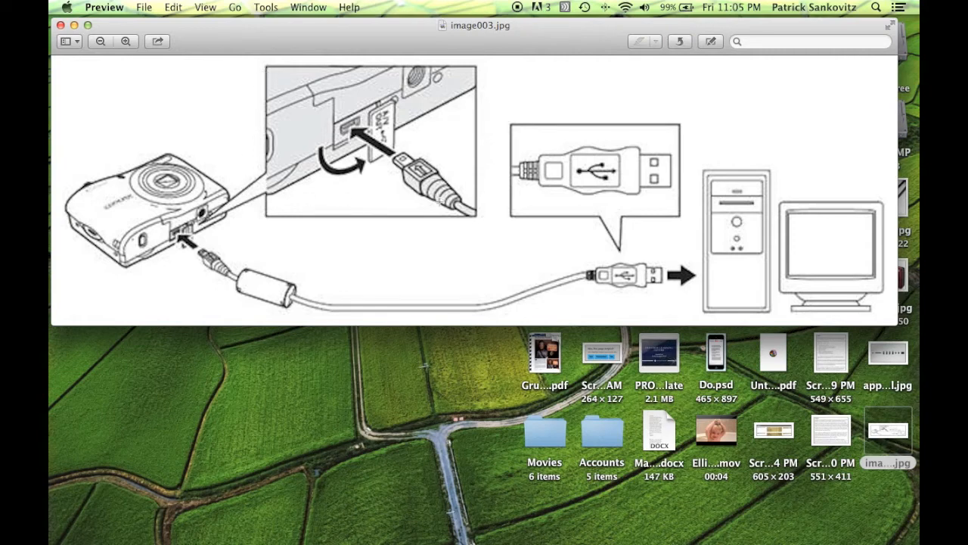
pyautogui.moveTo(400, 136)
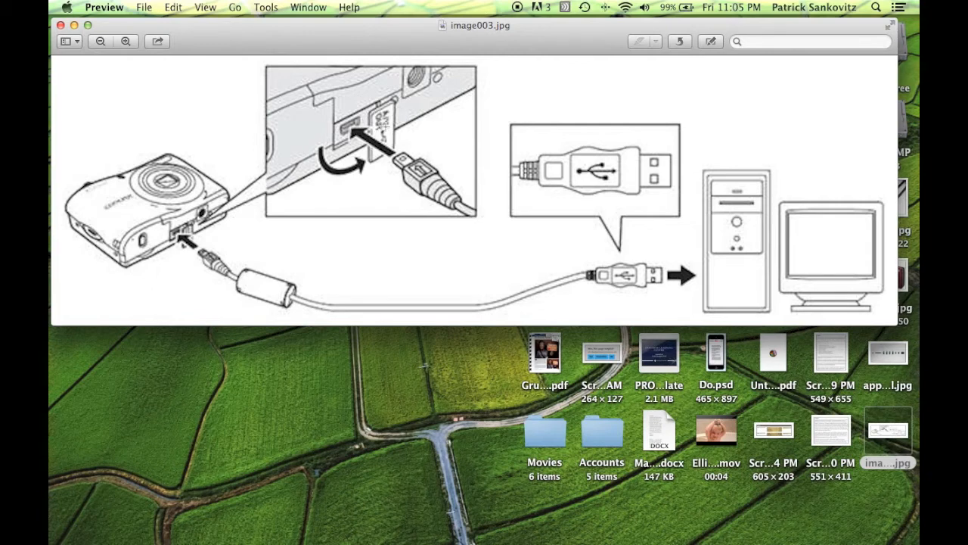
pyautogui.moveTo(340, 115)
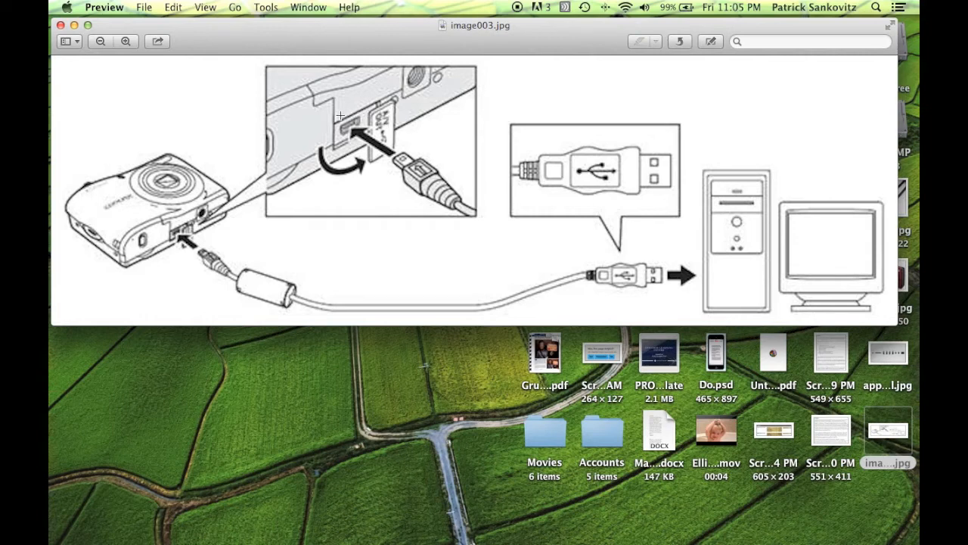
pyautogui.moveTo(339, 124)
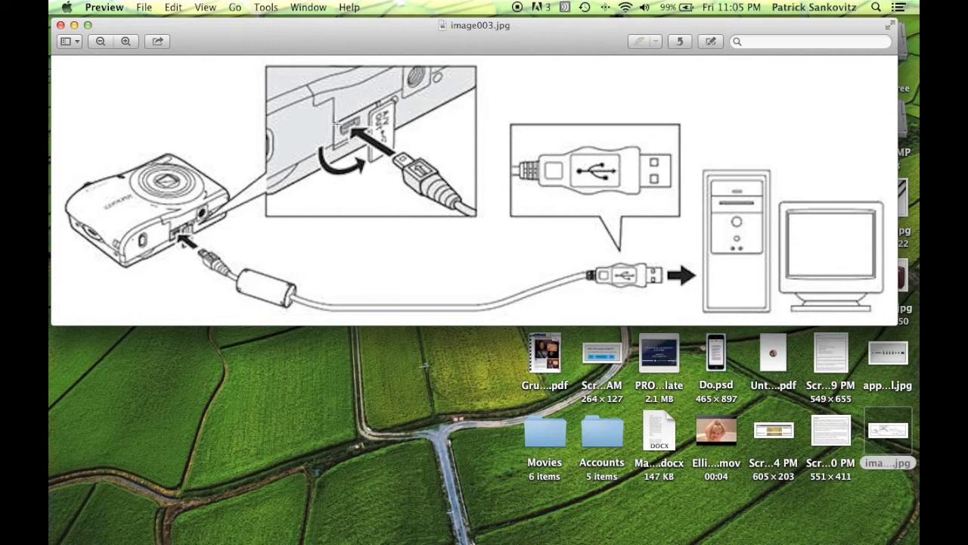
pyautogui.moveTo(348, 150)
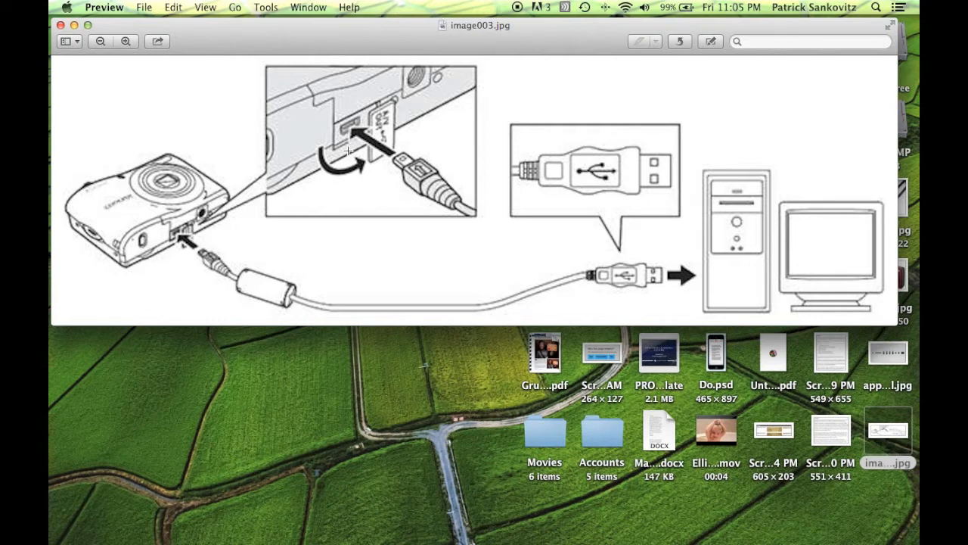
pyautogui.moveTo(414, 167)
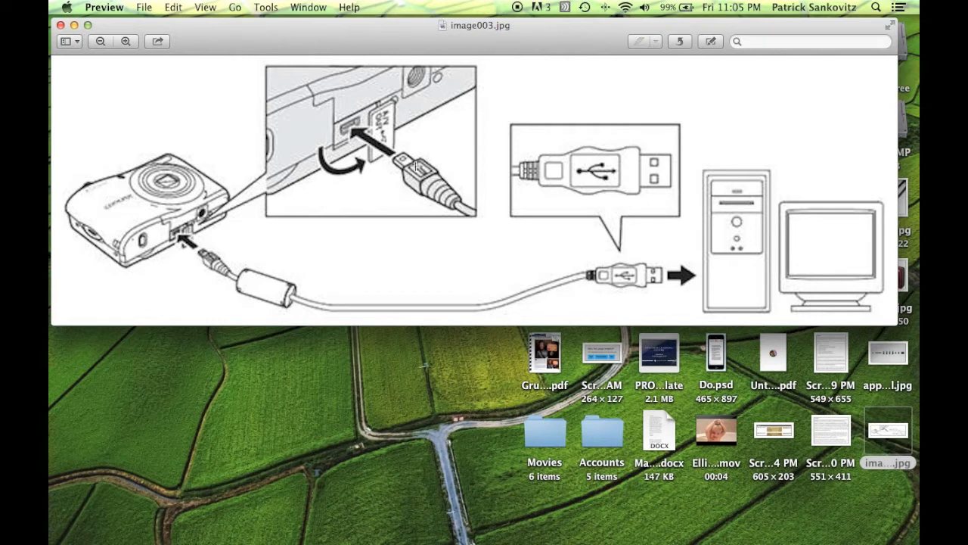
pyautogui.moveTo(348, 124)
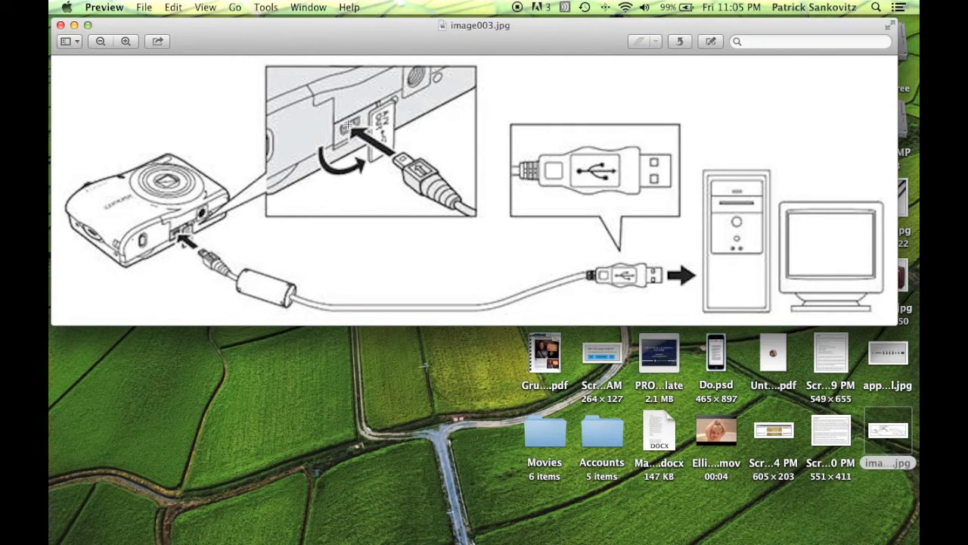
pyautogui.moveTo(366, 154)
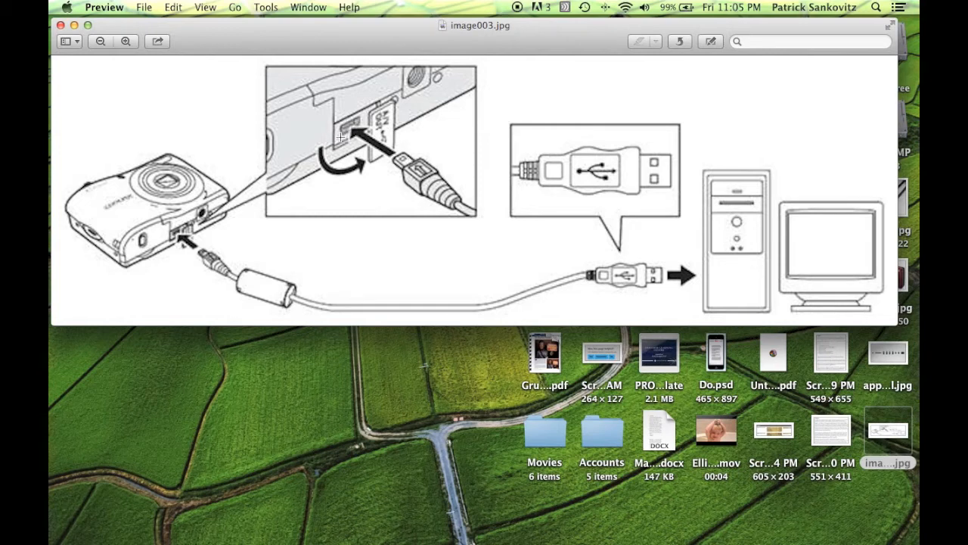
pyautogui.moveTo(213, 245)
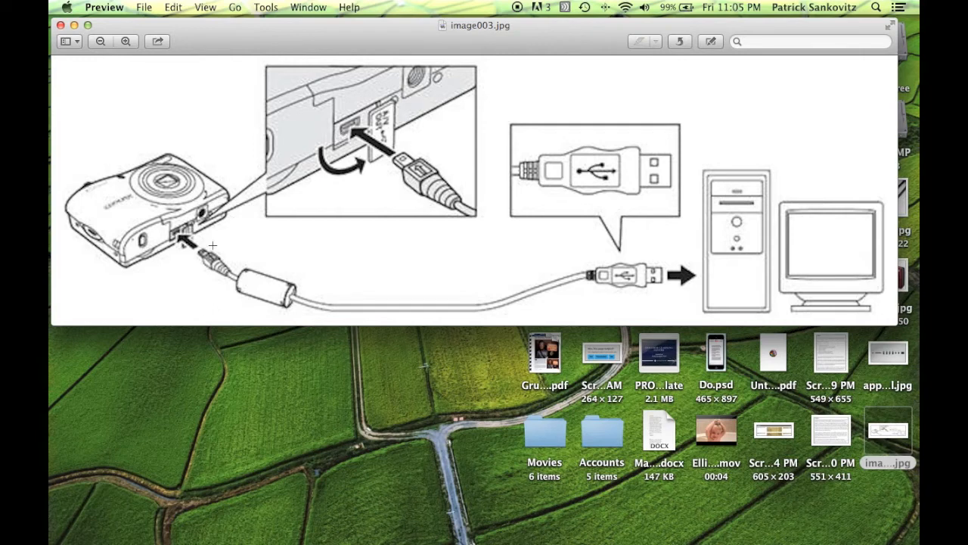
pyautogui.moveTo(379, 314)
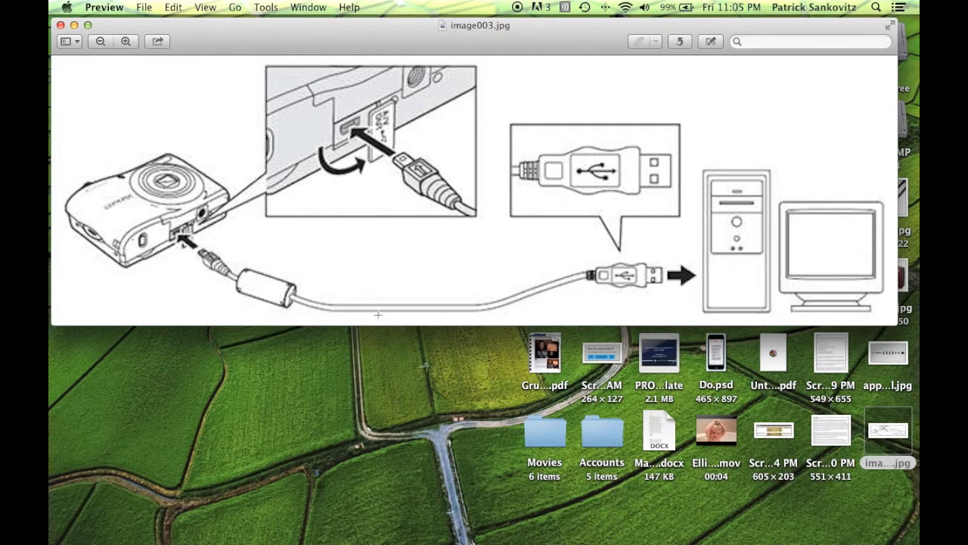
pyautogui.moveTo(594, 278)
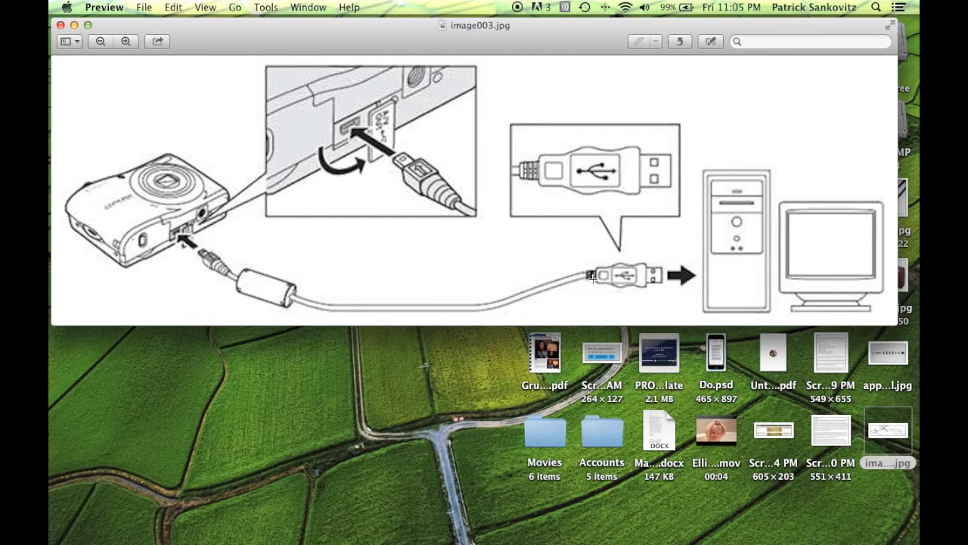
pyautogui.moveTo(654, 260)
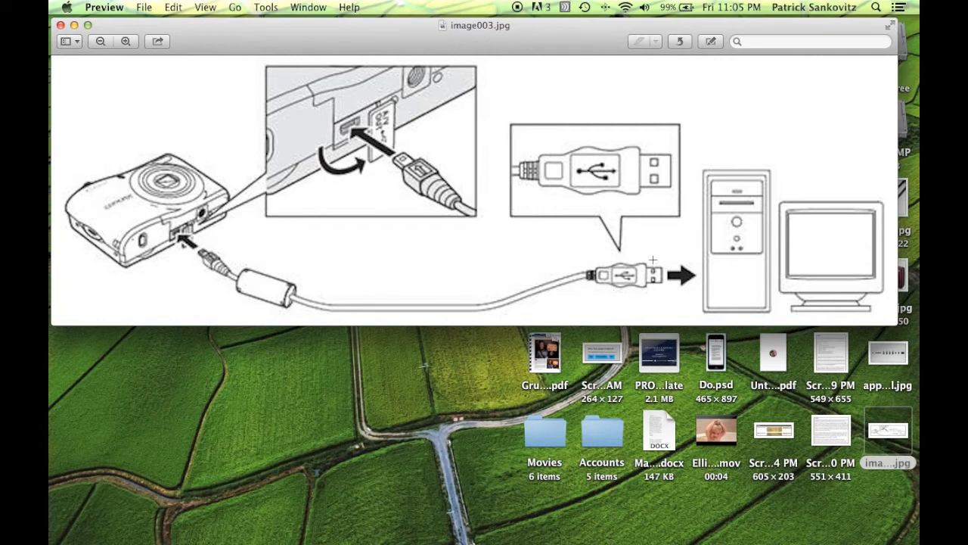
pyautogui.moveTo(608, 285)
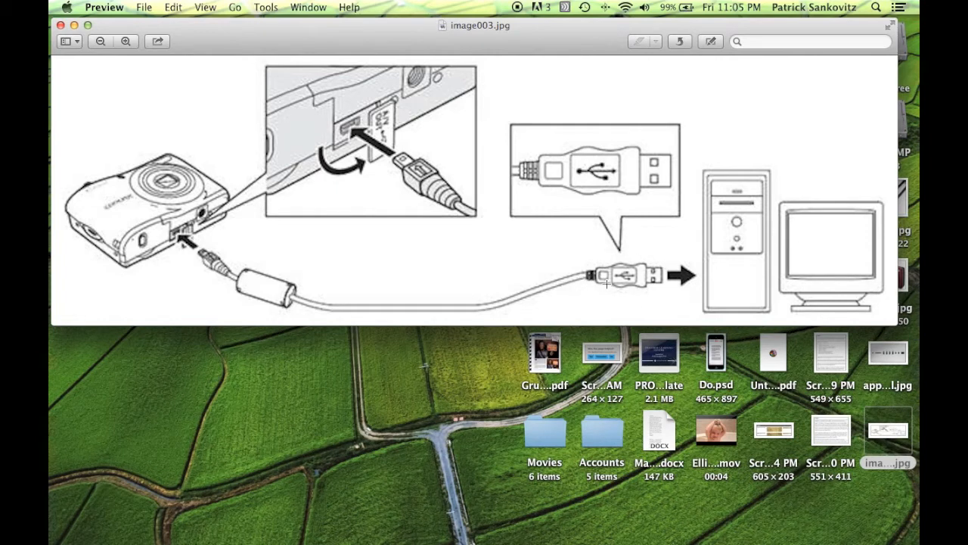
pyautogui.moveTo(603, 178)
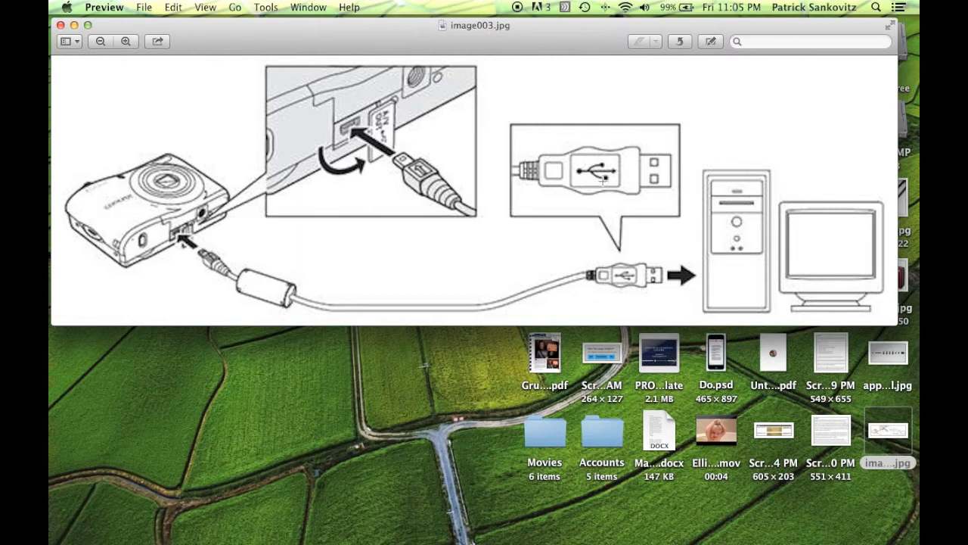
pyautogui.moveTo(563, 194)
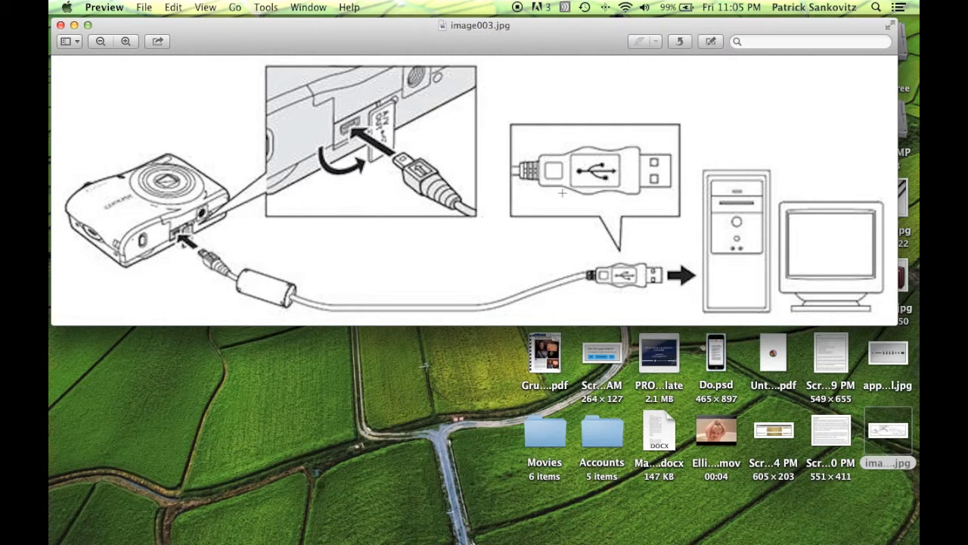
pyautogui.moveTo(632, 178)
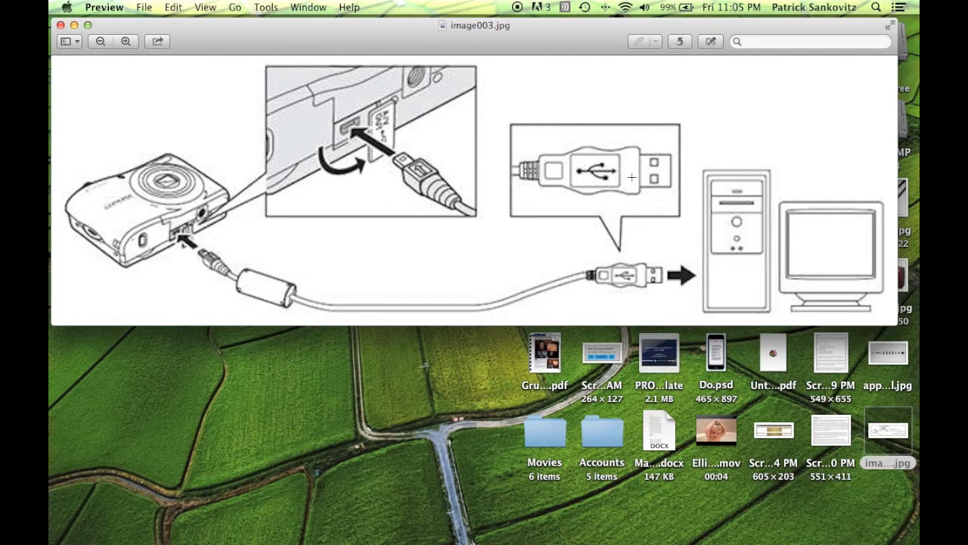
pyautogui.moveTo(467, 306)
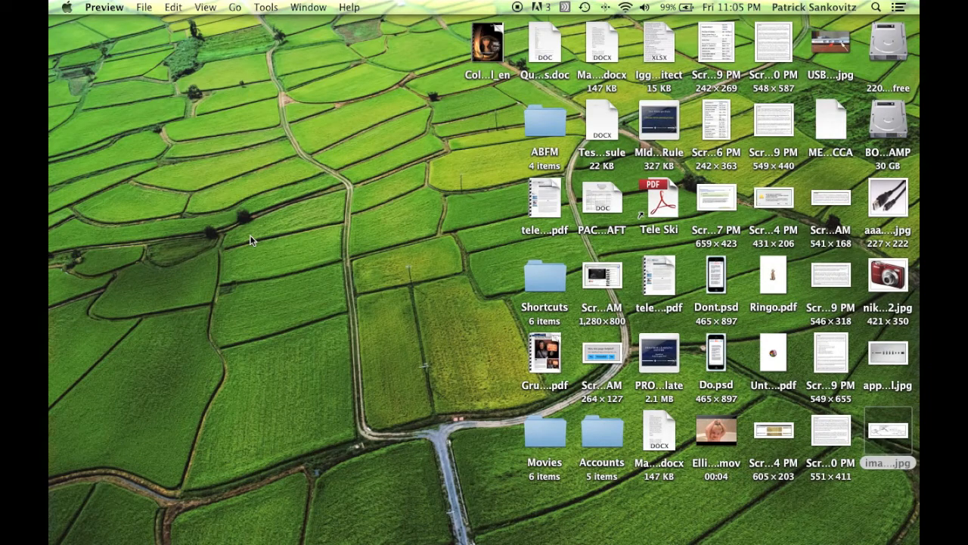
pyautogui.moveTo(399, 274)
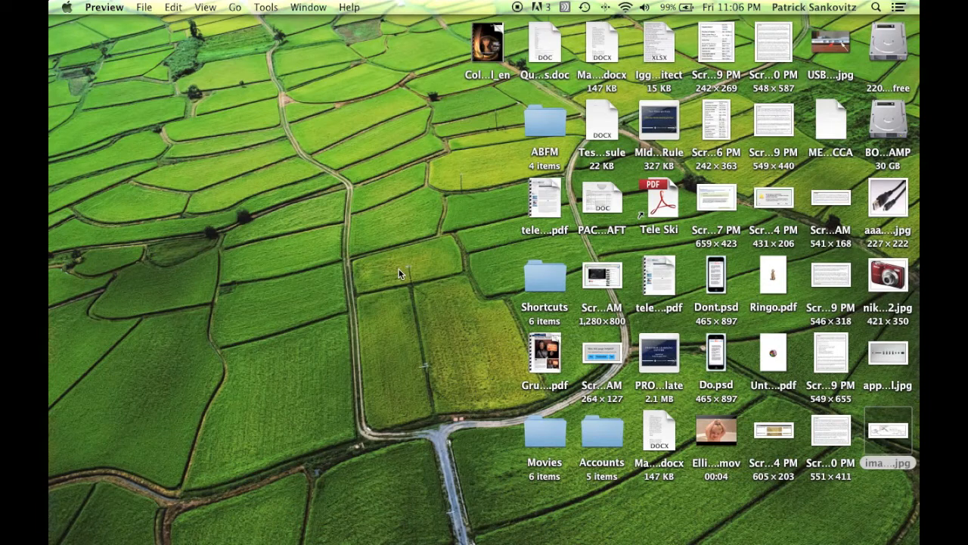
pyautogui.moveTo(387, 347)
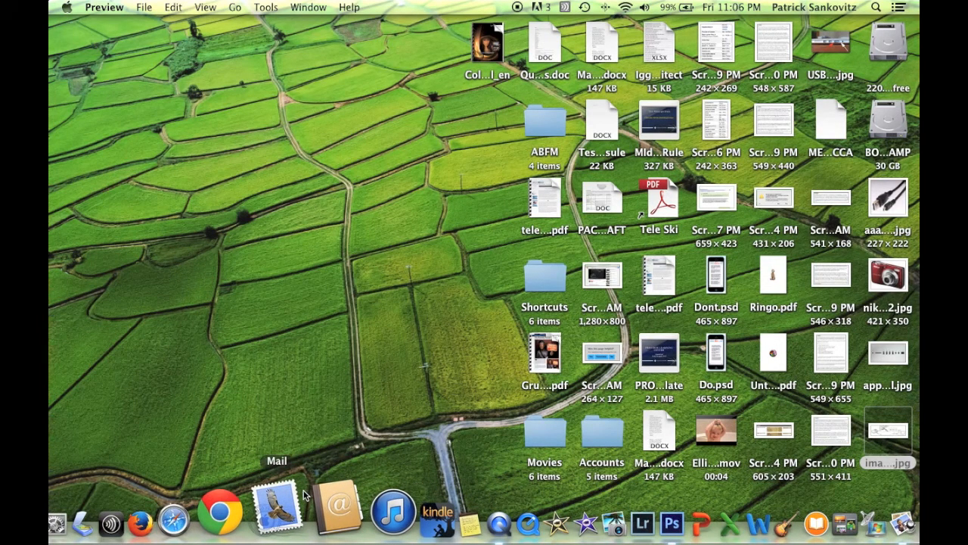
pyautogui.moveTo(333, 512)
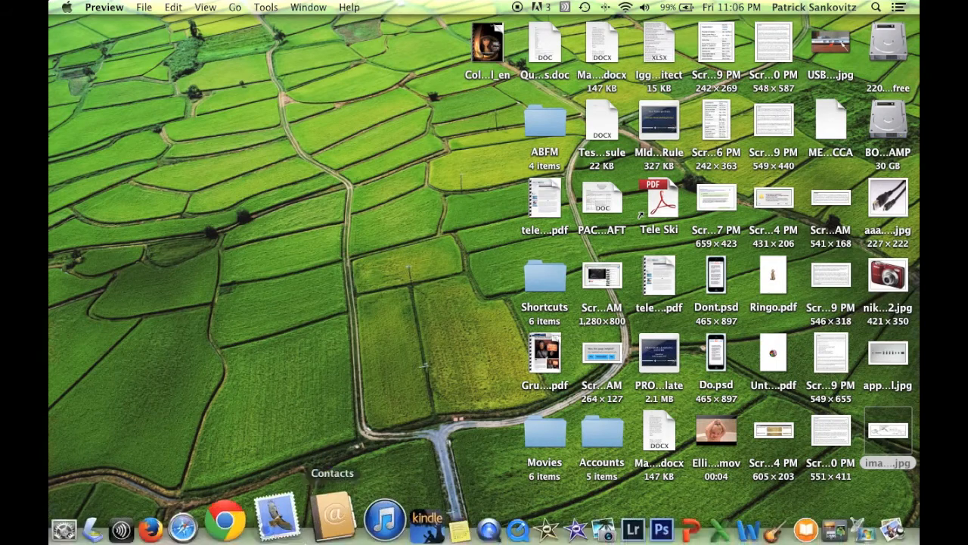
pyautogui.moveTo(288, 527)
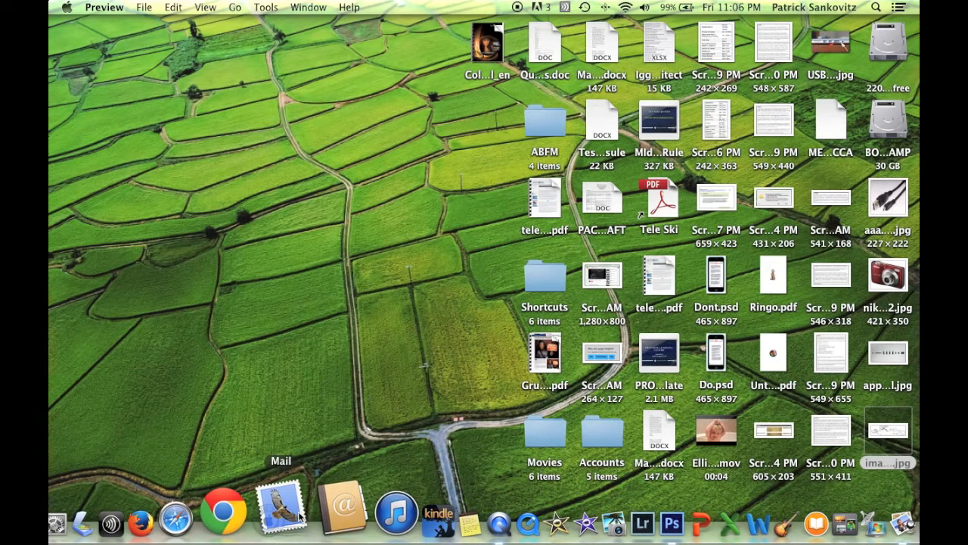
pyautogui.moveTo(309, 502)
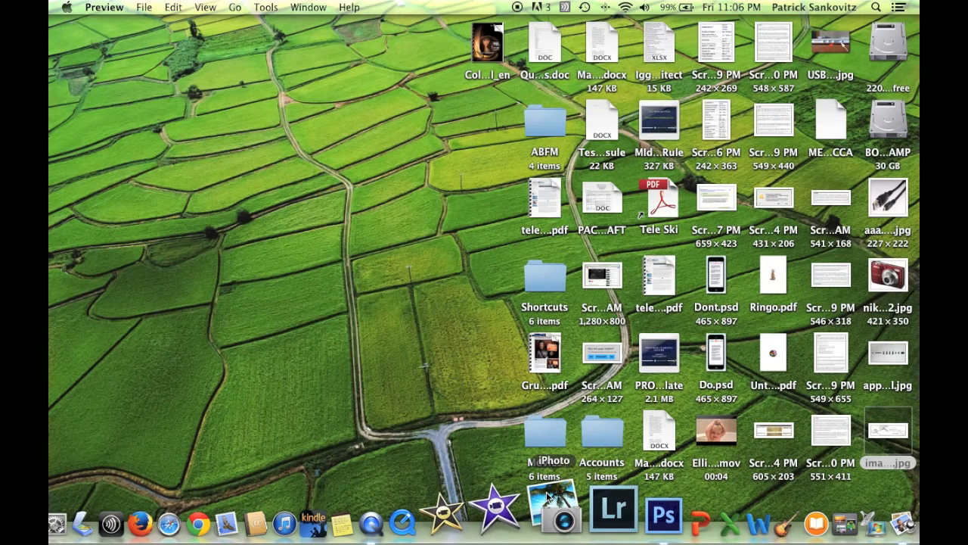
pyautogui.moveTo(550, 503)
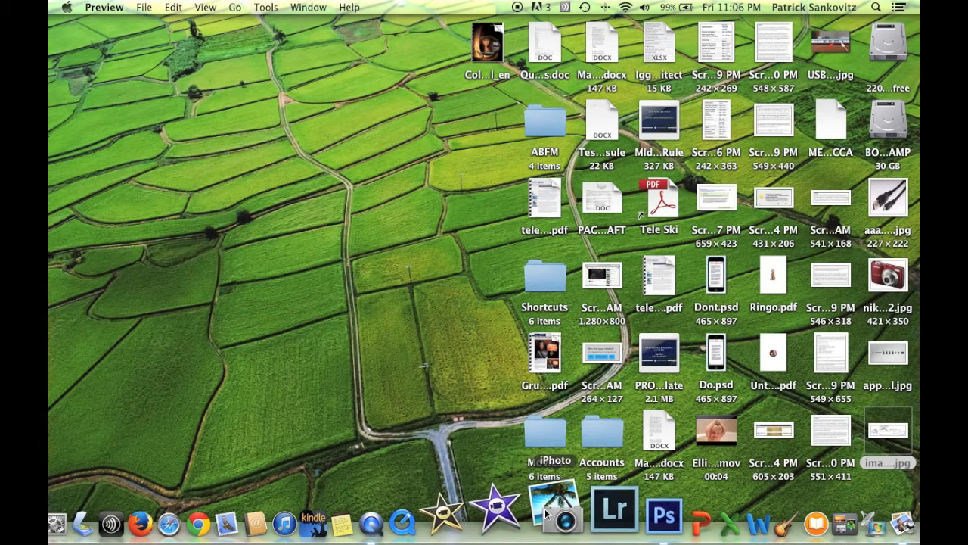
pyautogui.moveTo(554, 521)
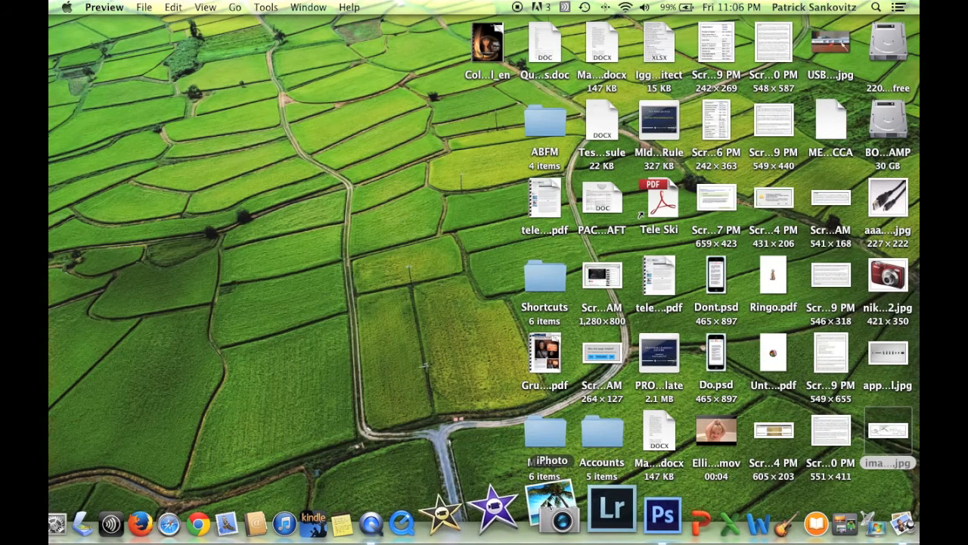
pyautogui.moveTo(548, 512)
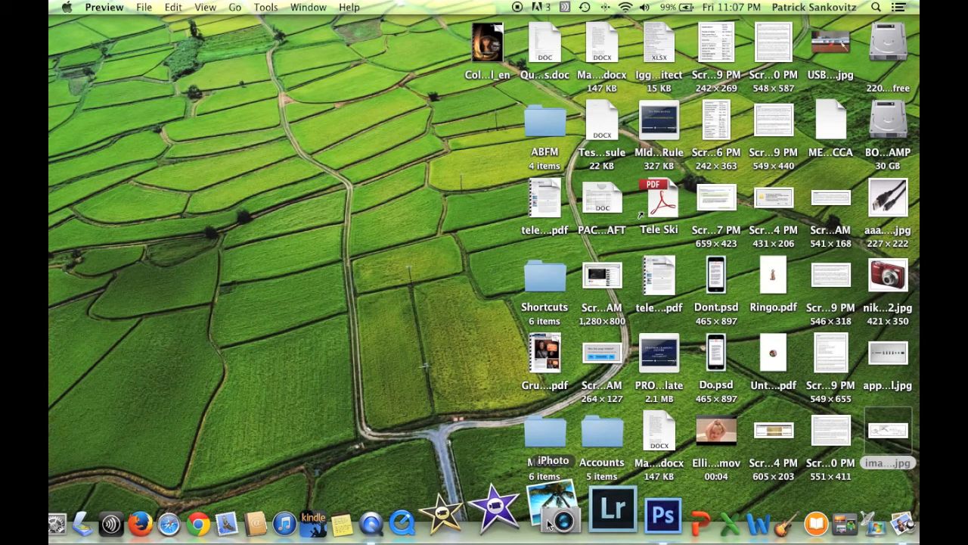
pyautogui.moveTo(557, 502)
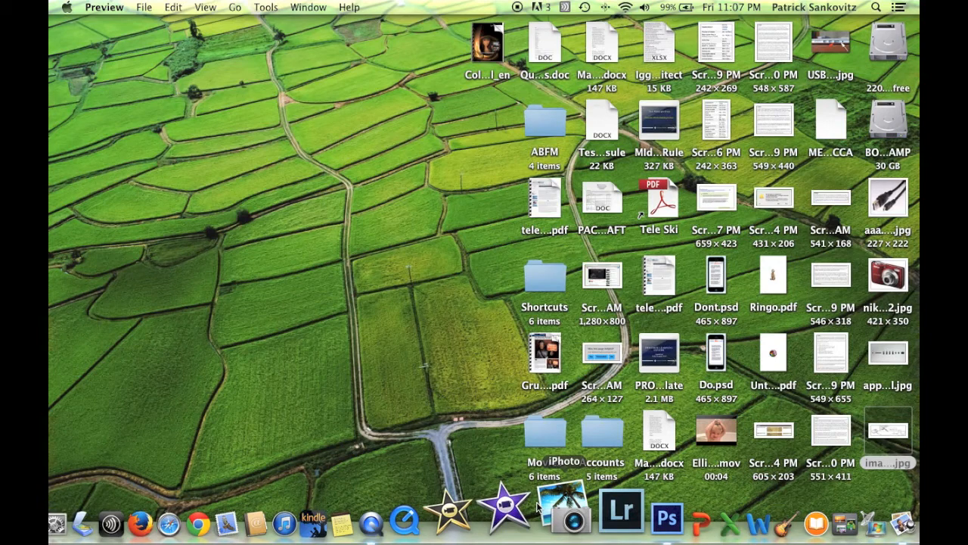
pyautogui.moveTo(881, 73)
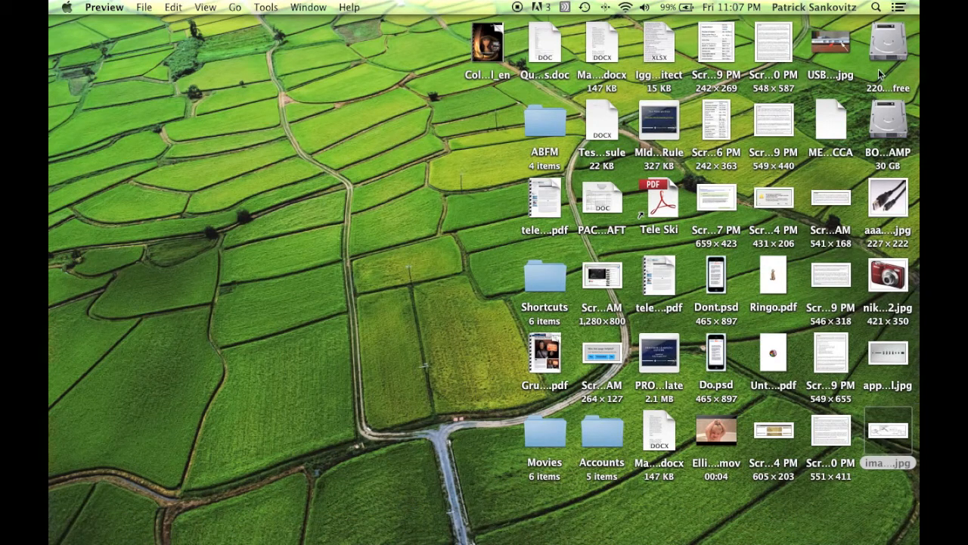
pyautogui.moveTo(914, 53)
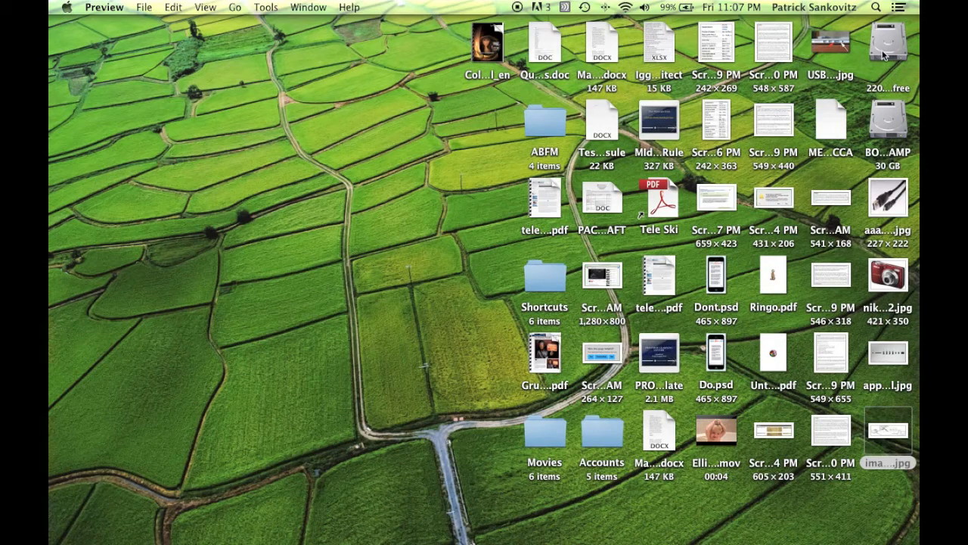
pyautogui.moveTo(794, 38)
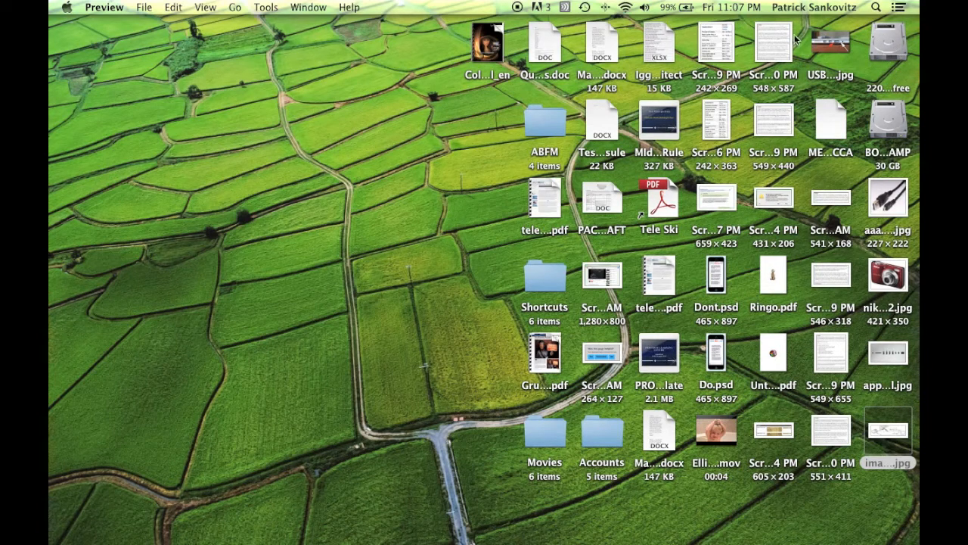
pyautogui.moveTo(891, 73)
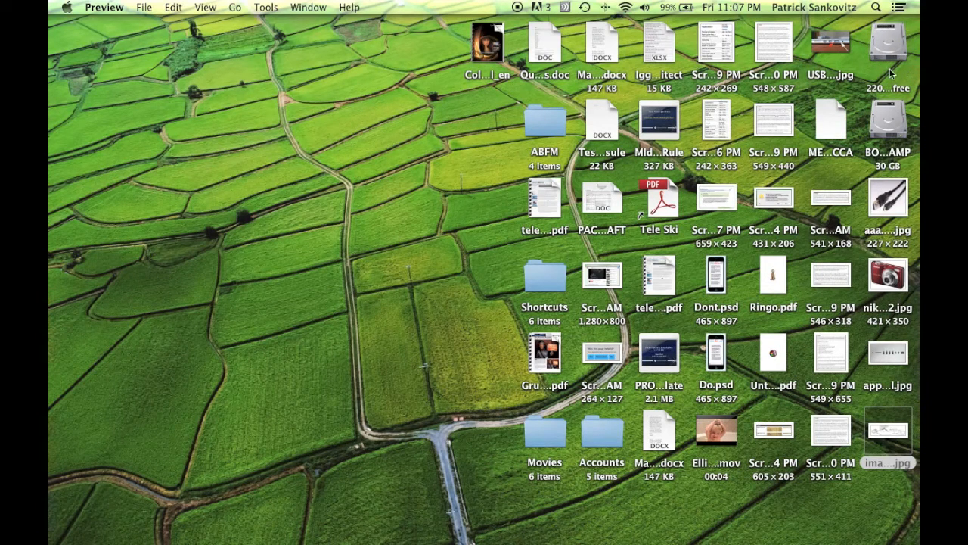
pyautogui.moveTo(893, 47)
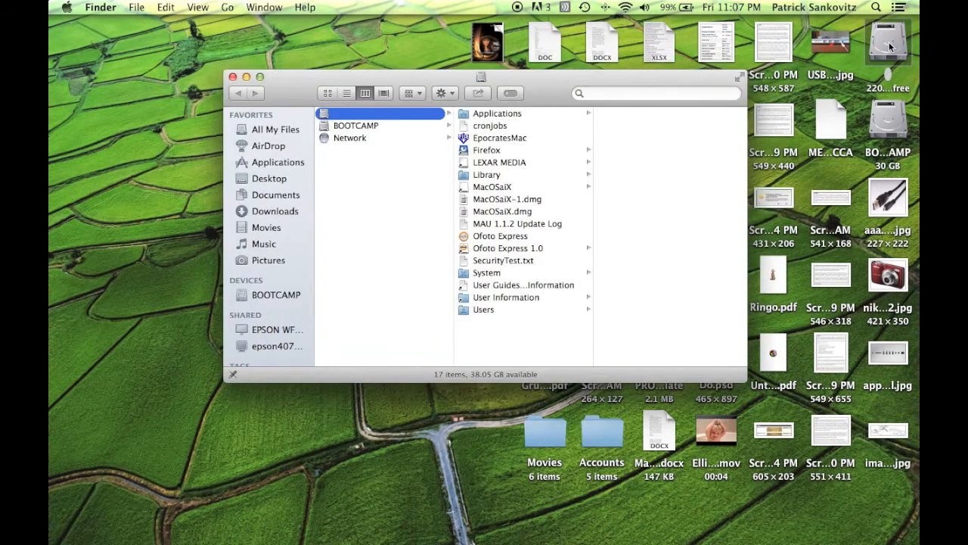
pyautogui.moveTo(382, 233)
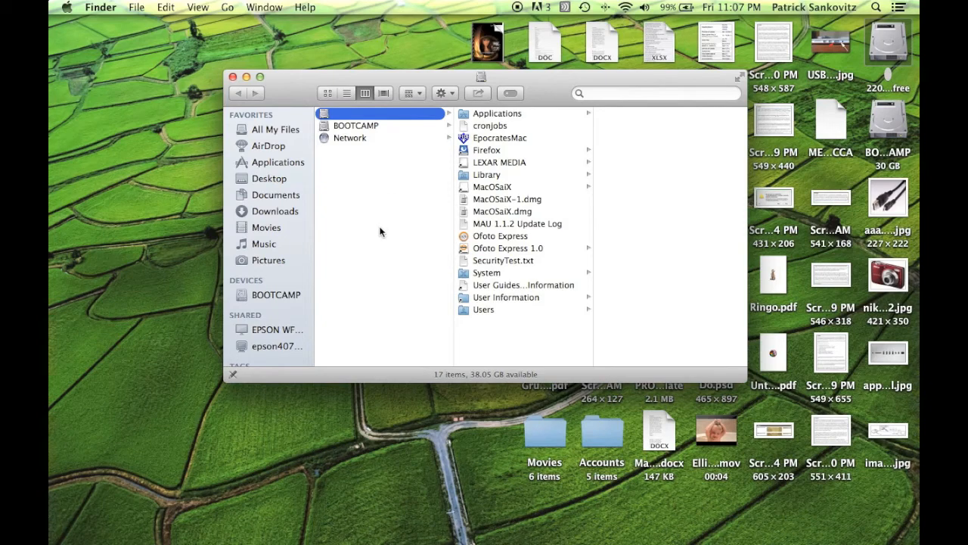
pyautogui.moveTo(280, 156)
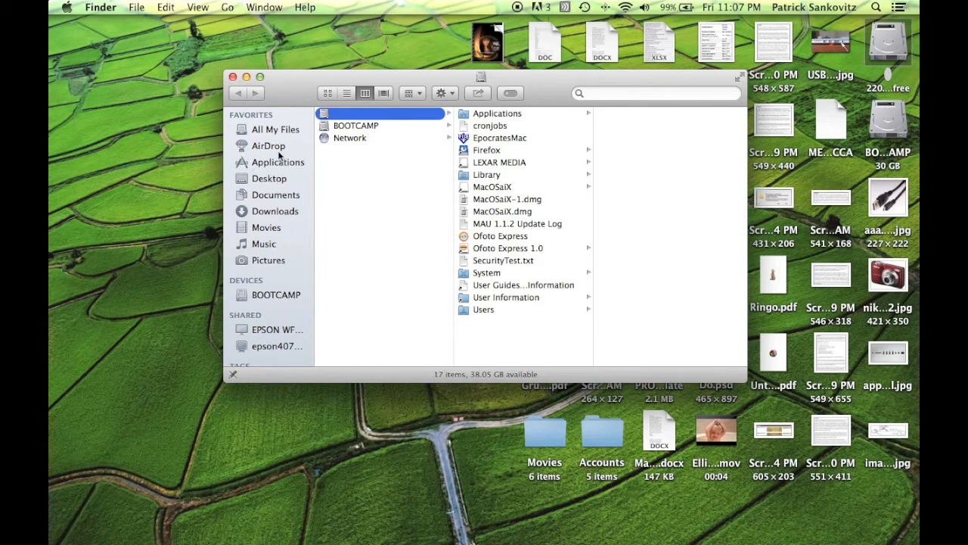
pyautogui.moveTo(265, 166)
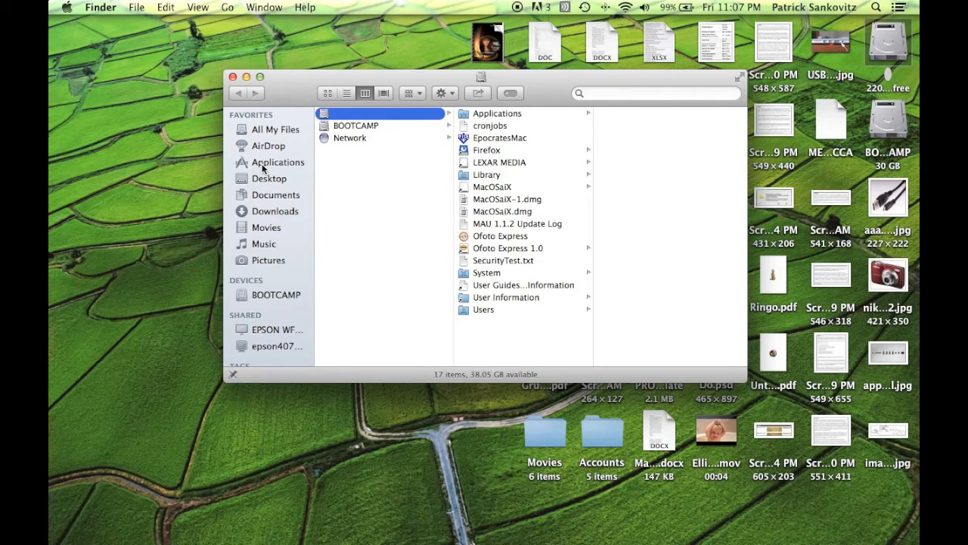
pyautogui.click(279, 162)
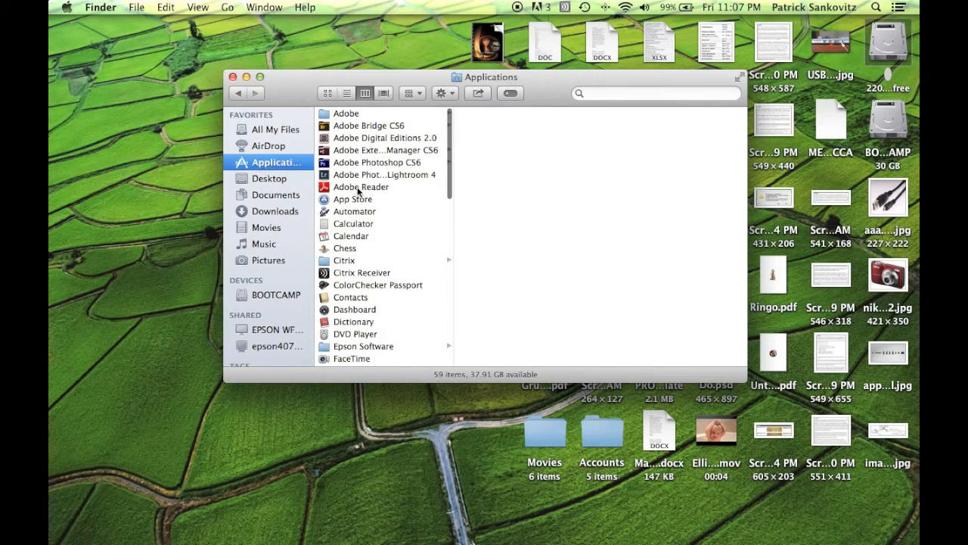
pyautogui.click(345, 360)
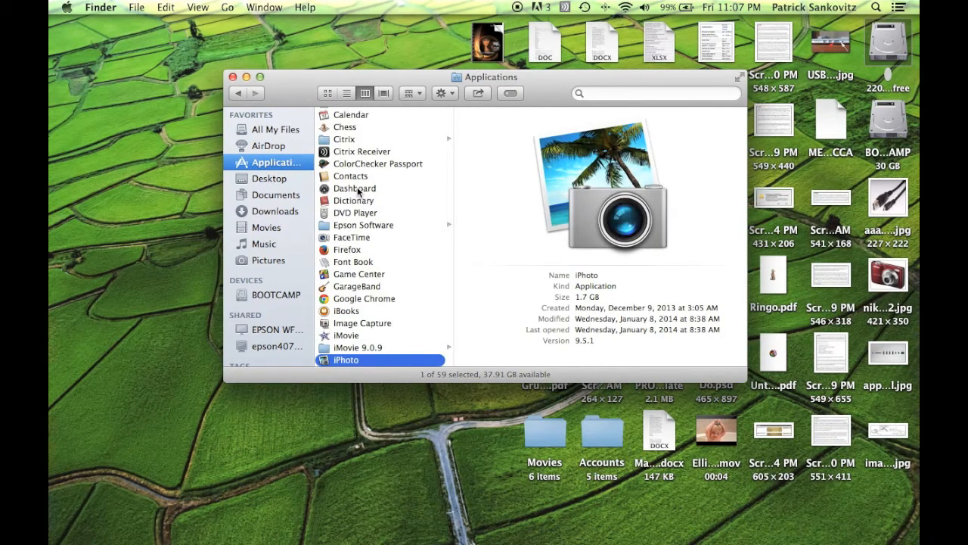
pyautogui.moveTo(338, 360)
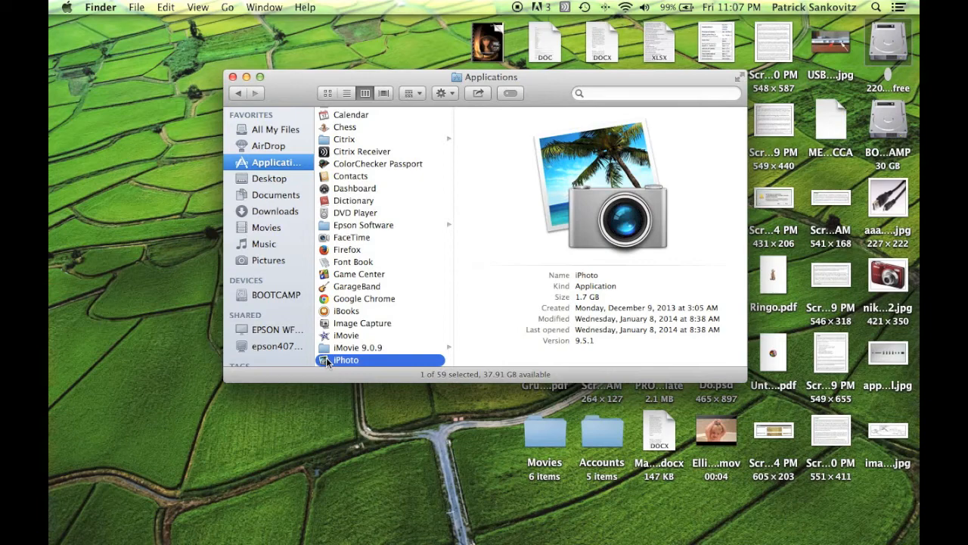
pyautogui.moveTo(263, 191)
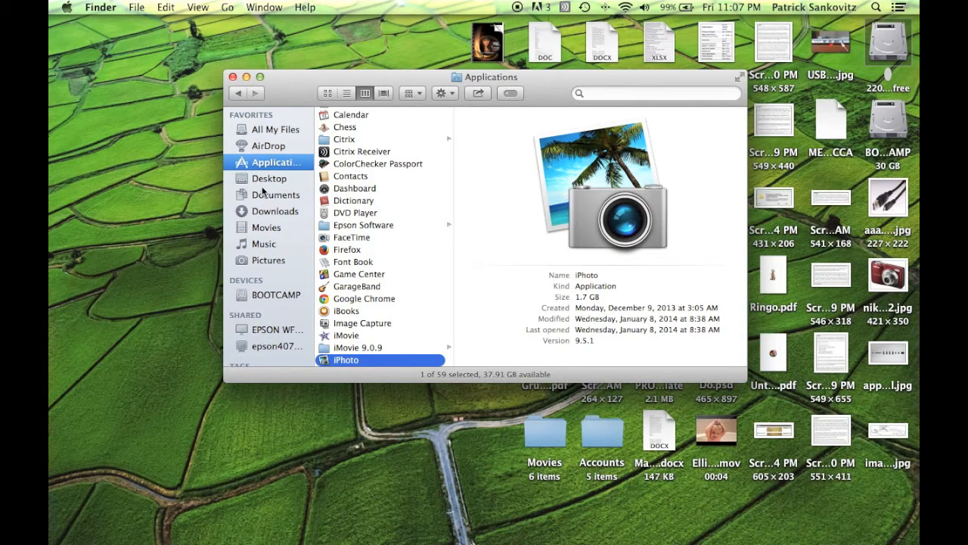
pyautogui.moveTo(422, 89)
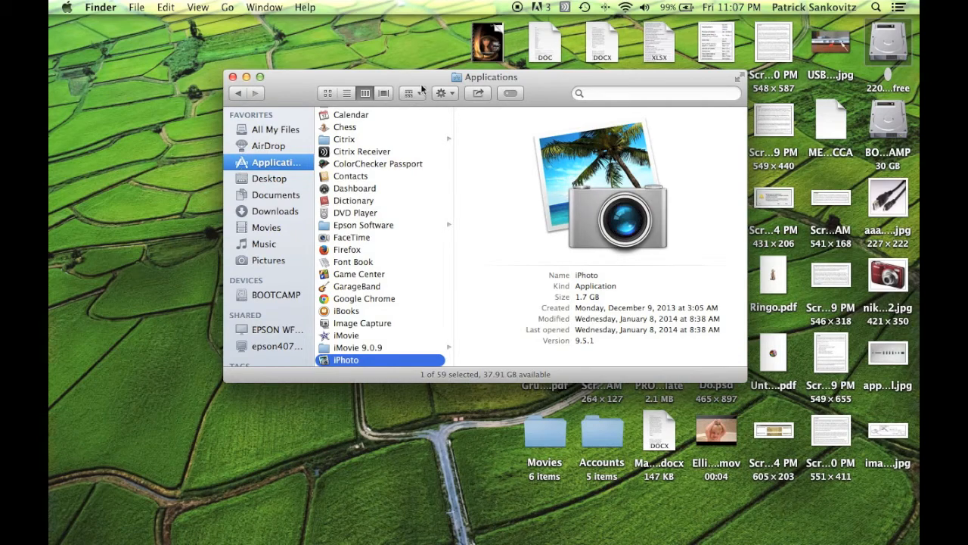
pyautogui.moveTo(900, 75)
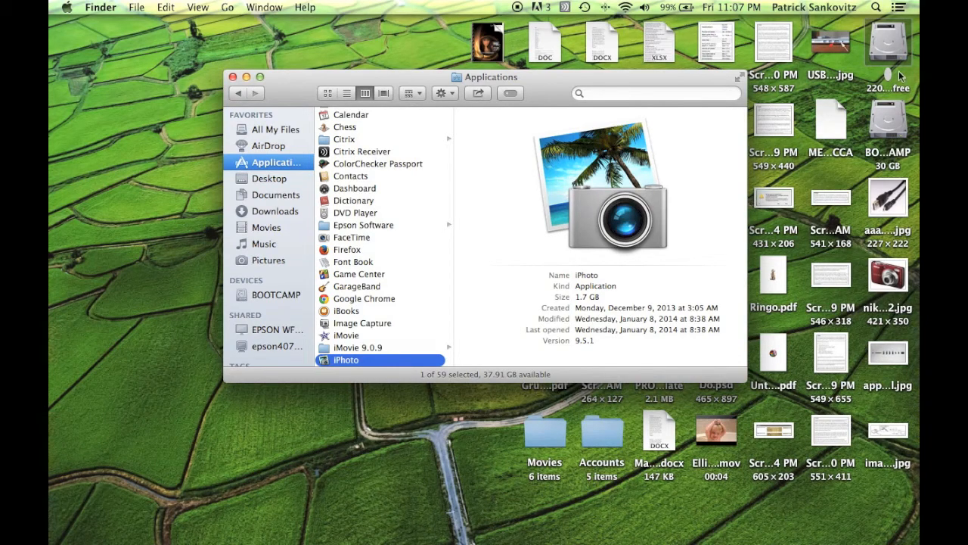
pyautogui.moveTo(236, 91)
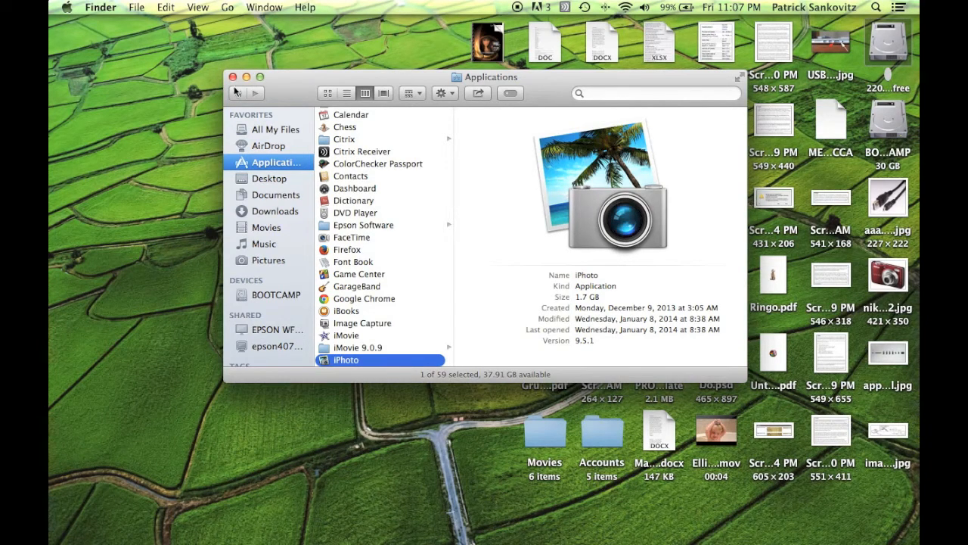
pyautogui.click(233, 75)
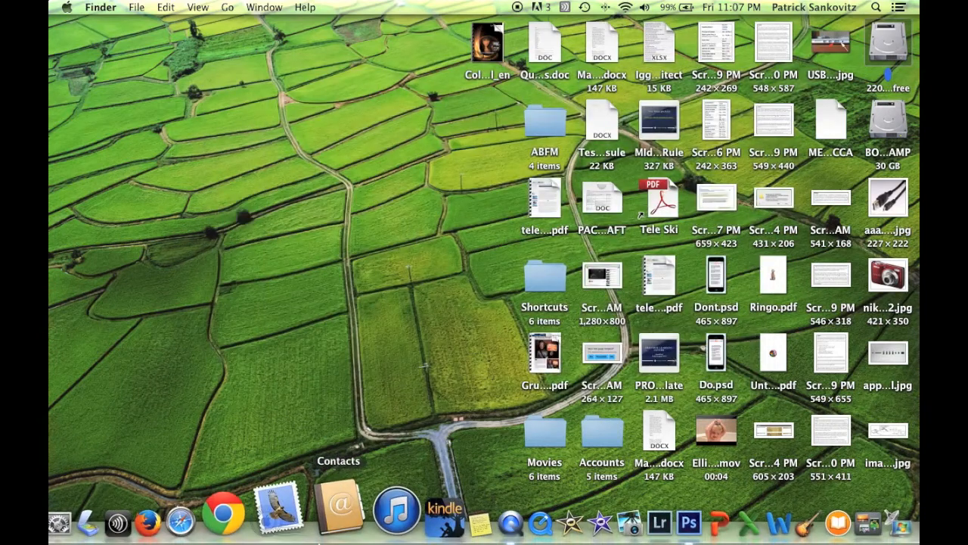
pyautogui.moveTo(300, 507)
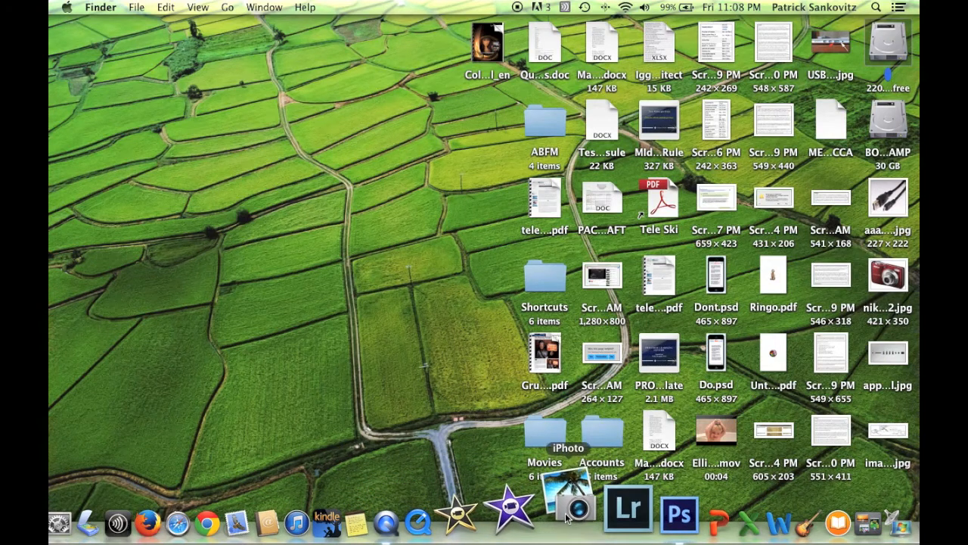
# - Launch iPhoto from the Dock
pyautogui.click(566, 507)
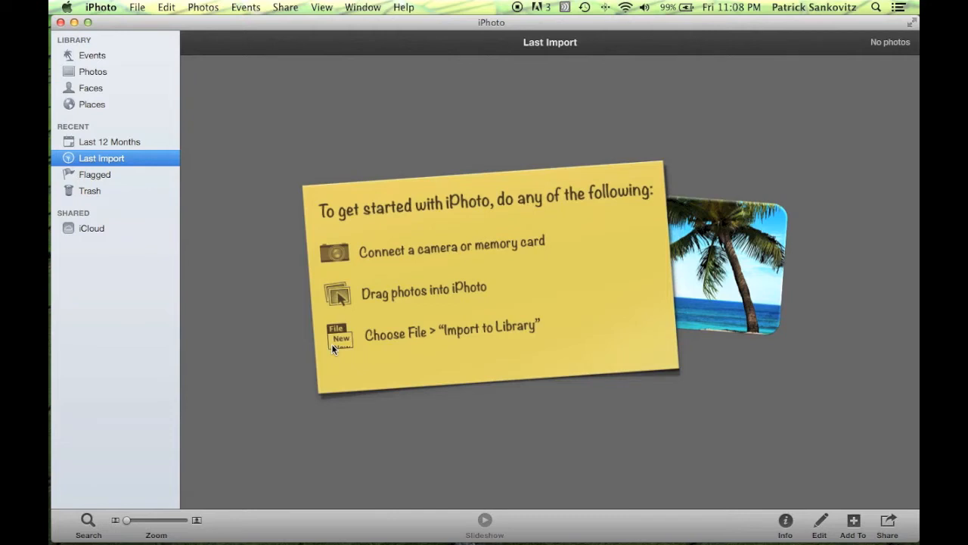
pyautogui.moveTo(280, 327)
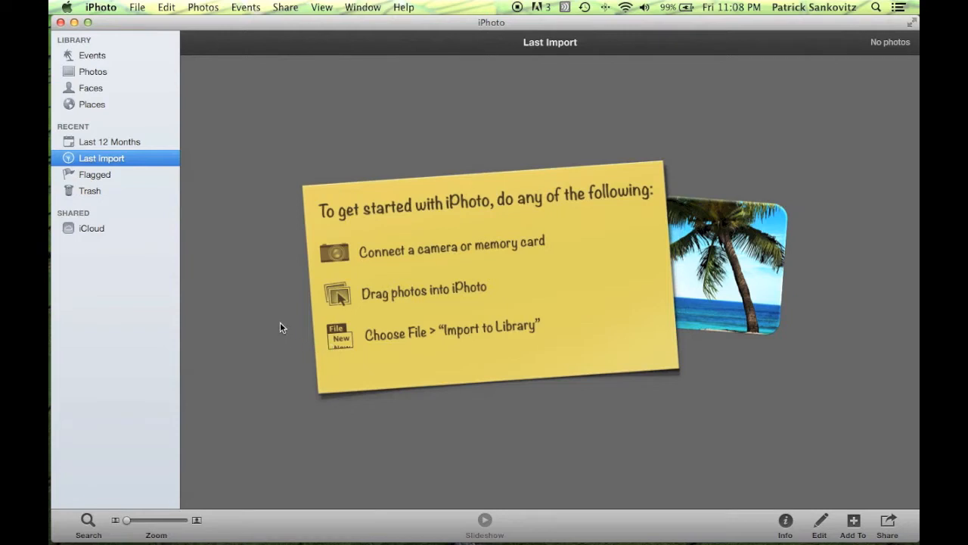
pyautogui.moveTo(618, 460)
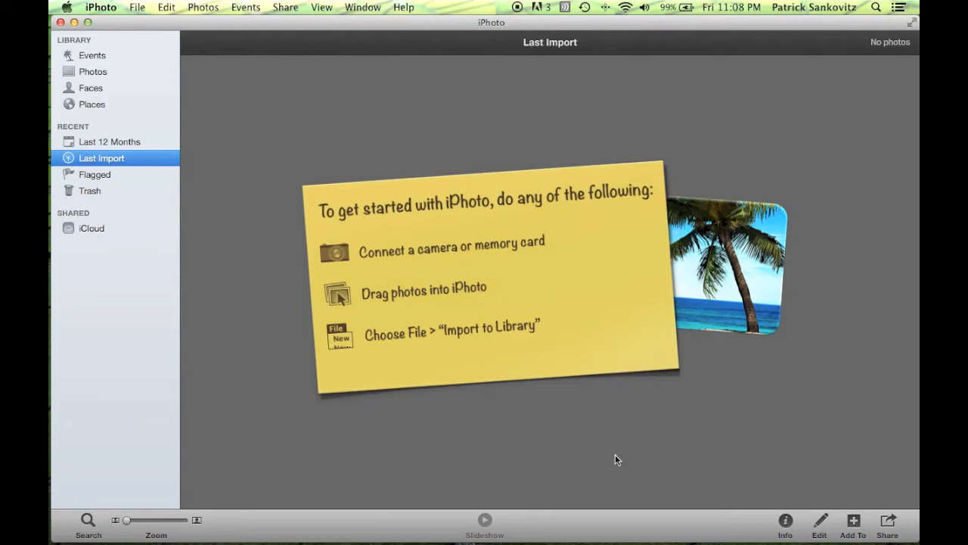
pyautogui.moveTo(351, 233)
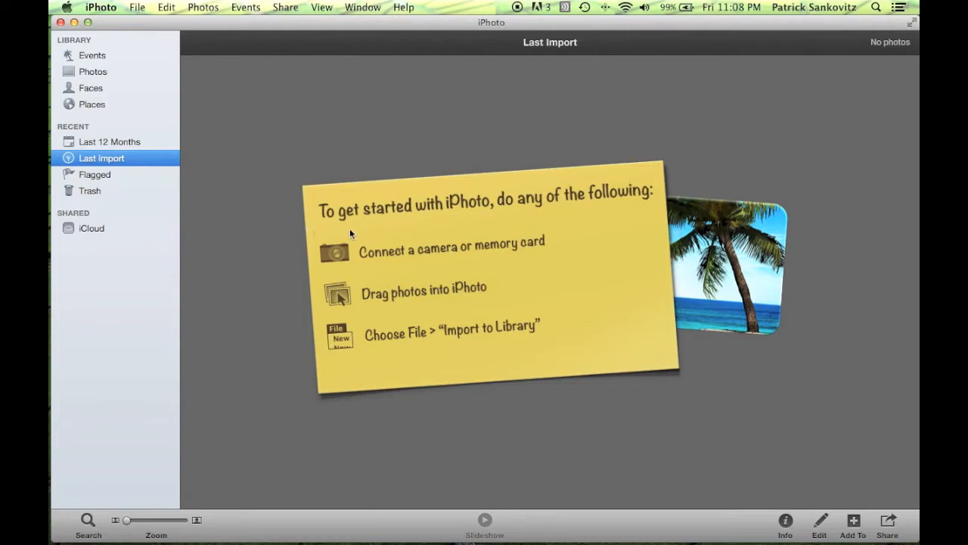
pyautogui.moveTo(466, 215)
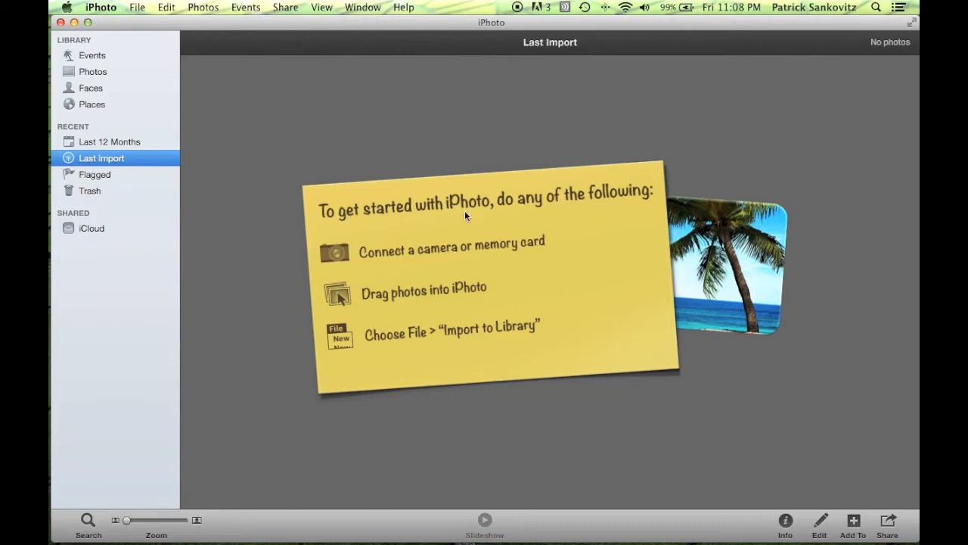
pyautogui.moveTo(484, 266)
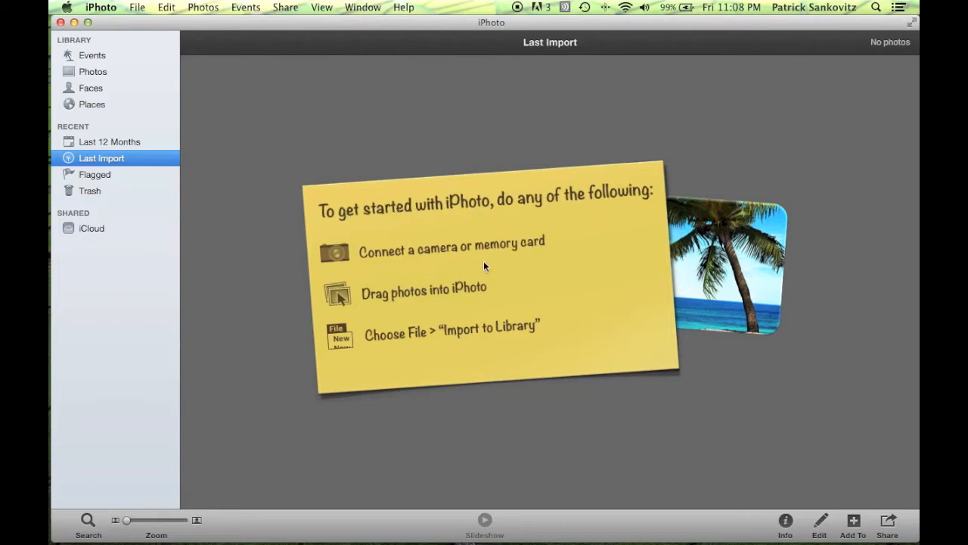
pyautogui.moveTo(345, 133)
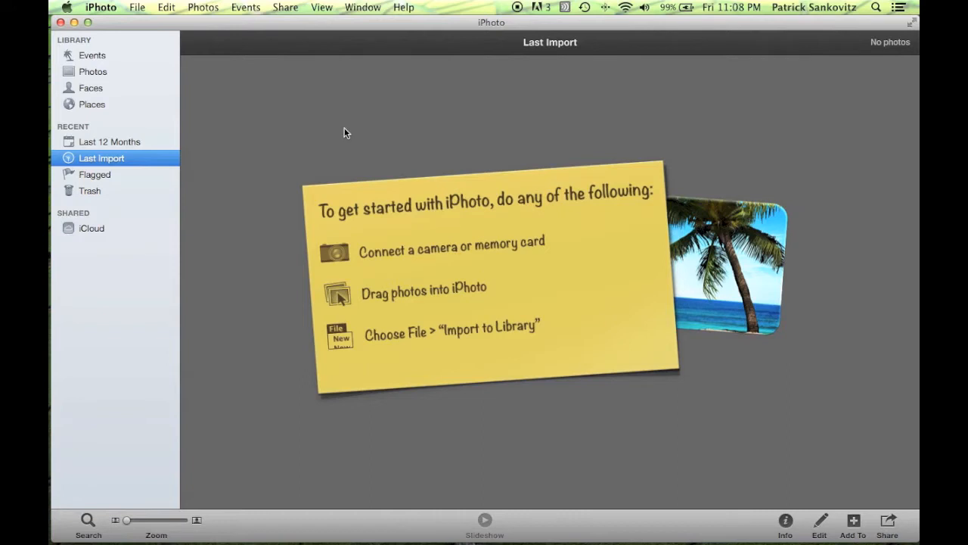
pyautogui.moveTo(569, 105)
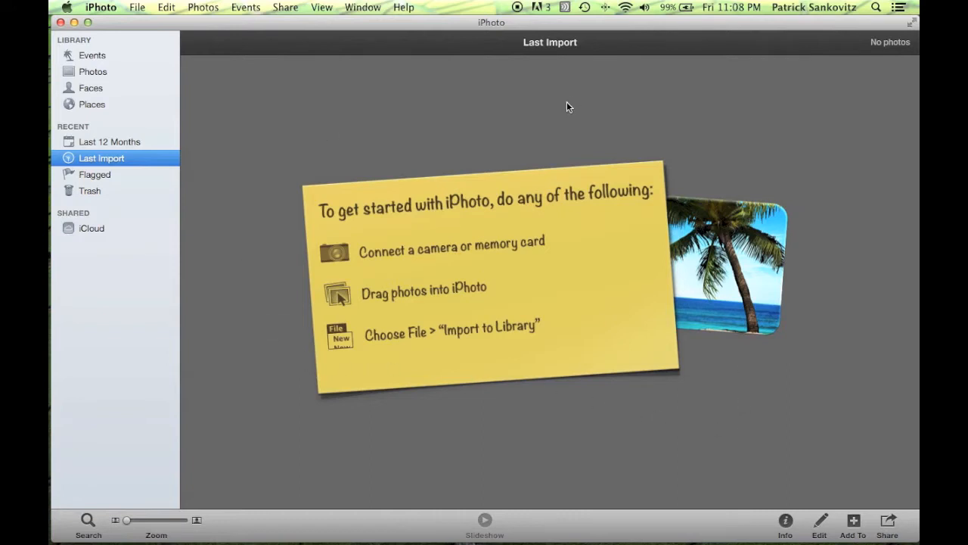
pyautogui.moveTo(109, 86)
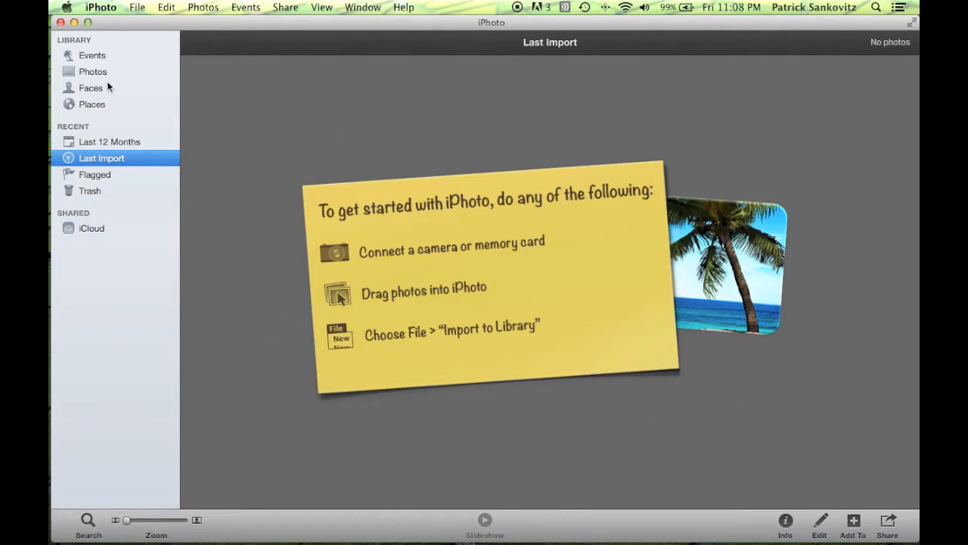
pyautogui.moveTo(98, 69)
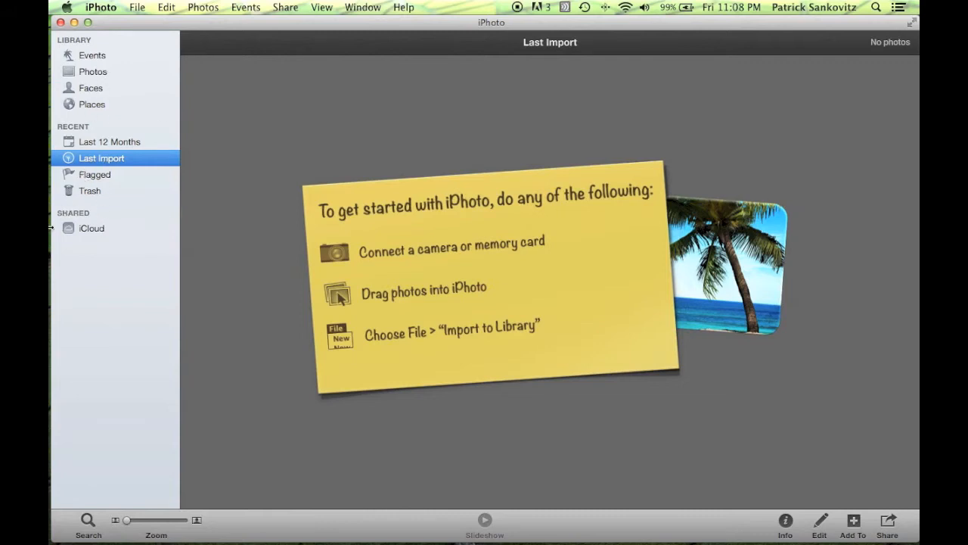
pyautogui.moveTo(148, 195)
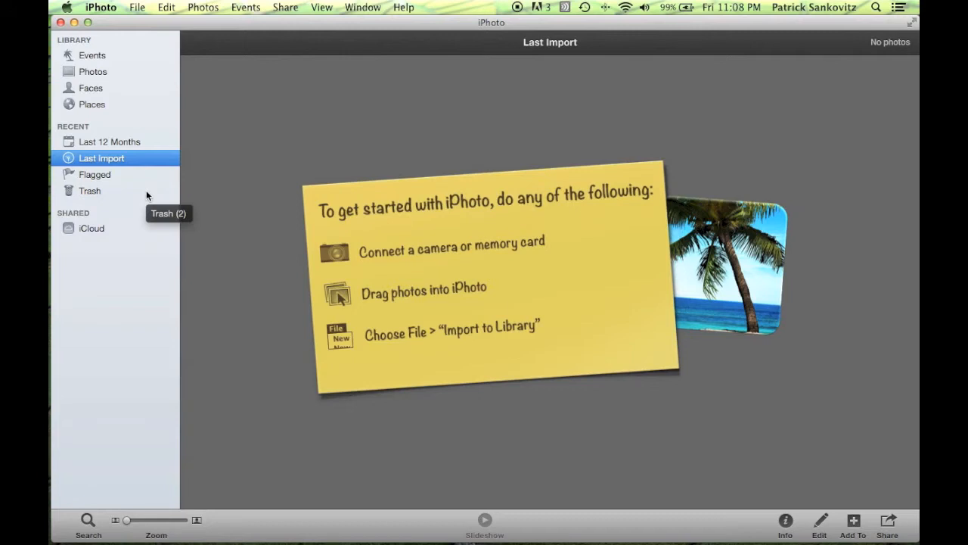
pyautogui.moveTo(148, 195)
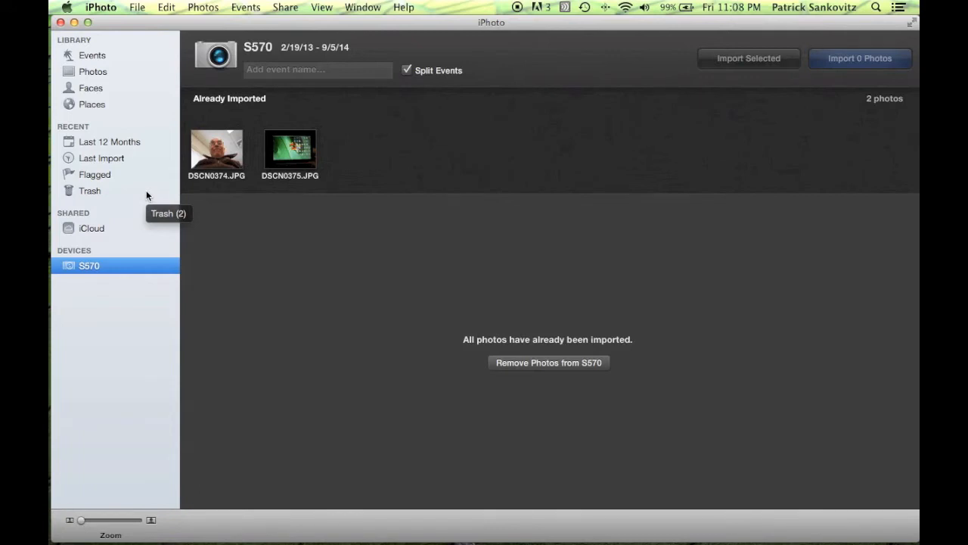
pyautogui.moveTo(60, 249)
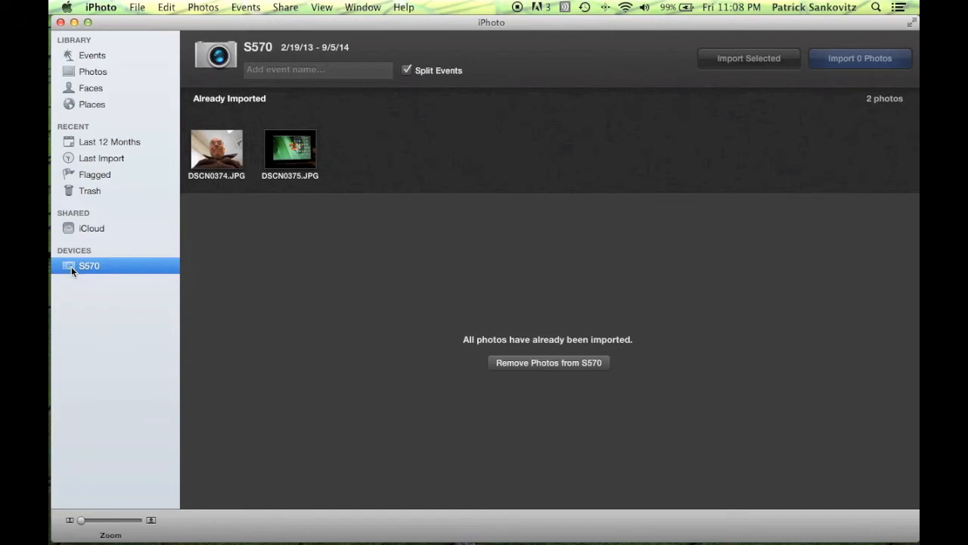
pyautogui.moveTo(98, 274)
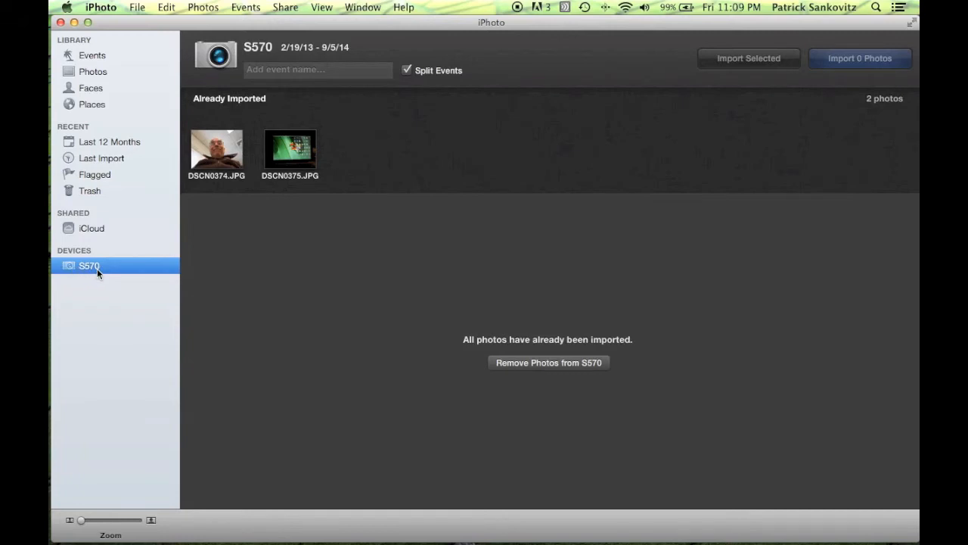
pyautogui.moveTo(89, 266)
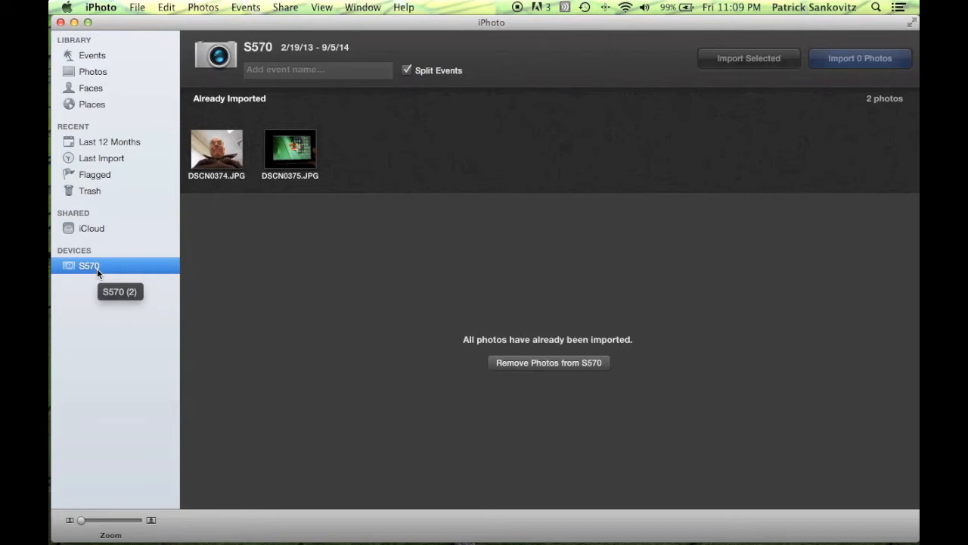
pyautogui.moveTo(95, 283)
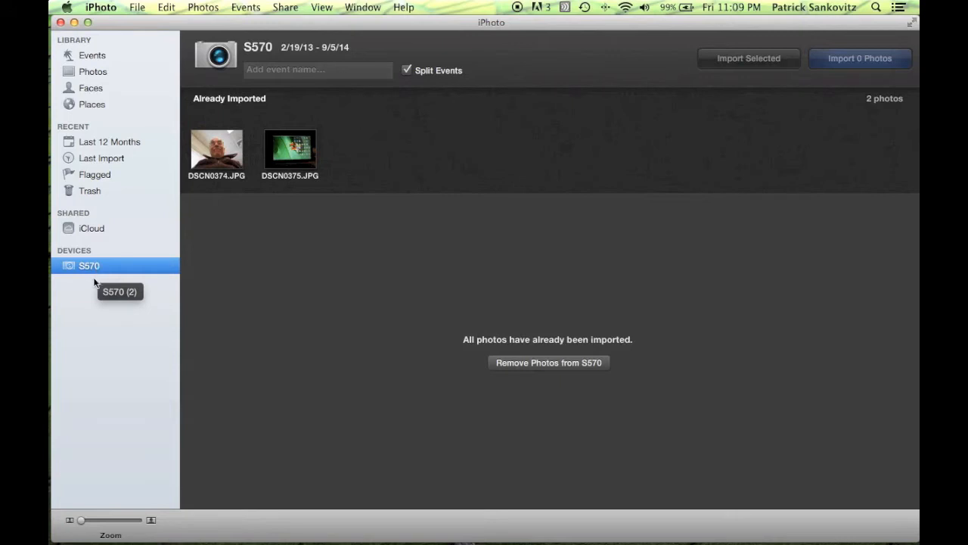
pyautogui.moveTo(87, 293)
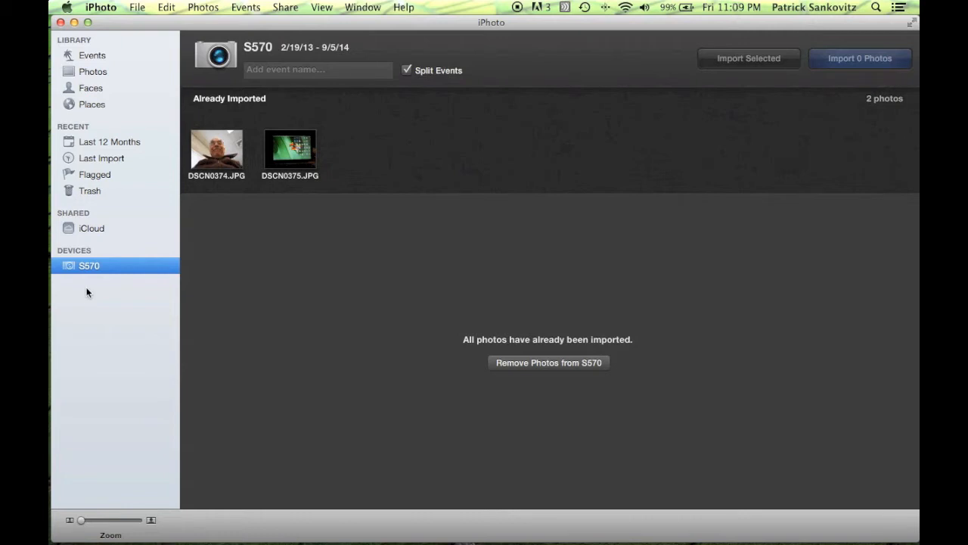
pyautogui.moveTo(99, 275)
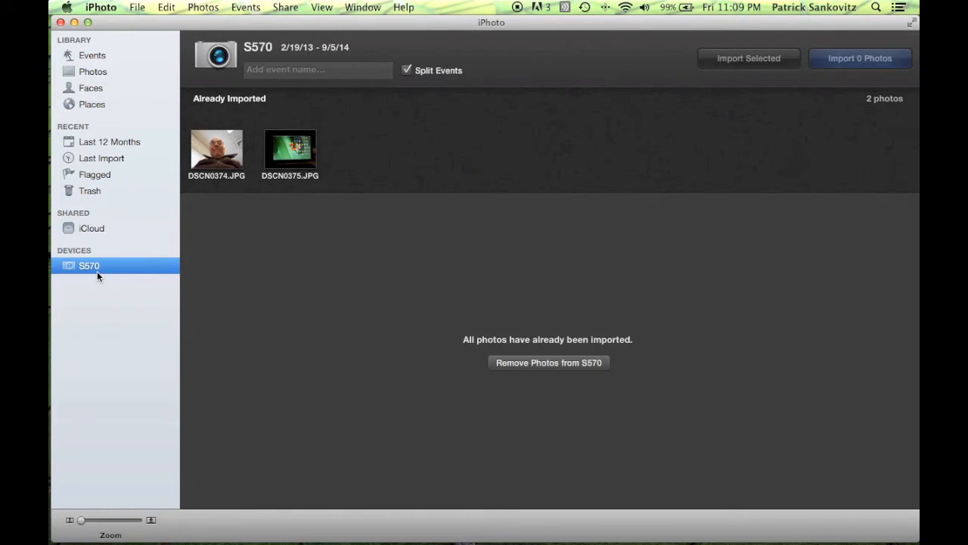
pyautogui.moveTo(118, 278)
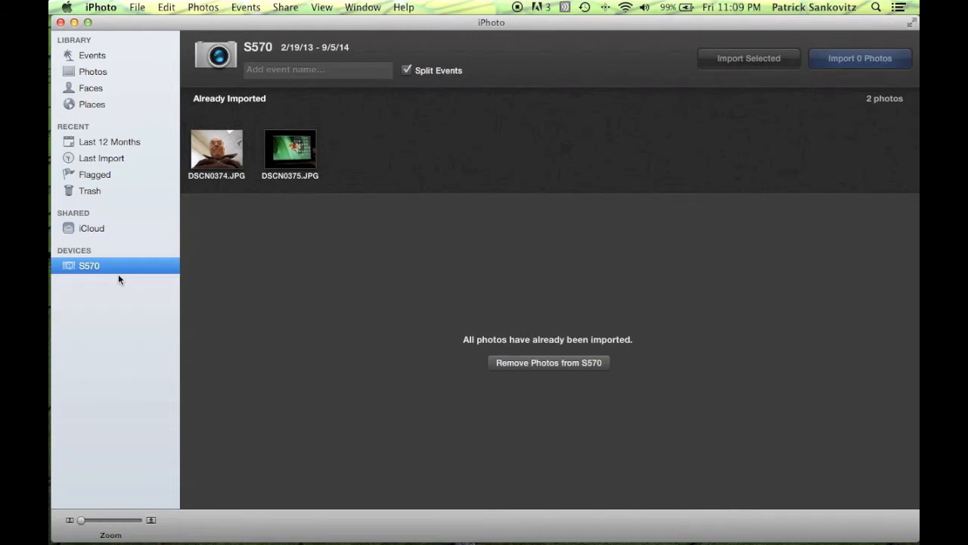
pyautogui.moveTo(233, 261)
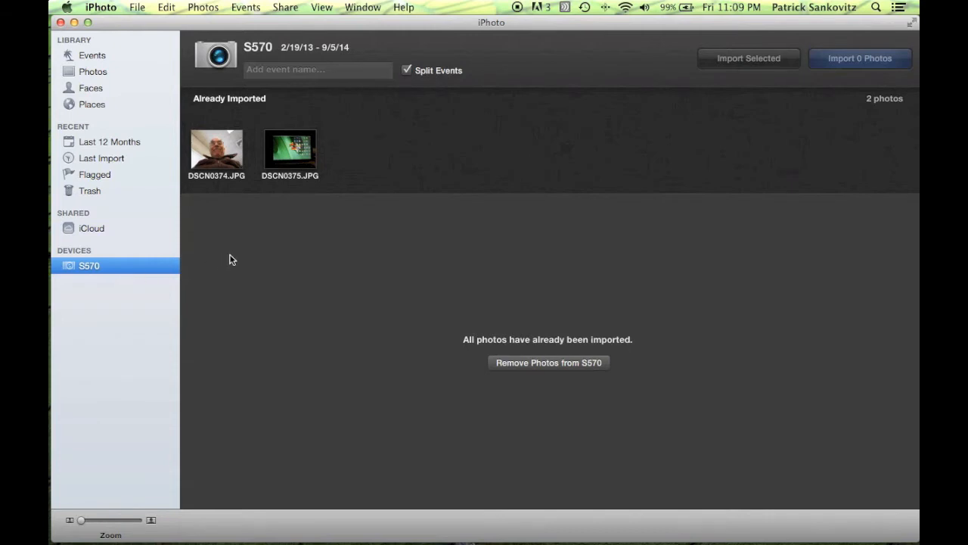
pyautogui.moveTo(222, 194)
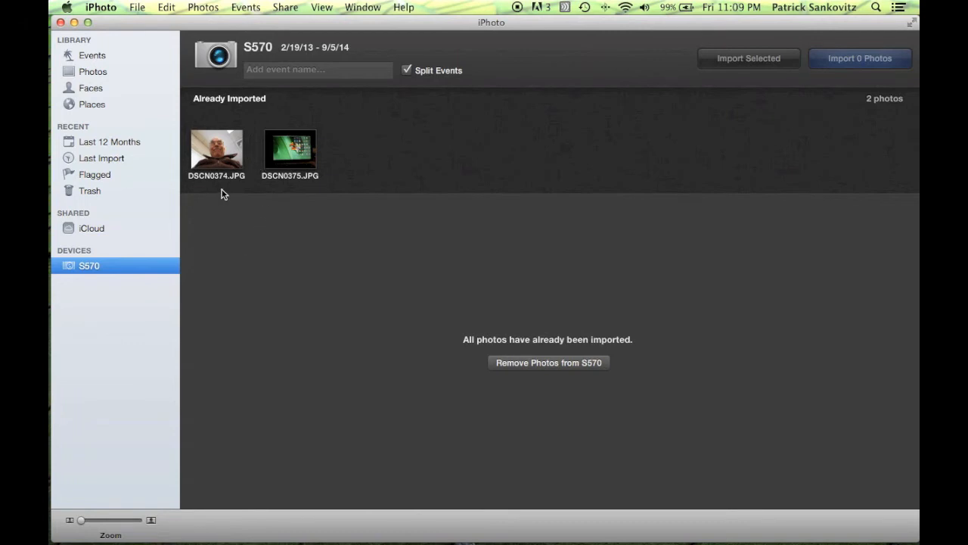
pyautogui.moveTo(212, 159)
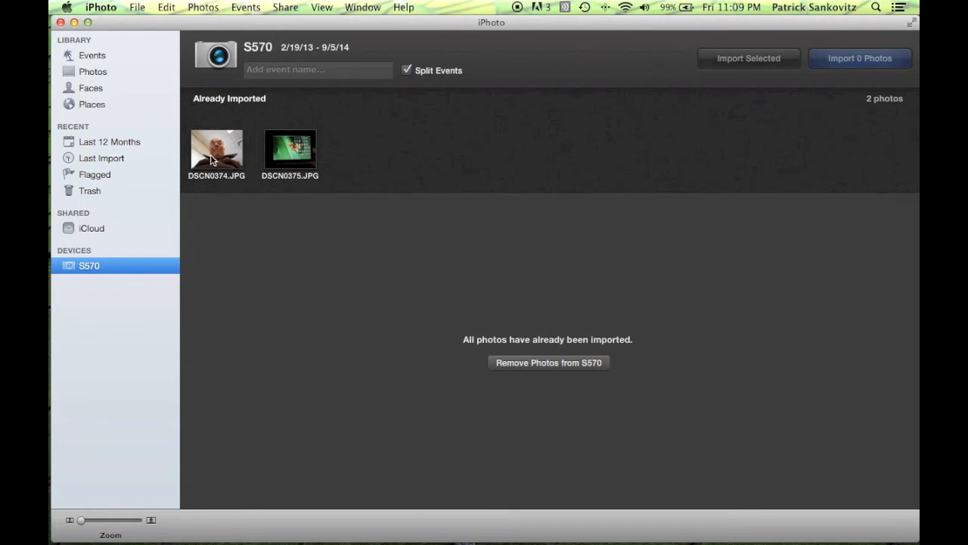
pyautogui.moveTo(221, 165)
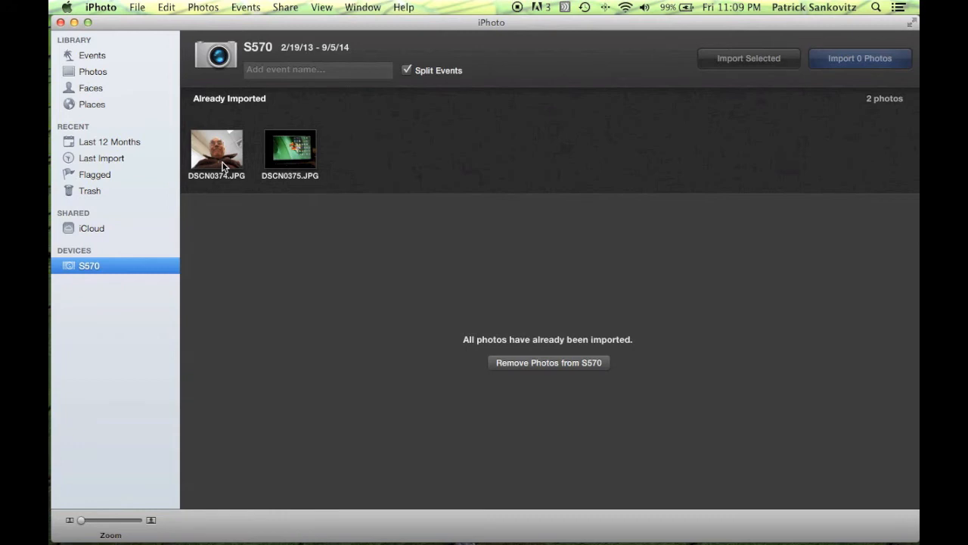
pyautogui.moveTo(309, 145)
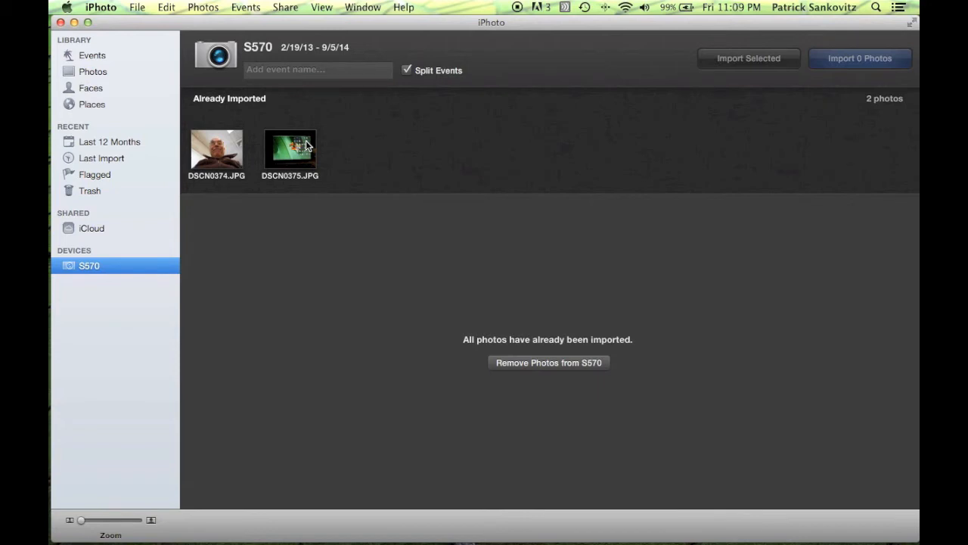
pyautogui.moveTo(284, 251)
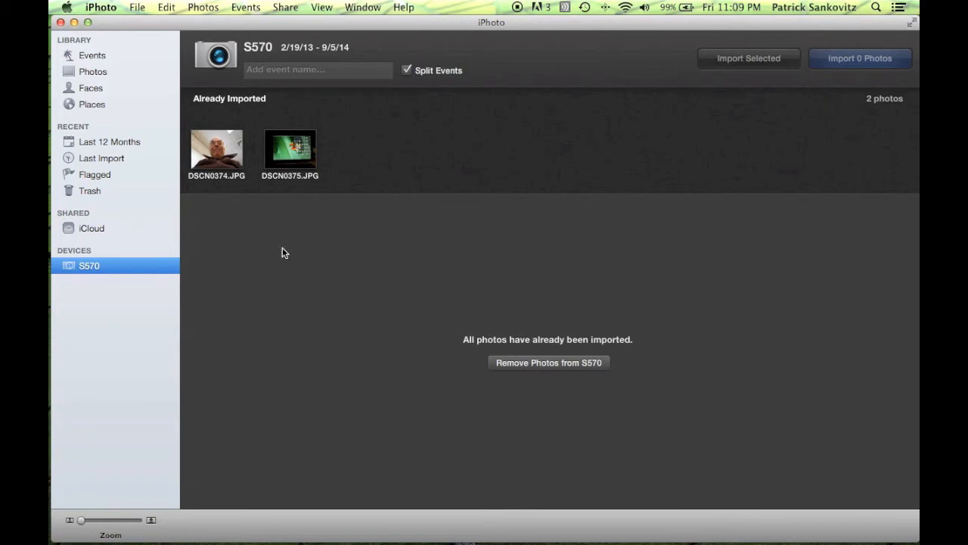
pyautogui.moveTo(295, 233)
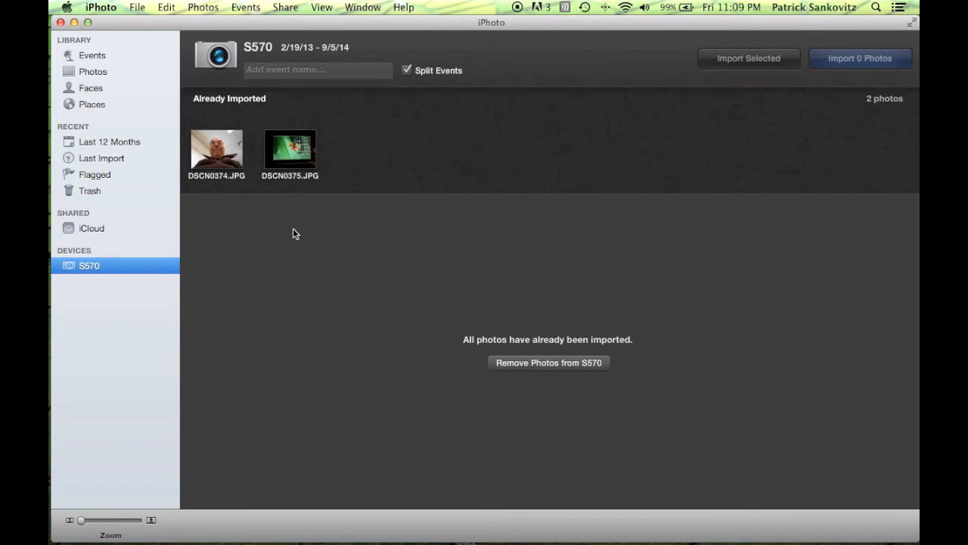
pyautogui.moveTo(230, 264)
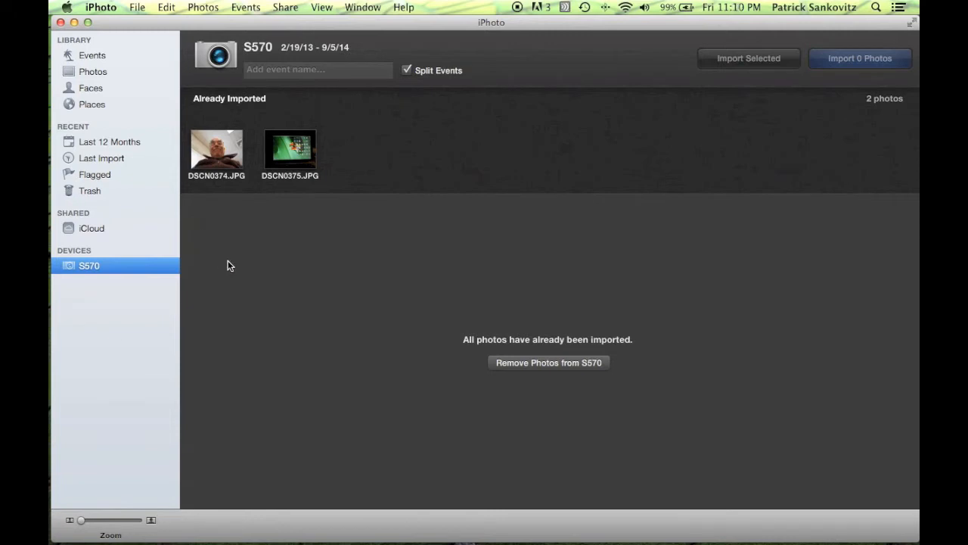
pyautogui.moveTo(599, 128)
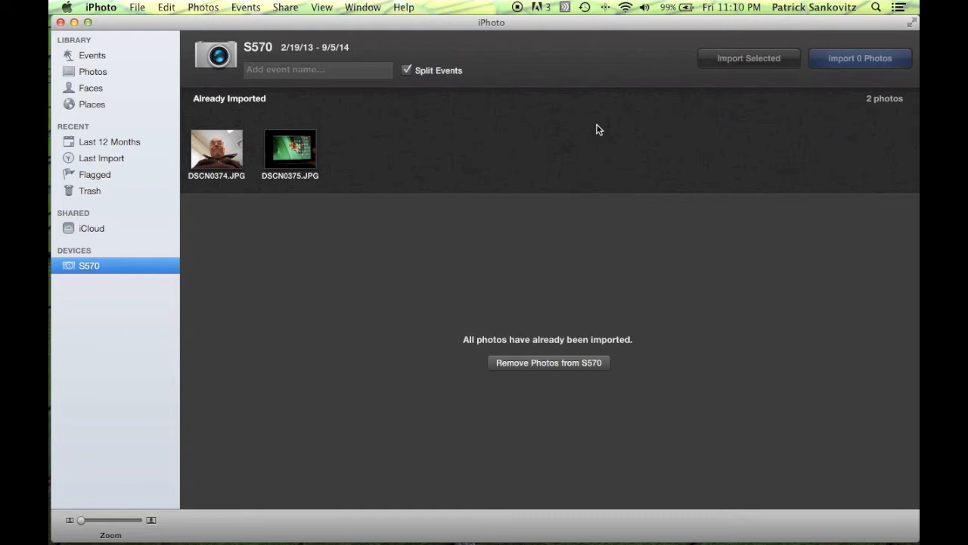
pyautogui.moveTo(829, 91)
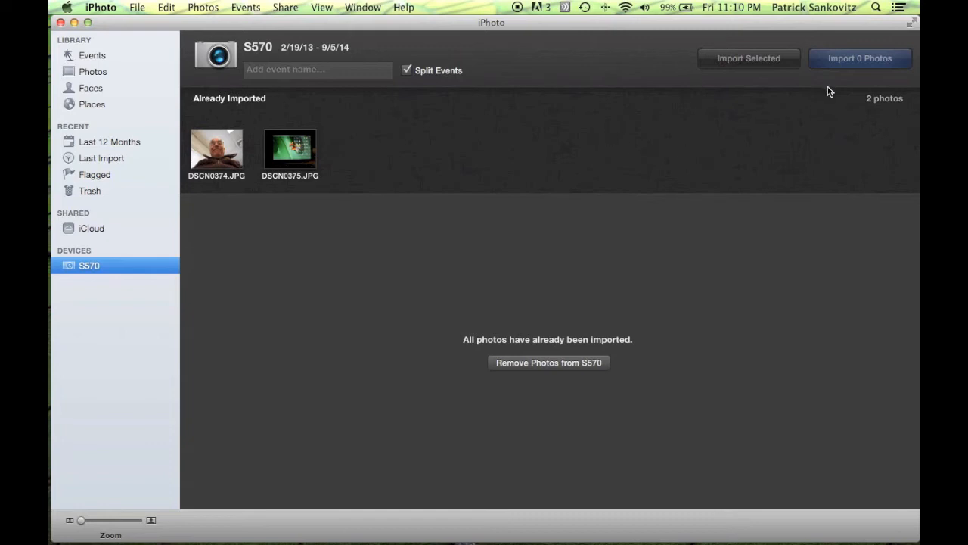
pyautogui.moveTo(726, 79)
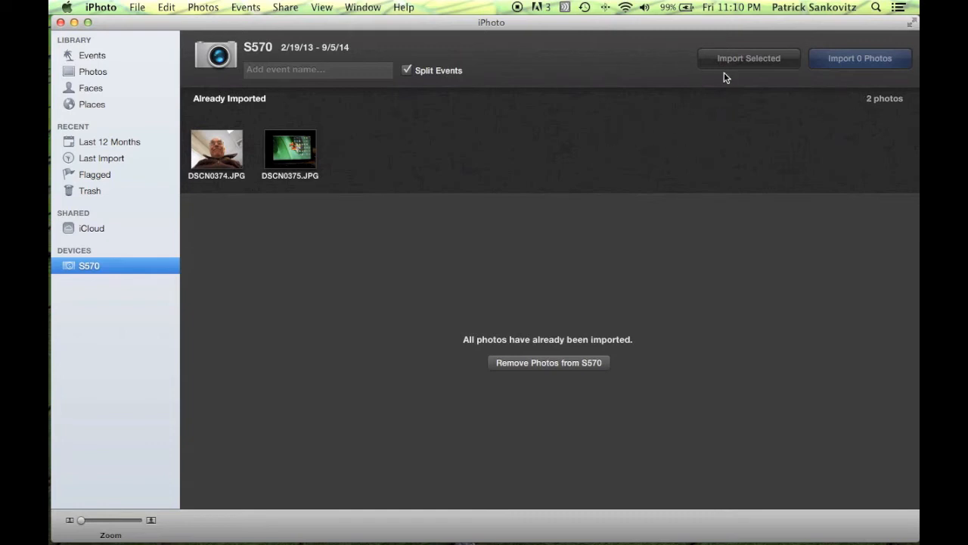
pyautogui.moveTo(855, 64)
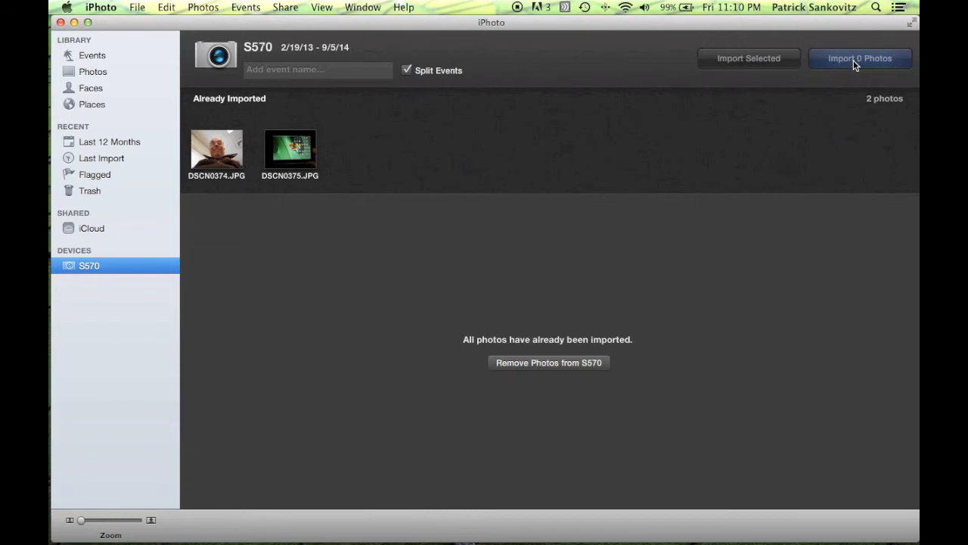
pyautogui.moveTo(218, 156)
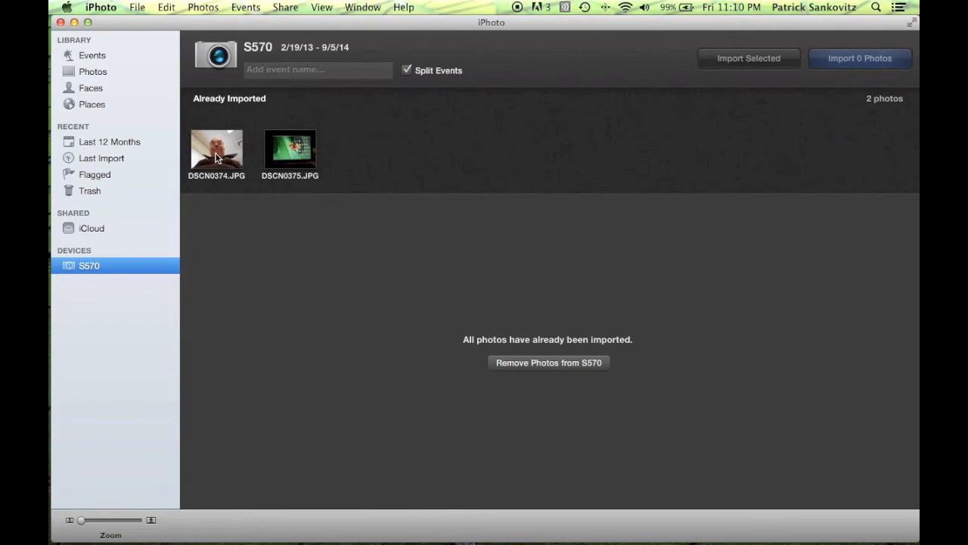
# - Select DSCN0374.JPG and DSCN0375.JPG on the S570 camera and import them into the library
pyautogui.click(216, 148)
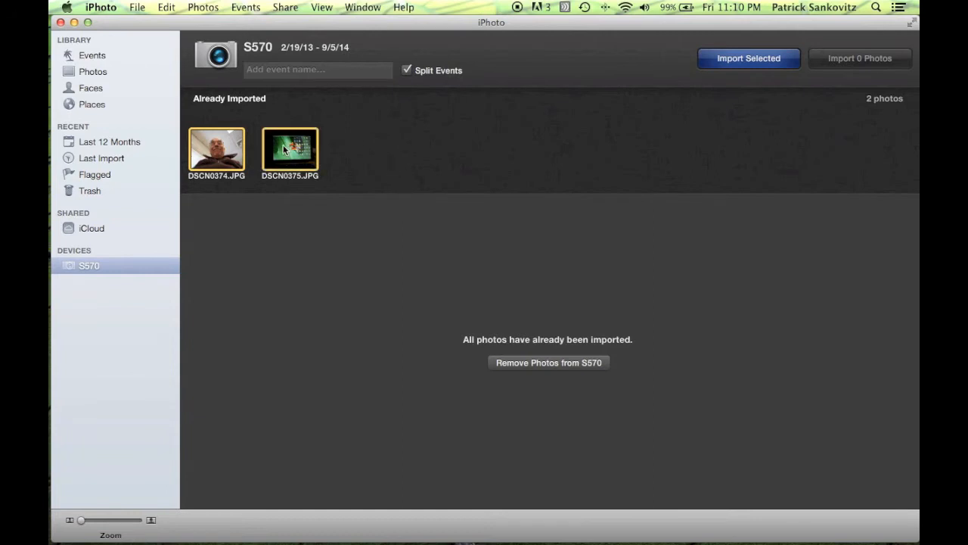
pyautogui.moveTo(745, 63)
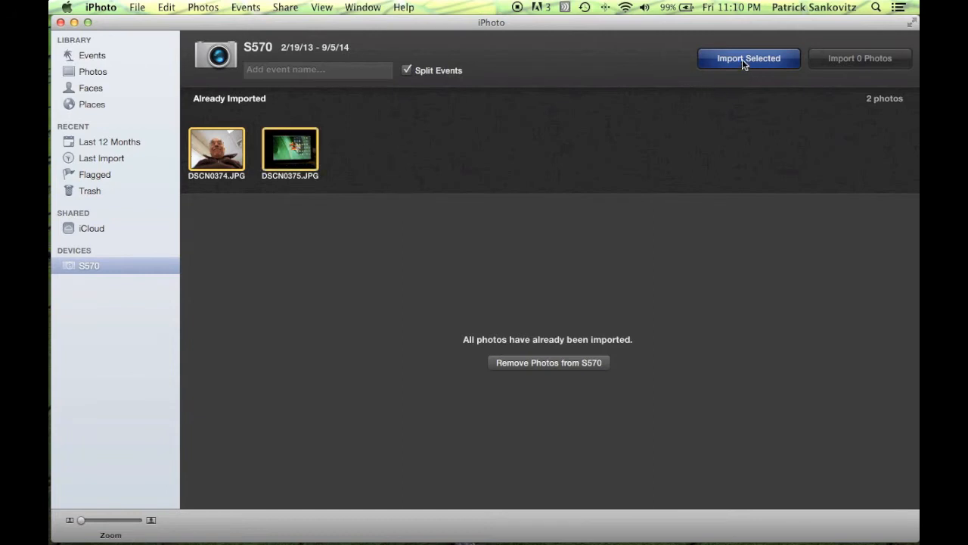
pyautogui.click(748, 57)
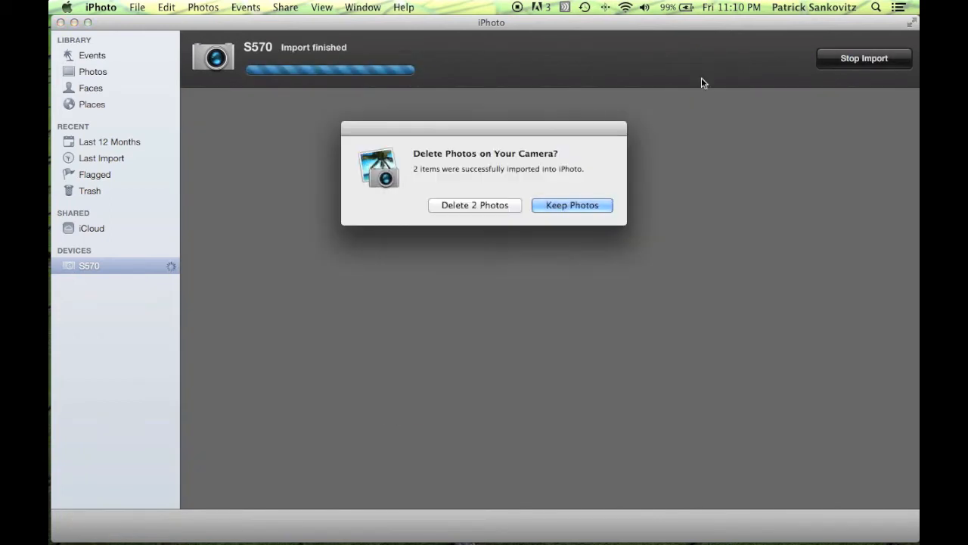
pyautogui.moveTo(476, 264)
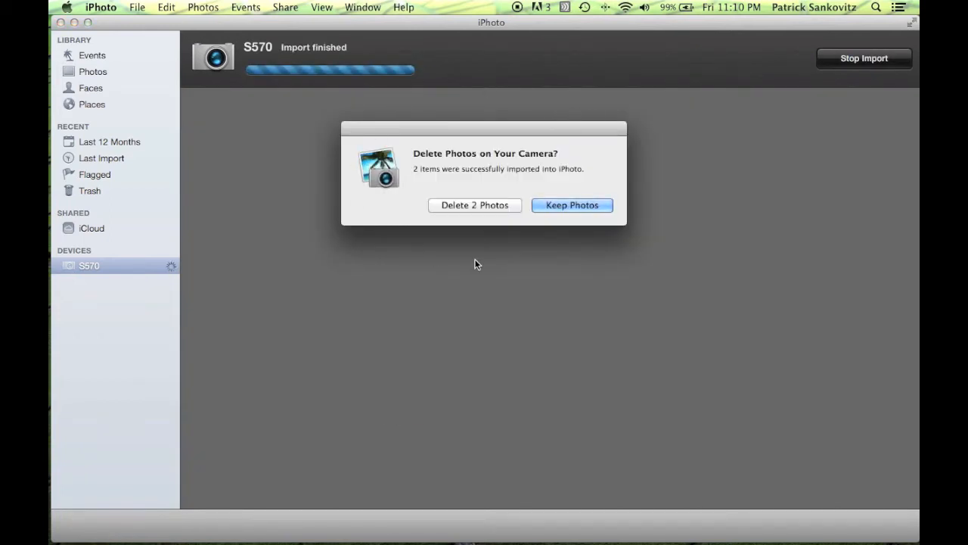
pyautogui.moveTo(551, 236)
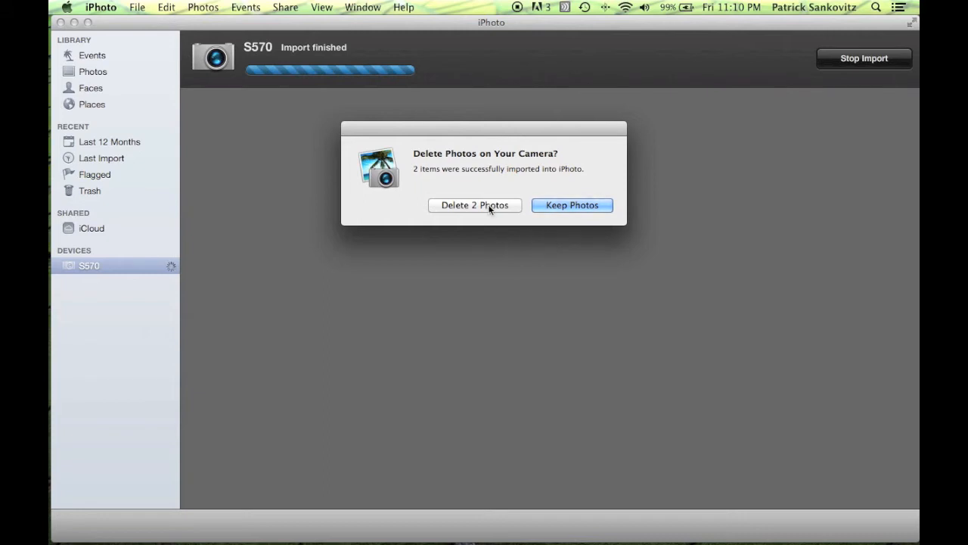
pyautogui.moveTo(572, 205)
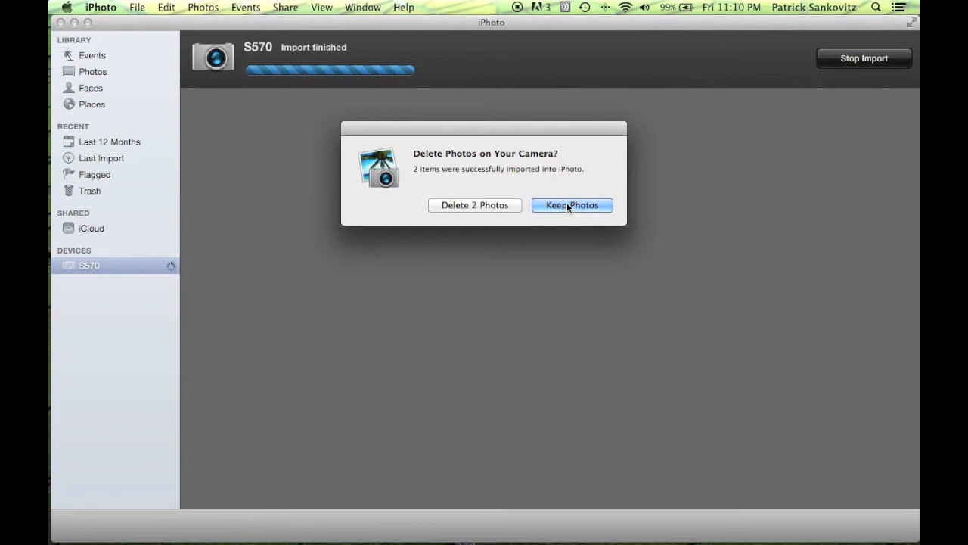
pyautogui.click(572, 206)
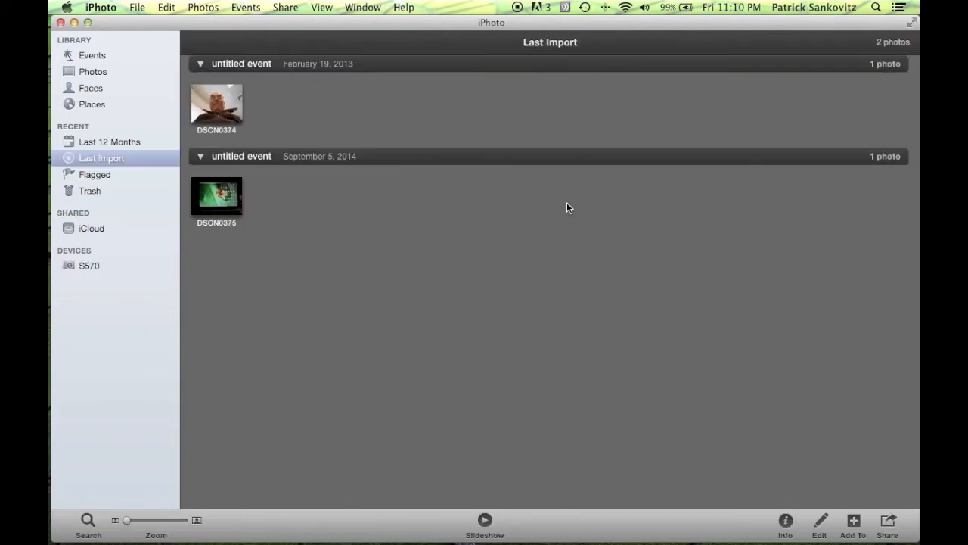
pyautogui.moveTo(511, 254)
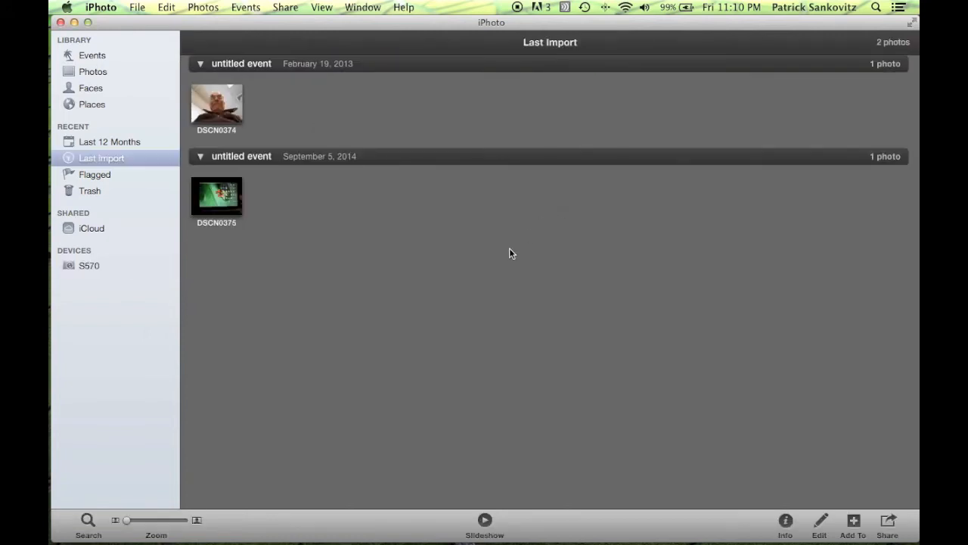
pyautogui.moveTo(300, 267)
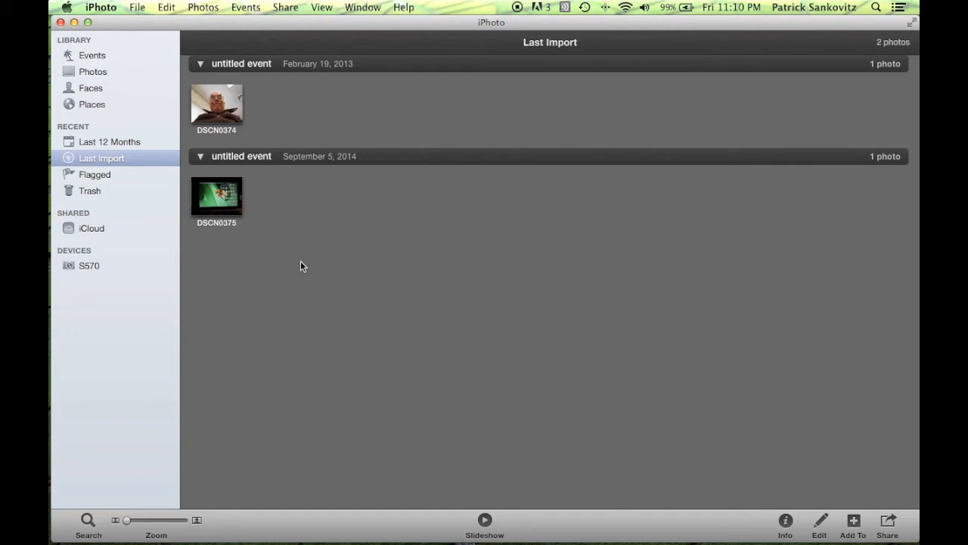
pyautogui.moveTo(100, 284)
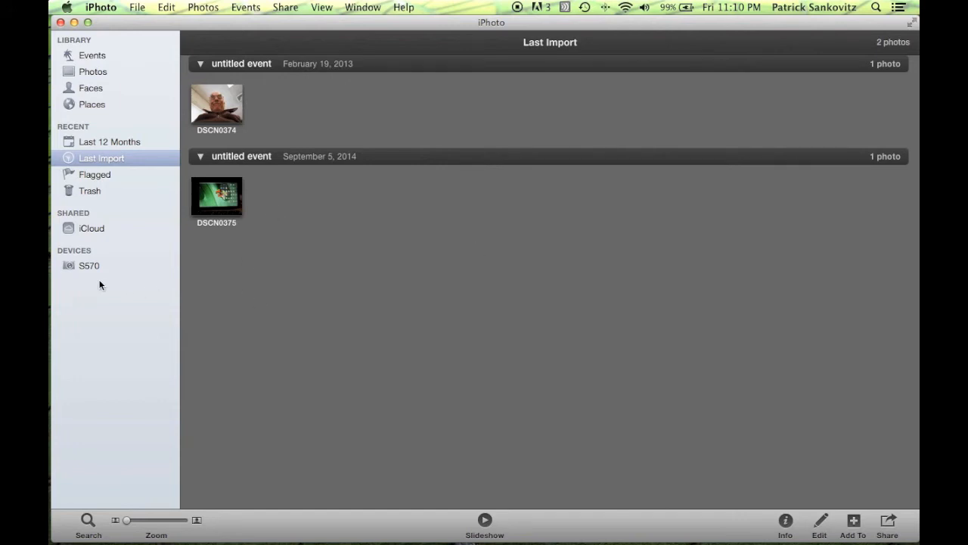
pyautogui.moveTo(416, 327)
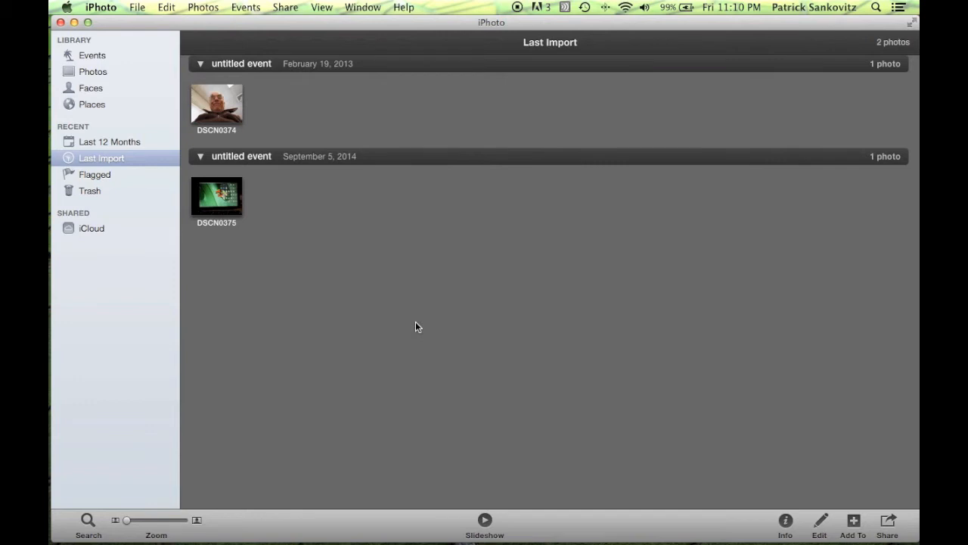
pyautogui.moveTo(179, 273)
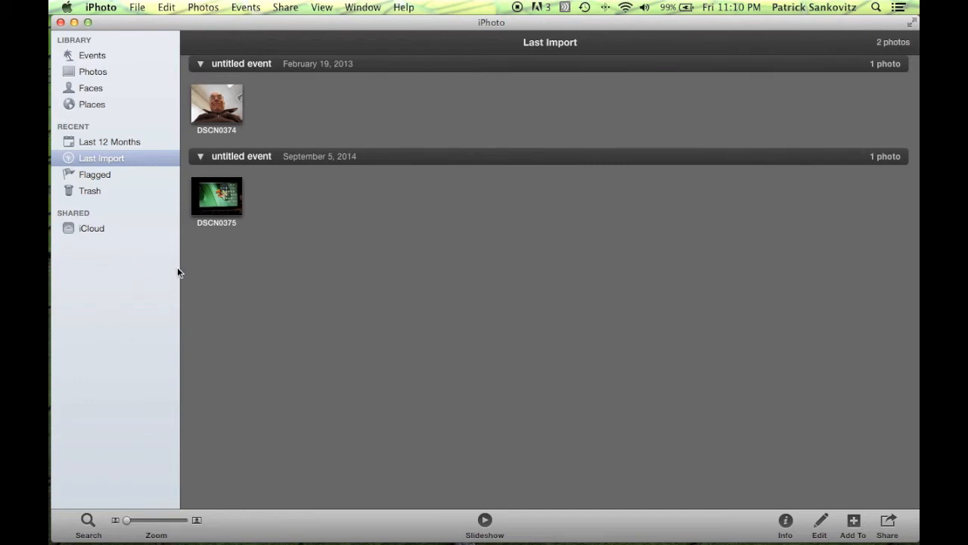
pyautogui.moveTo(111, 279)
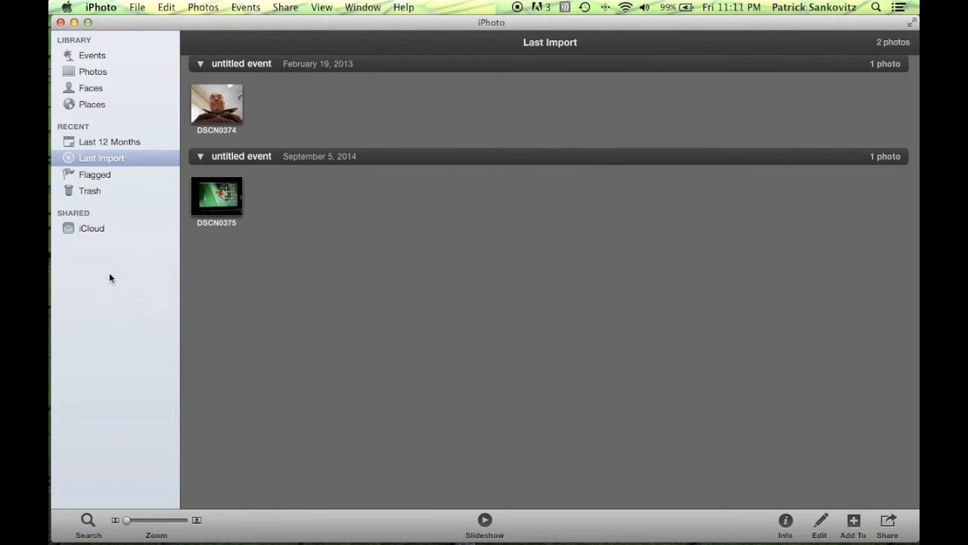
pyautogui.moveTo(109, 300)
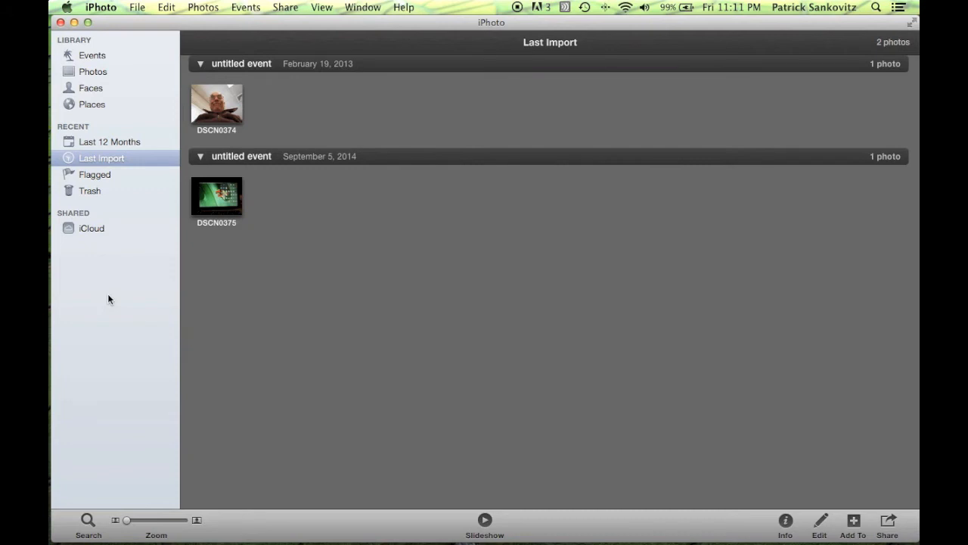
pyautogui.moveTo(399, 195)
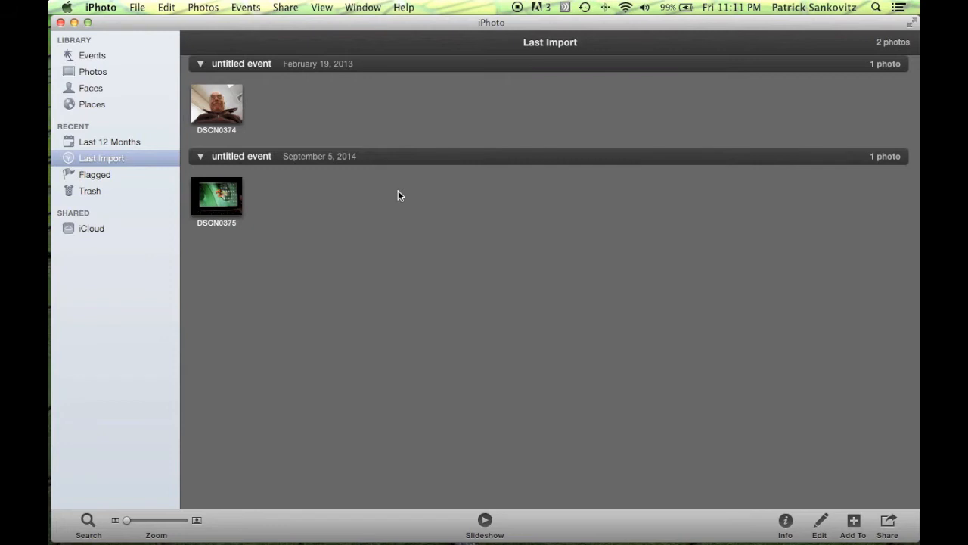
pyautogui.moveTo(366, 260)
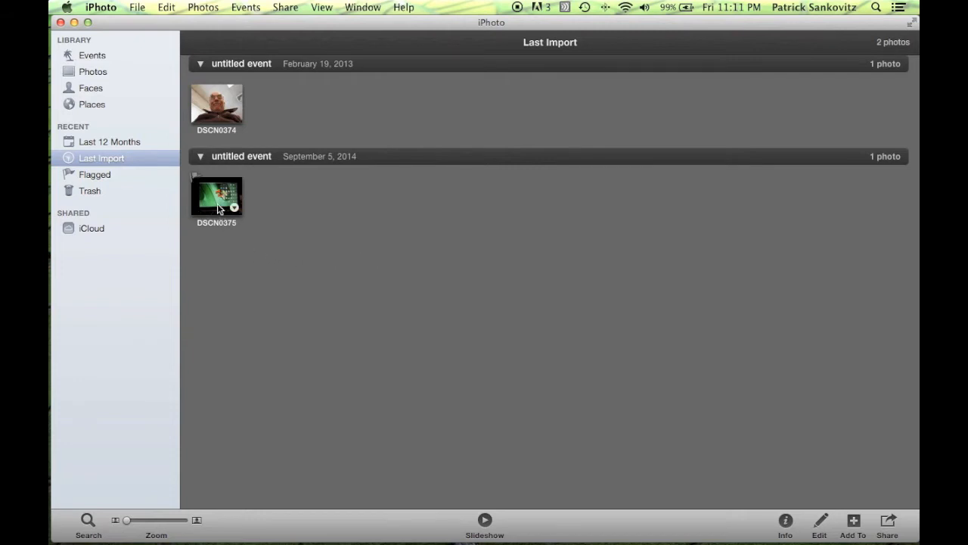
# - Select DSCN0375 and add DSCN0374 so both imported photos are selected
pyautogui.click(216, 197)
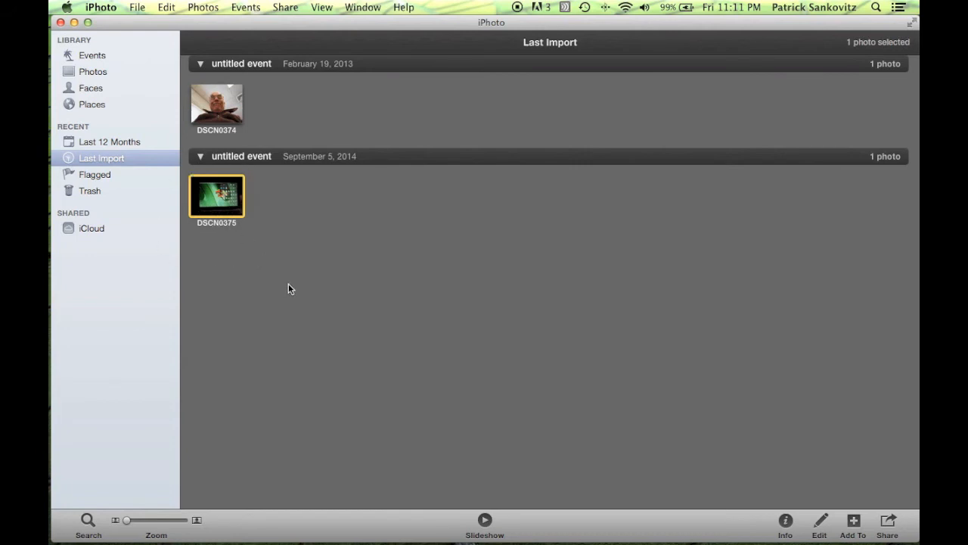
pyautogui.moveTo(325, 306)
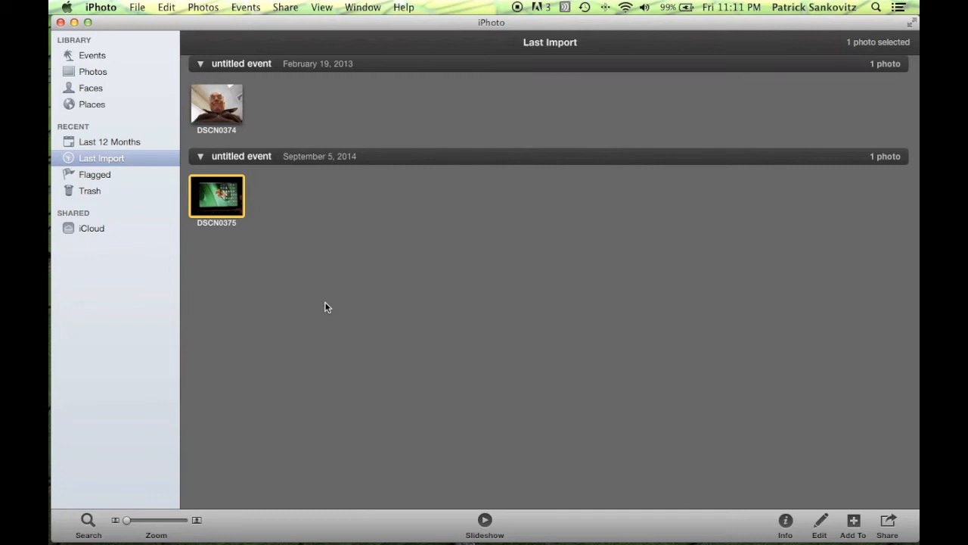
pyautogui.click(216, 103)
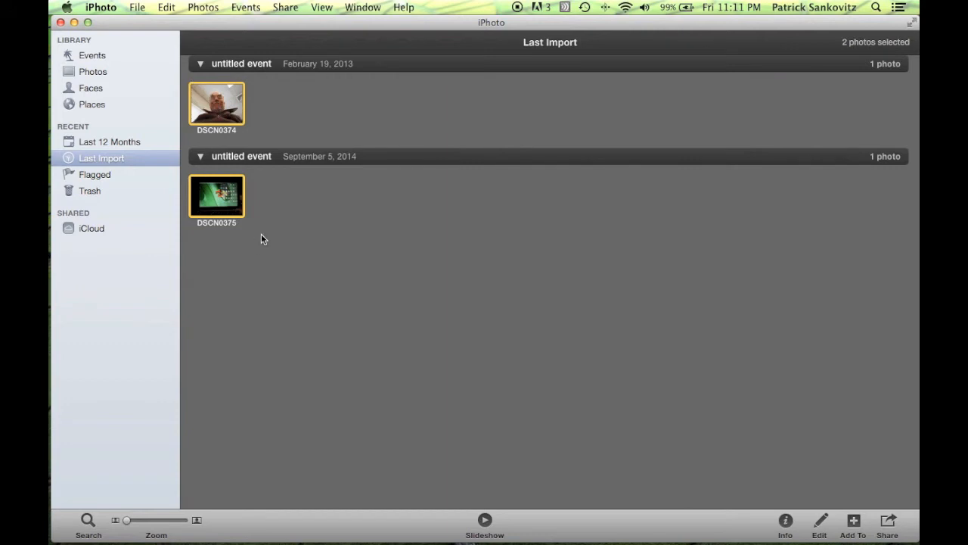
pyautogui.moveTo(227, 179)
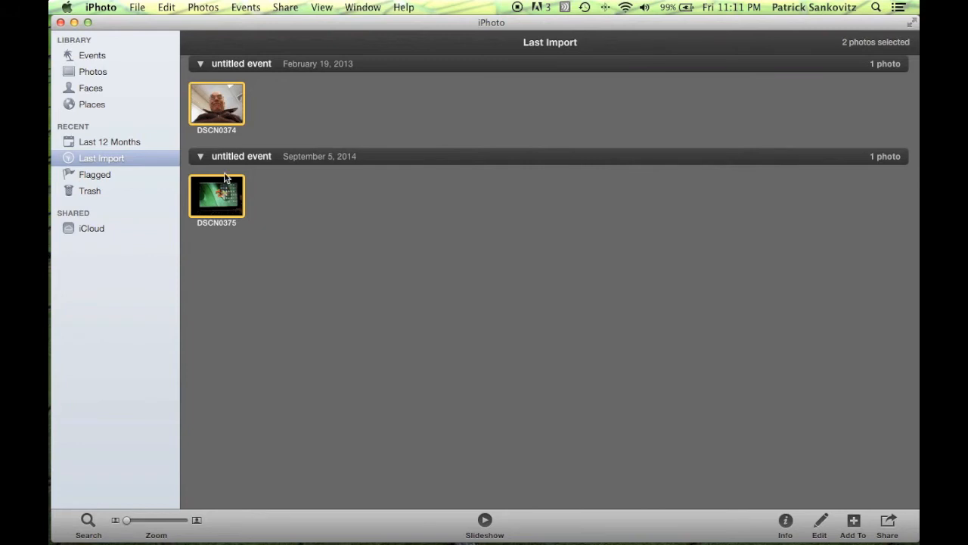
pyautogui.moveTo(254, 180)
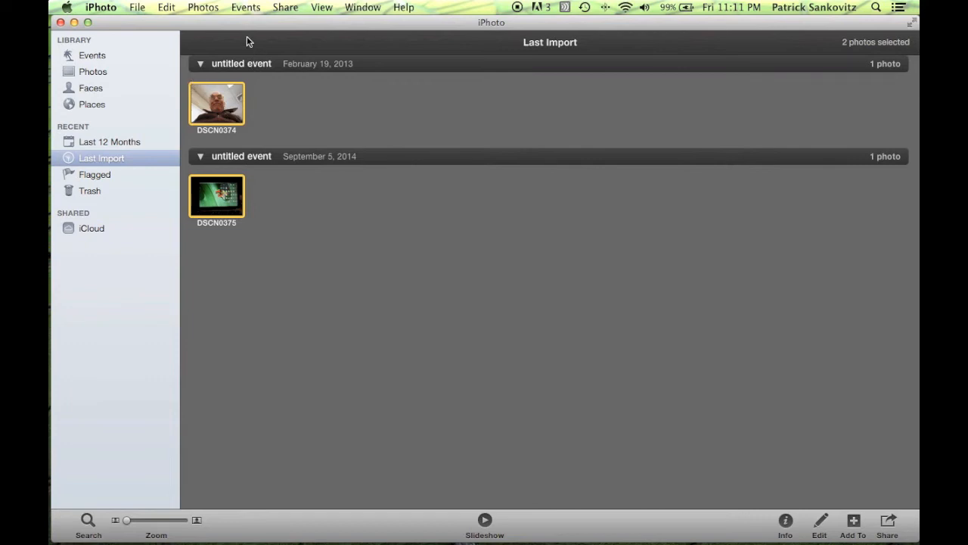
pyautogui.moveTo(348, 18)
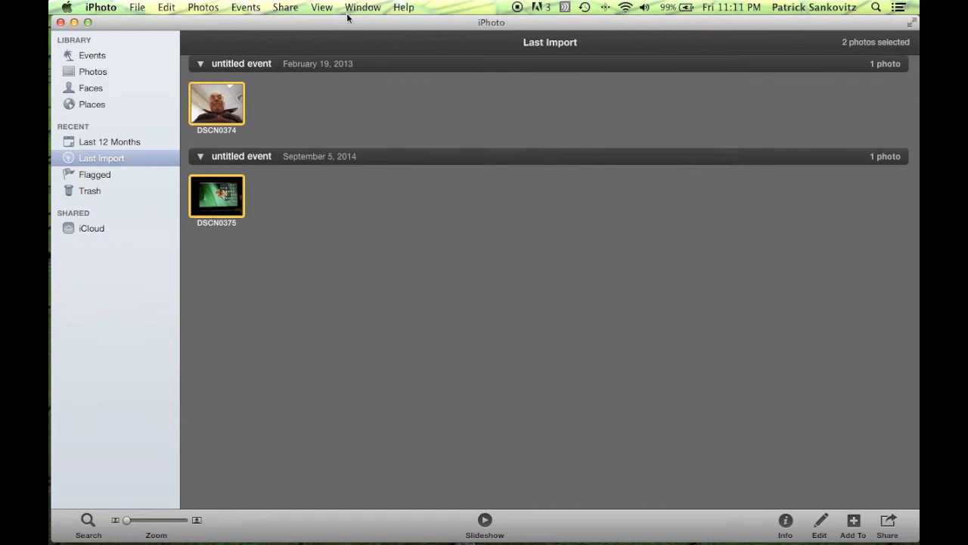
pyautogui.moveTo(287, 3)
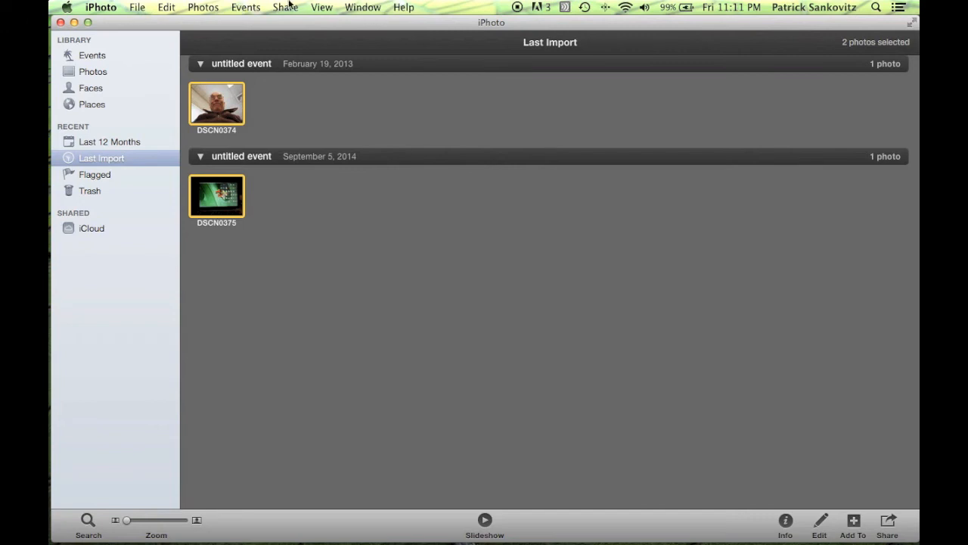
pyautogui.moveTo(285, 18)
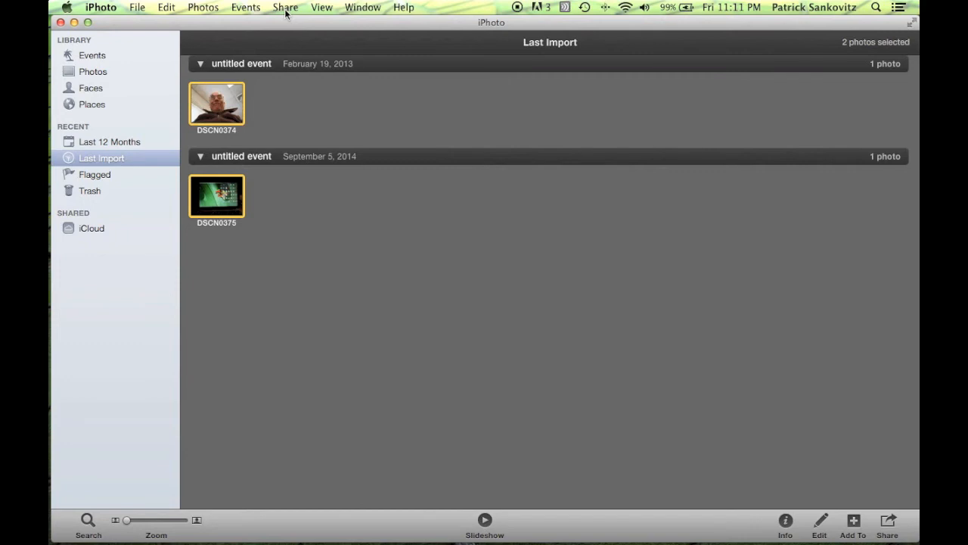
# - Email both selected photos via Share to the suggested recipient address and send
pyautogui.click(284, 6)
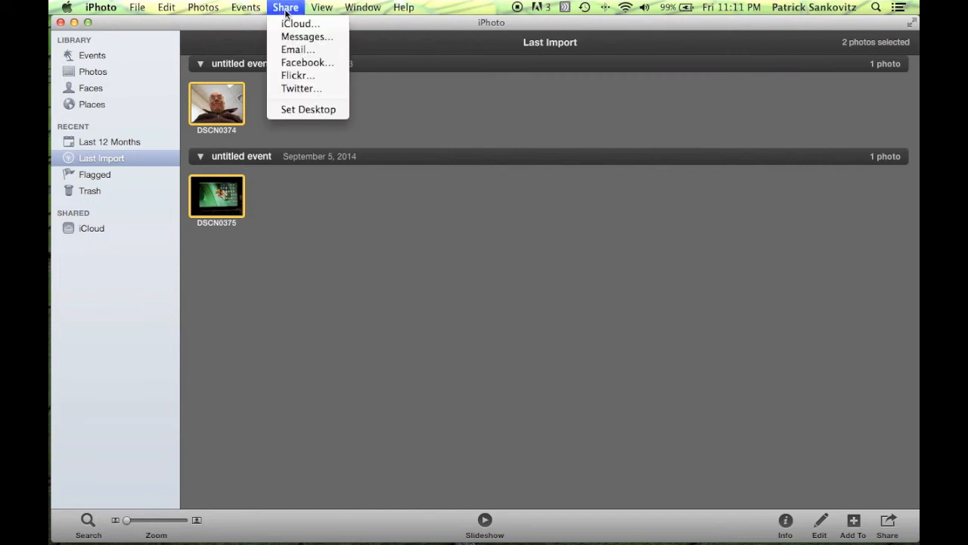
pyautogui.moveTo(297, 48)
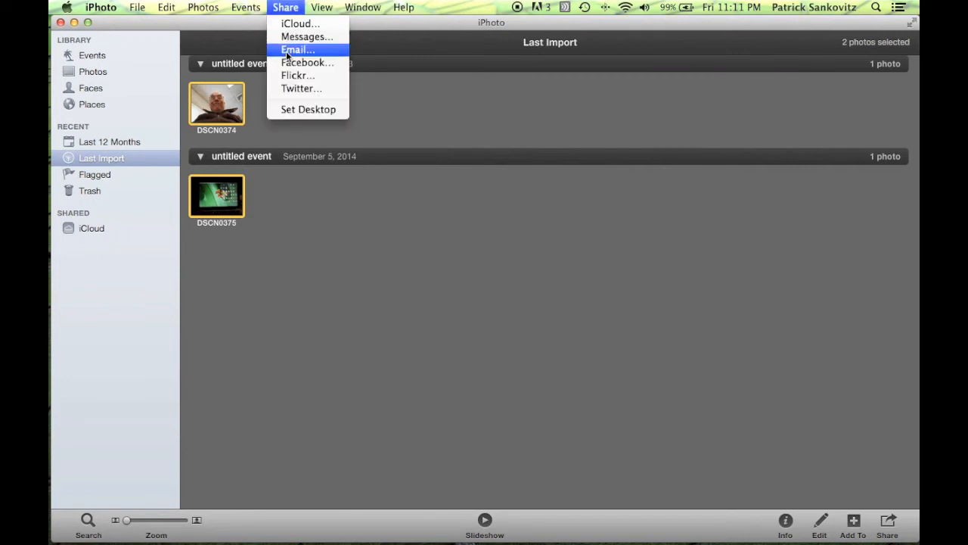
pyautogui.click(296, 48)
pyautogui.write('ewe')
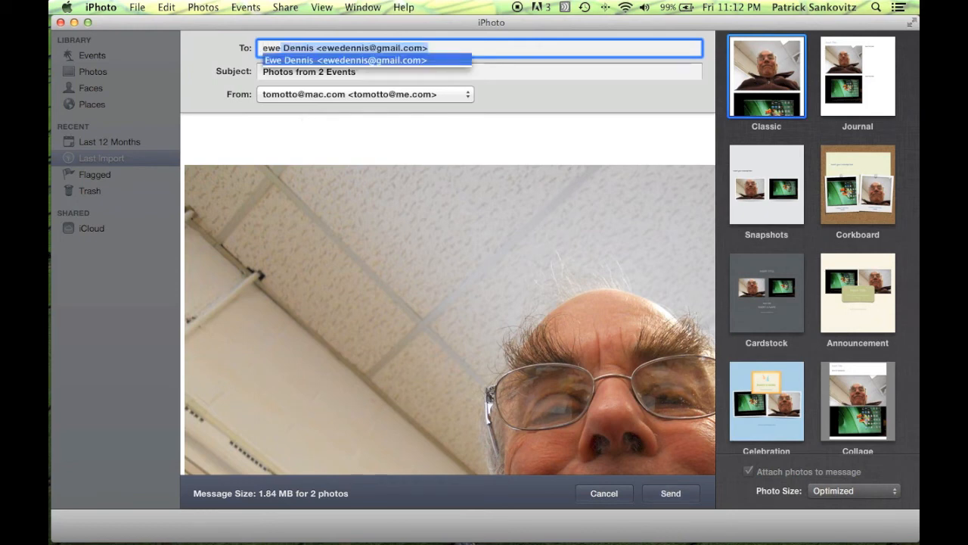
pyautogui.click(345, 61)
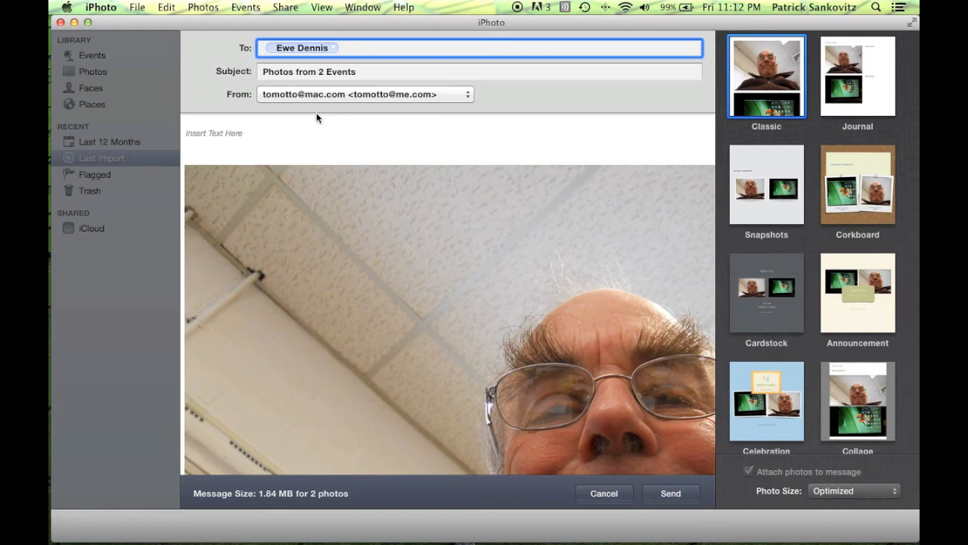
pyautogui.moveTo(645, 530)
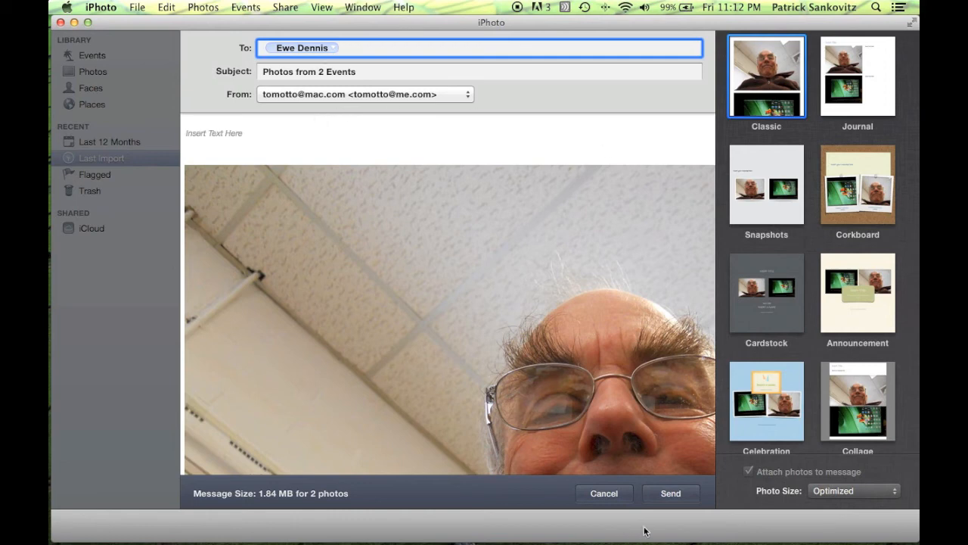
pyautogui.click(671, 493)
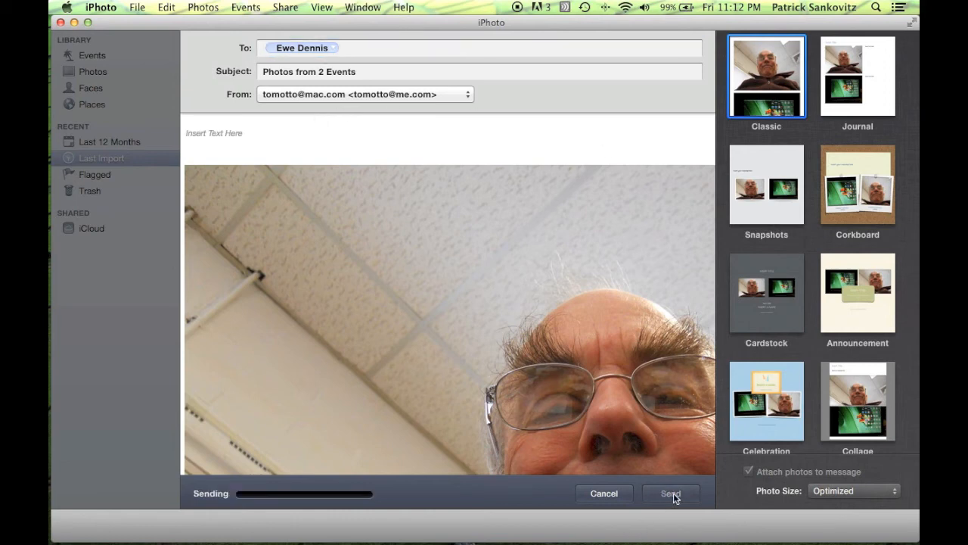
pyautogui.click(670, 493)
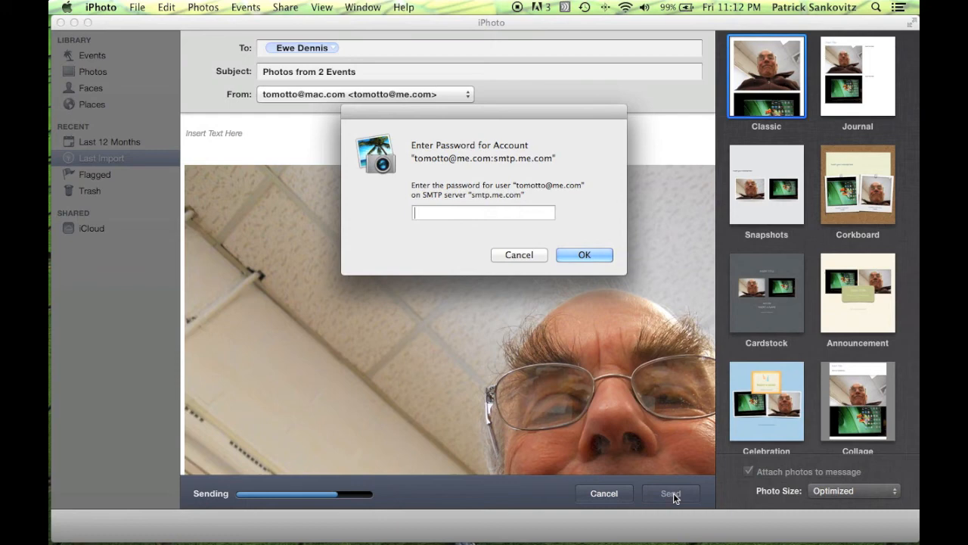
# - Enter the SMTP mail account password and confirm so the email goes out
pyautogui.write('••')
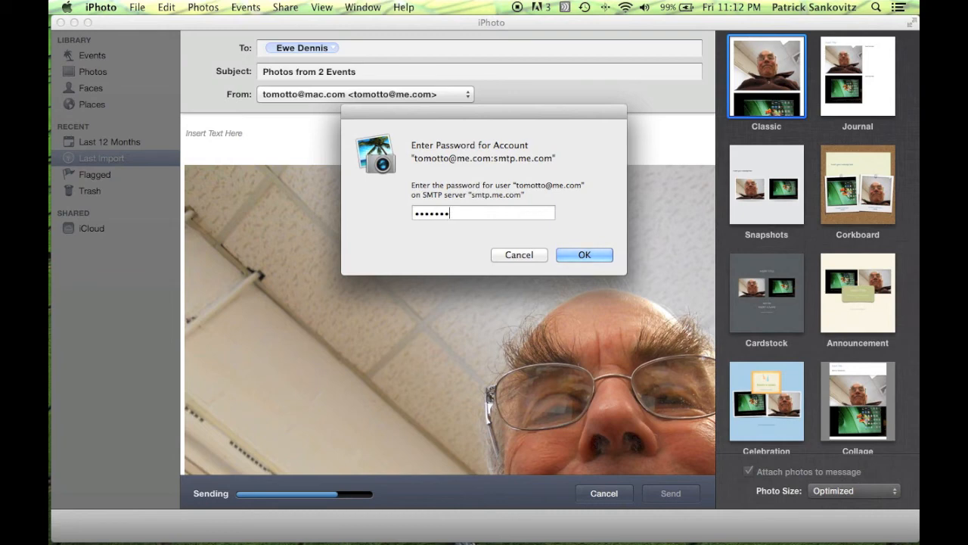
pyautogui.write('•')
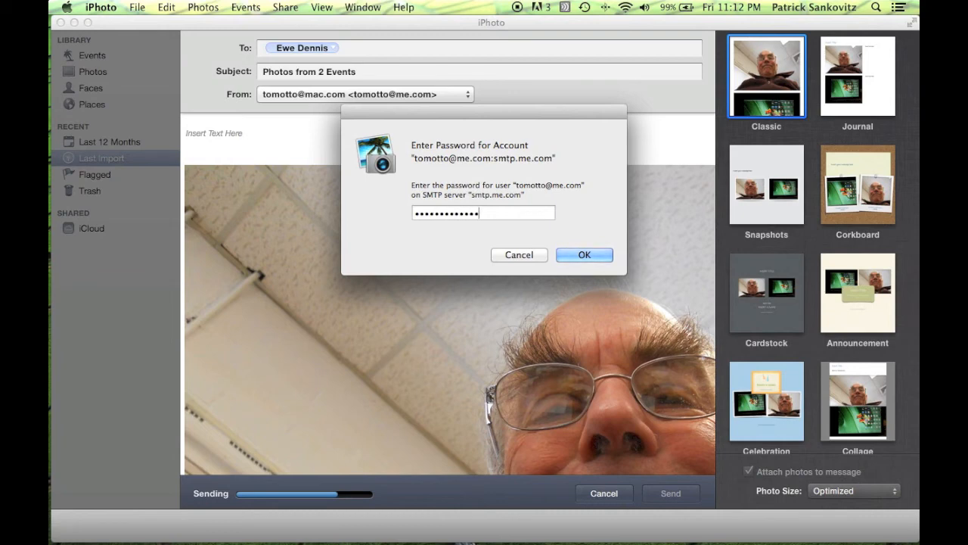
pyautogui.click(584, 254)
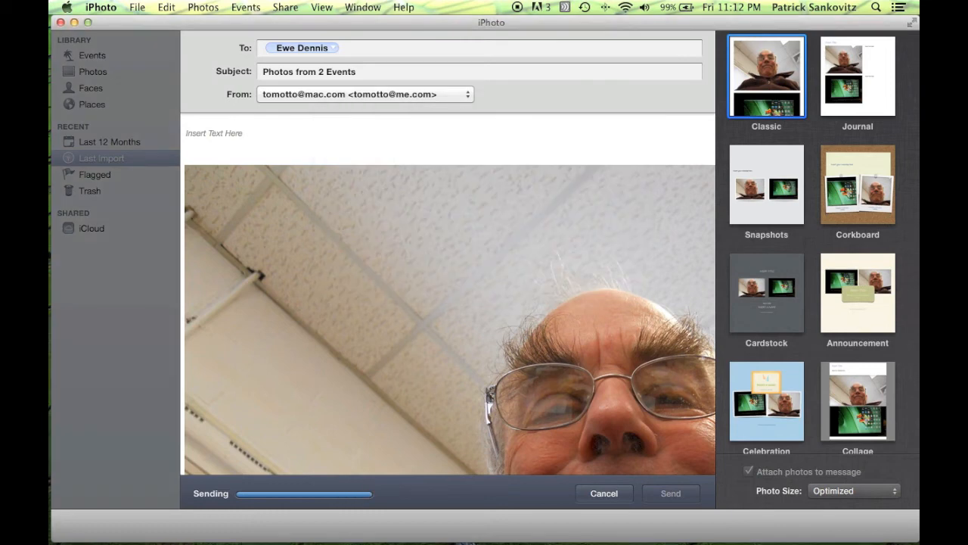
pyautogui.moveTo(507, 539)
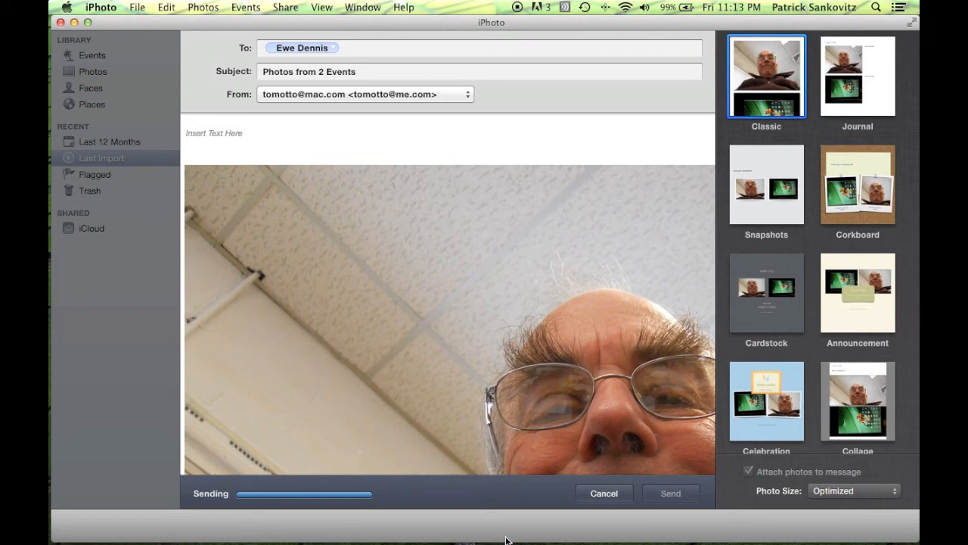
pyautogui.click(671, 493)
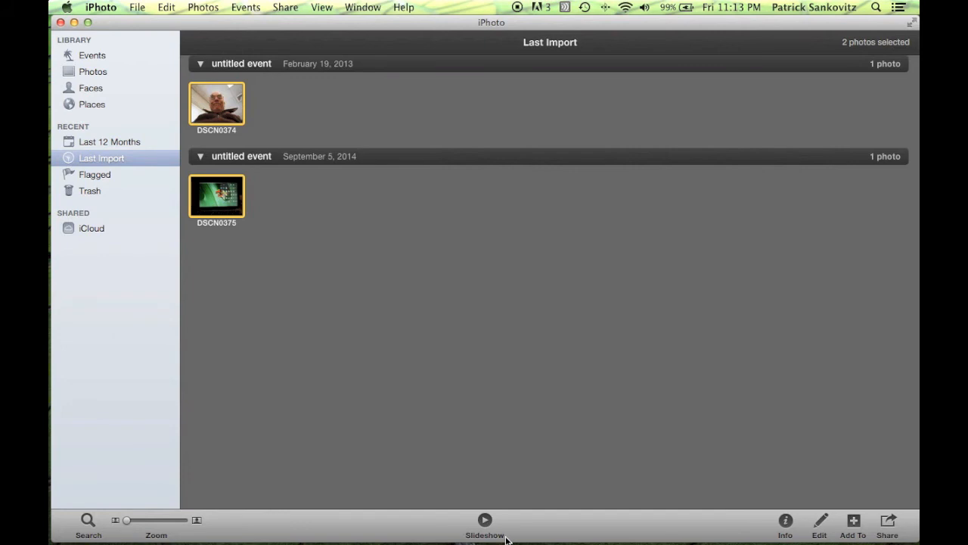
pyautogui.moveTo(255, 180)
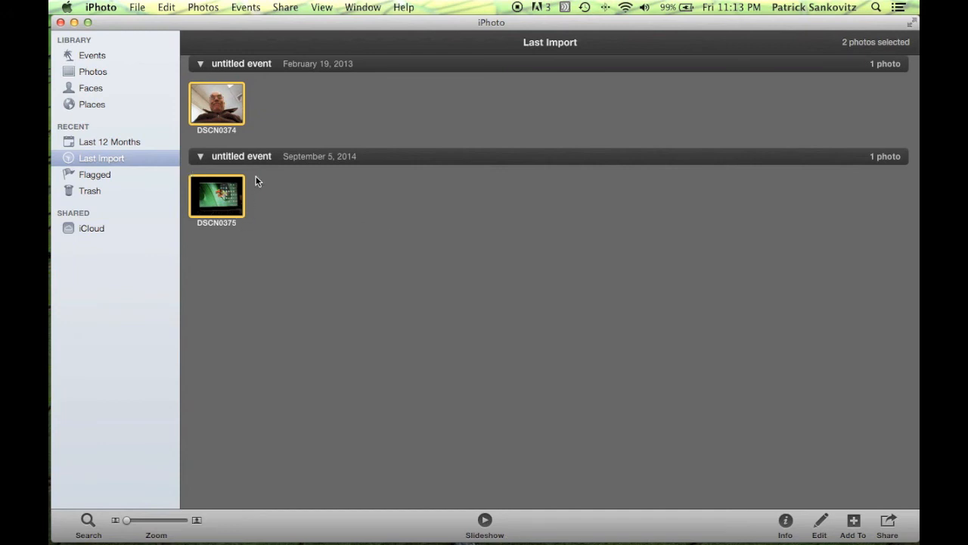
pyautogui.click(216, 103)
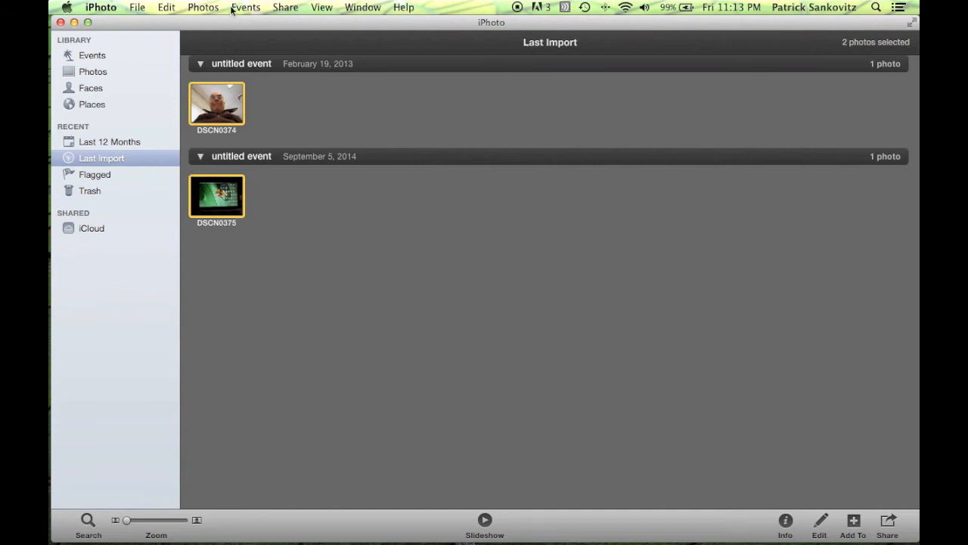
pyautogui.moveTo(151, 6)
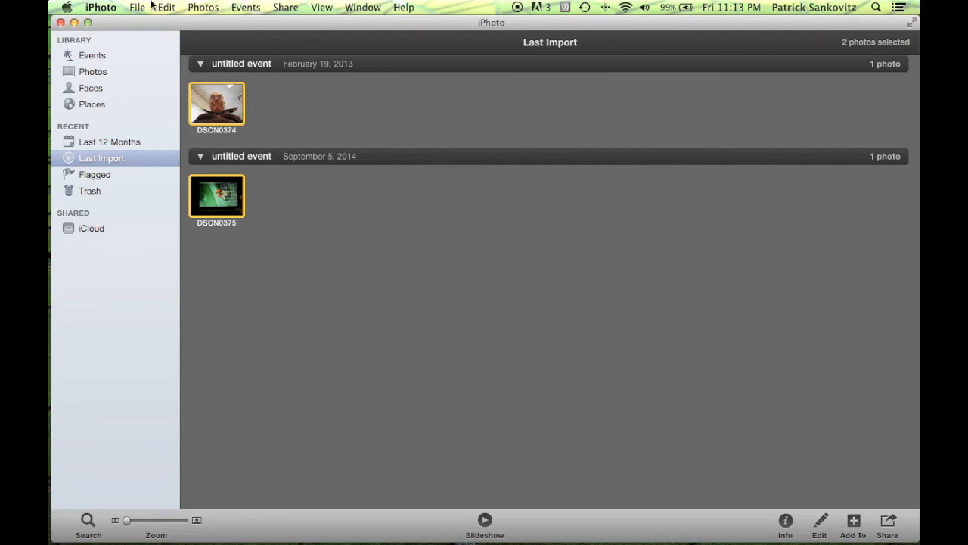
# - Start an export of the two photos with the file kind set to Original
pyautogui.click(136, 6)
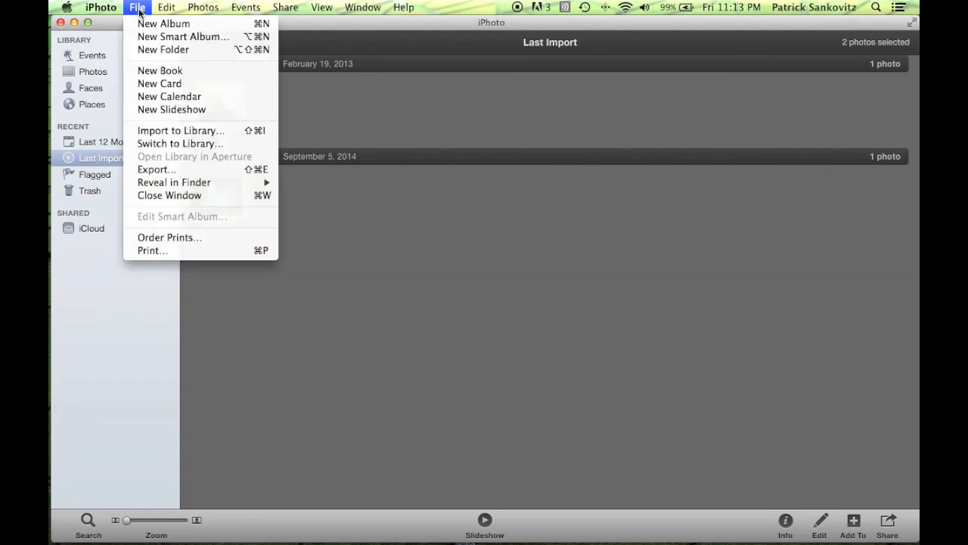
pyautogui.moveTo(157, 170)
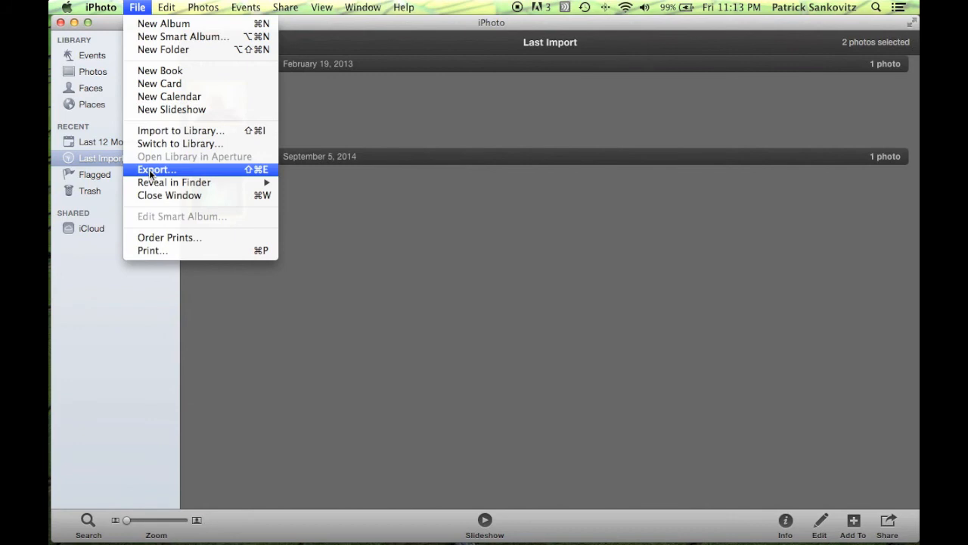
pyautogui.click(157, 169)
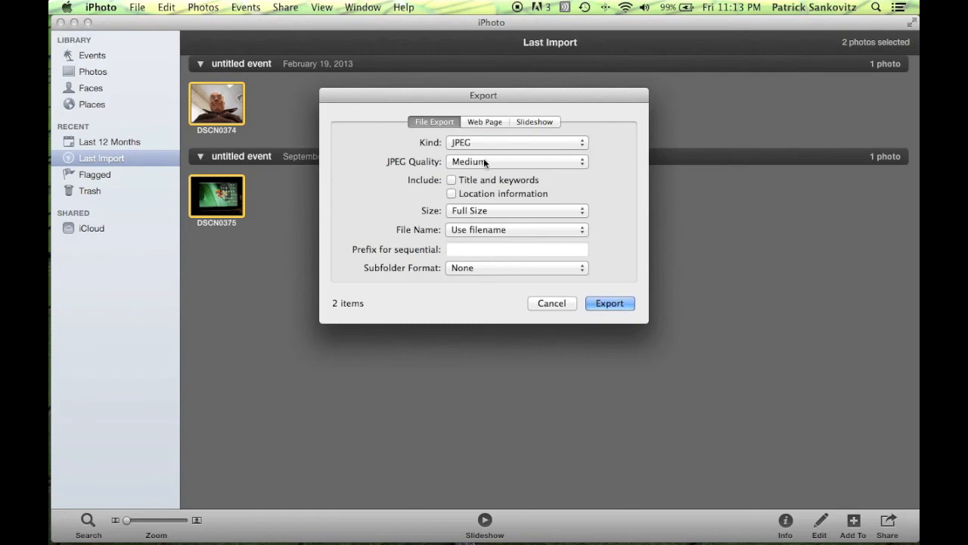
pyautogui.moveTo(521, 155)
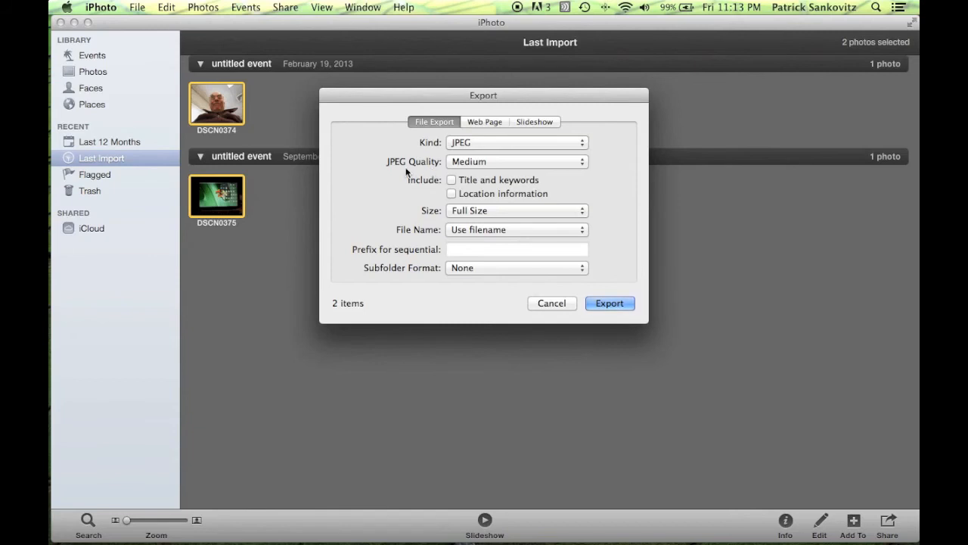
pyautogui.moveTo(436, 155)
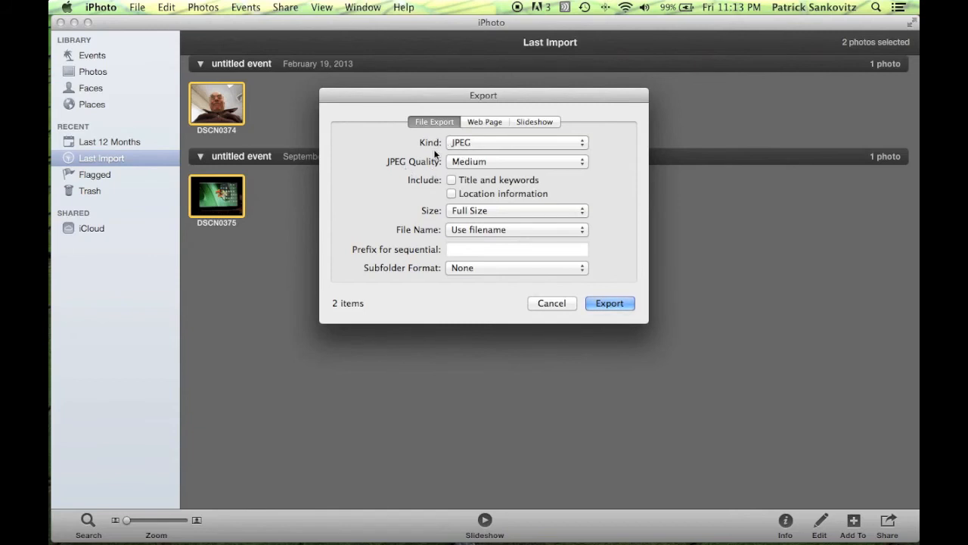
pyautogui.moveTo(590, 151)
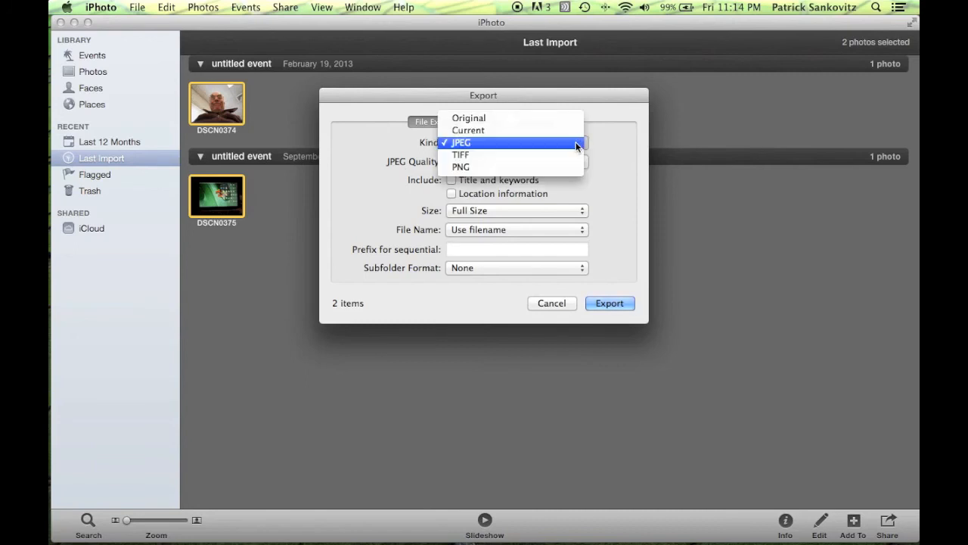
pyautogui.moveTo(469, 118)
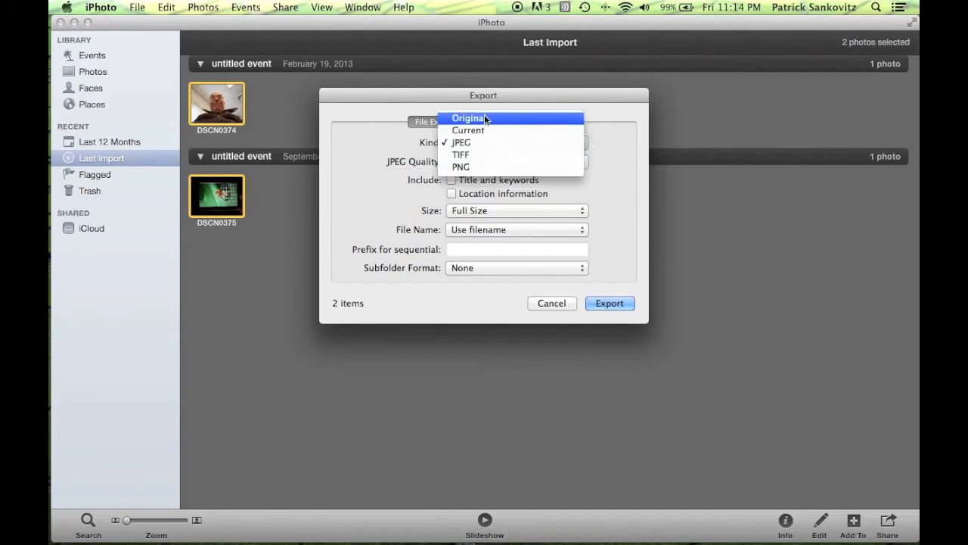
pyautogui.click(467, 118)
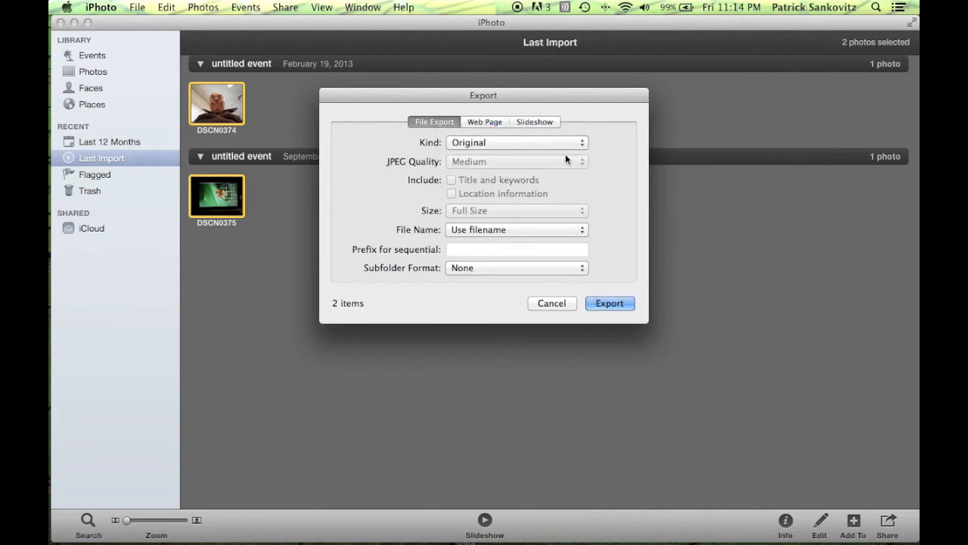
pyautogui.moveTo(473, 194)
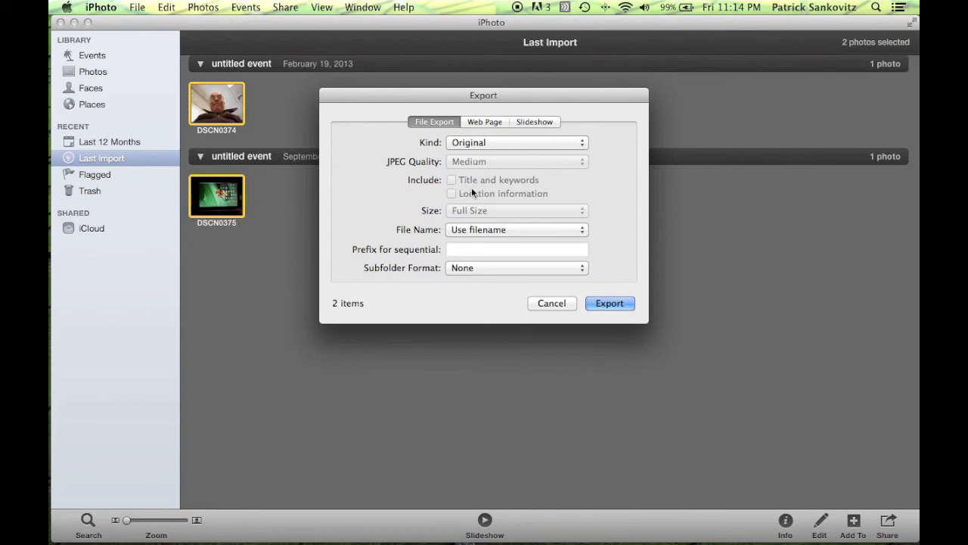
pyautogui.moveTo(575, 234)
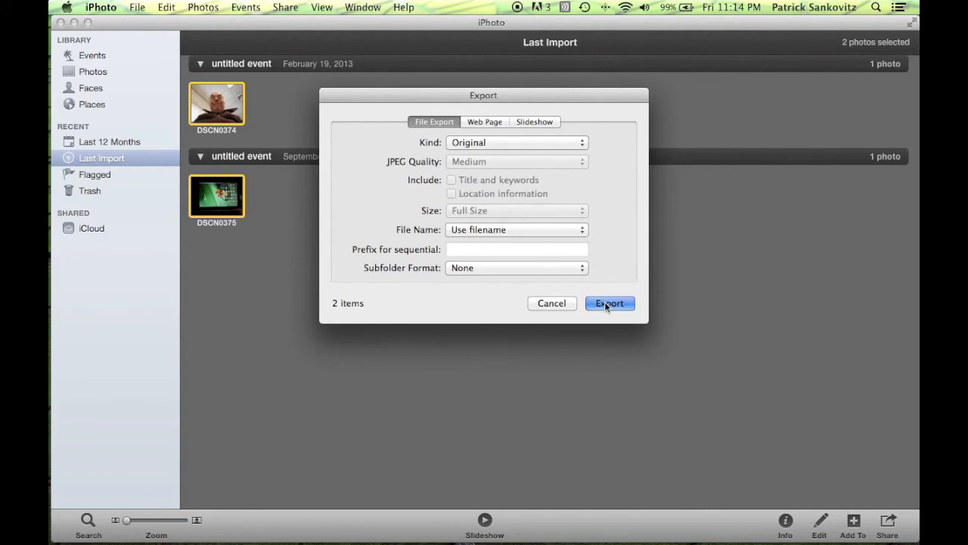
# - Export both original photo files to the Desktop folder
pyautogui.click(610, 302)
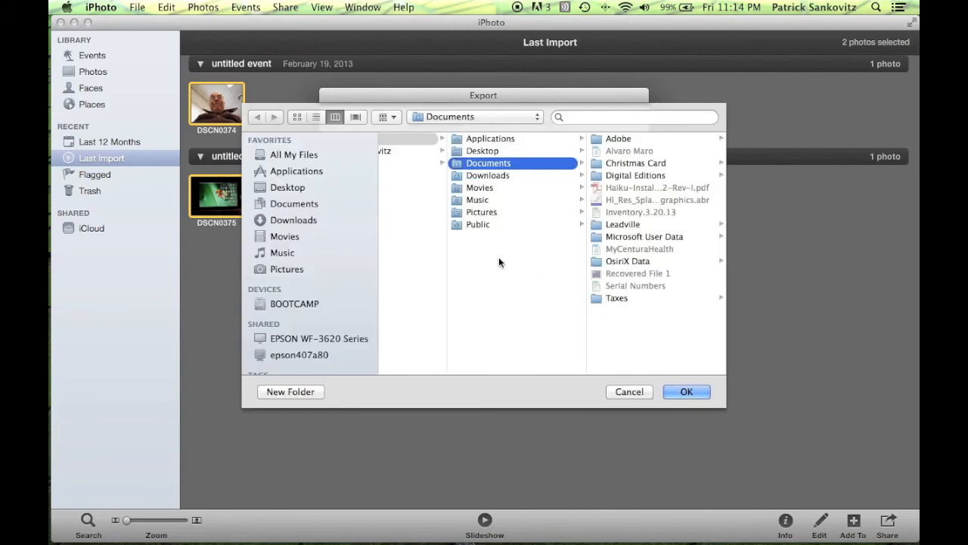
pyautogui.moveTo(481, 251)
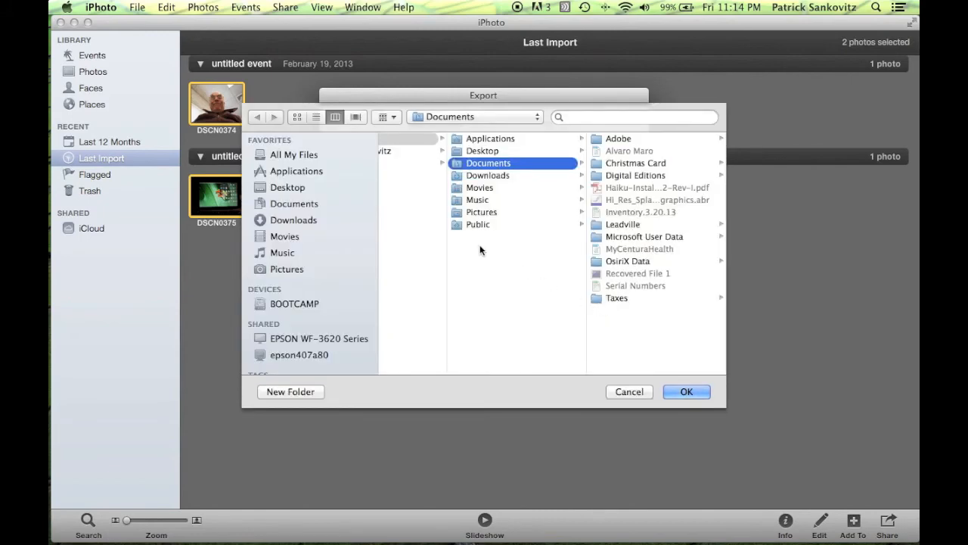
pyautogui.moveTo(481, 151)
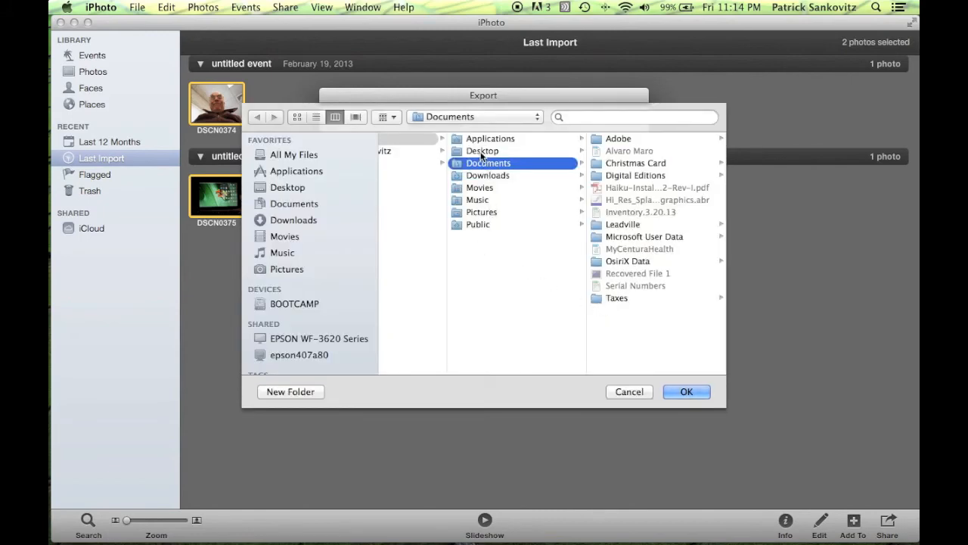
pyautogui.click(482, 152)
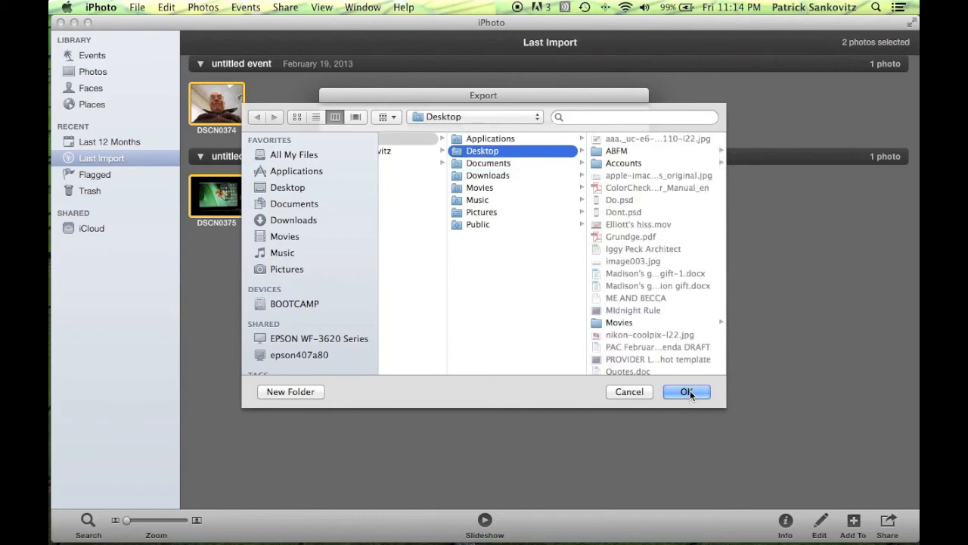
pyautogui.click(685, 390)
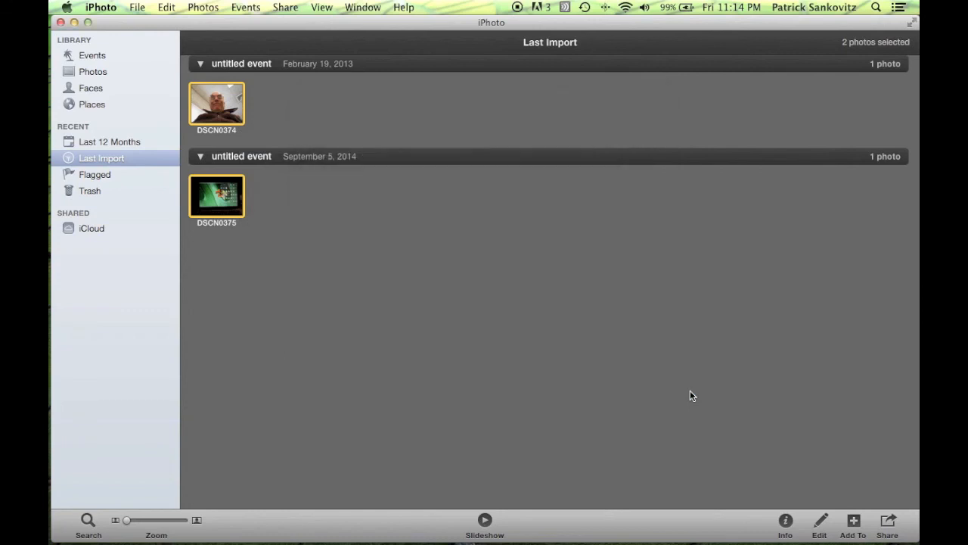
pyautogui.moveTo(110, 58)
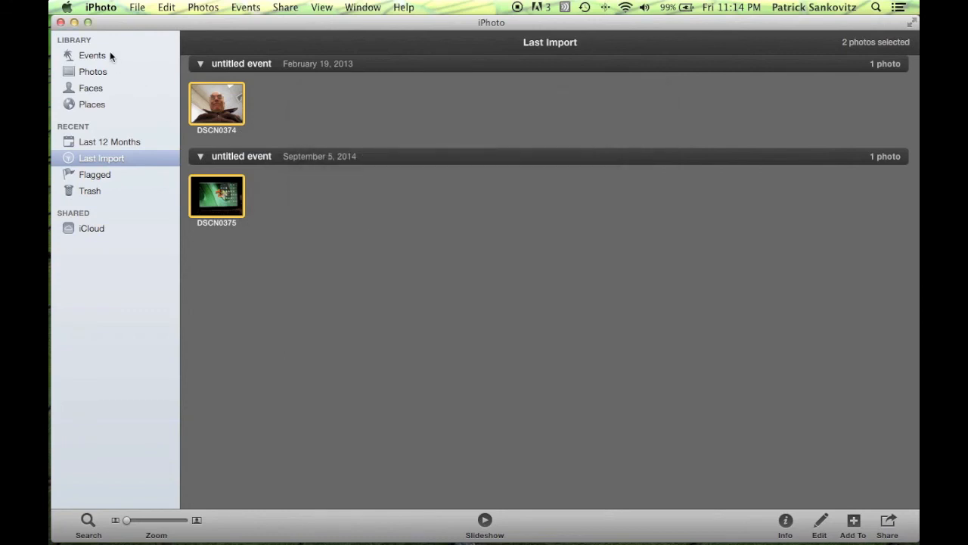
pyautogui.moveTo(100, 8)
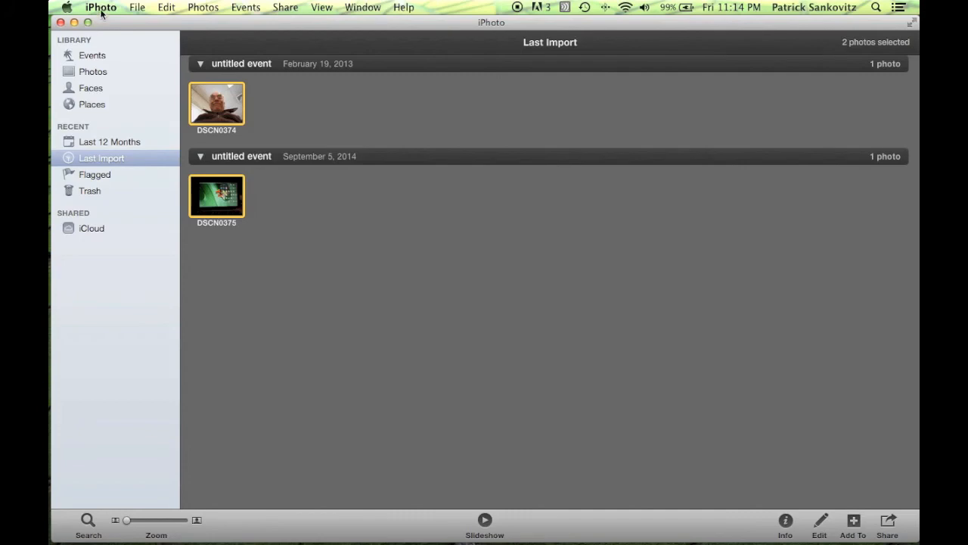
# - Hide iPhoto and pick out the two exported DSC JPG files on the desktop
pyautogui.click(100, 6)
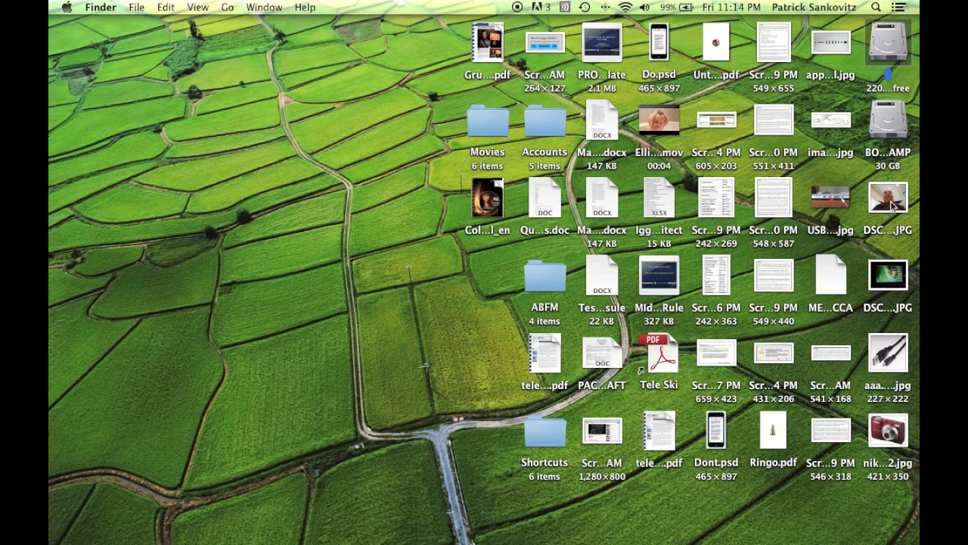
pyautogui.click(887, 275)
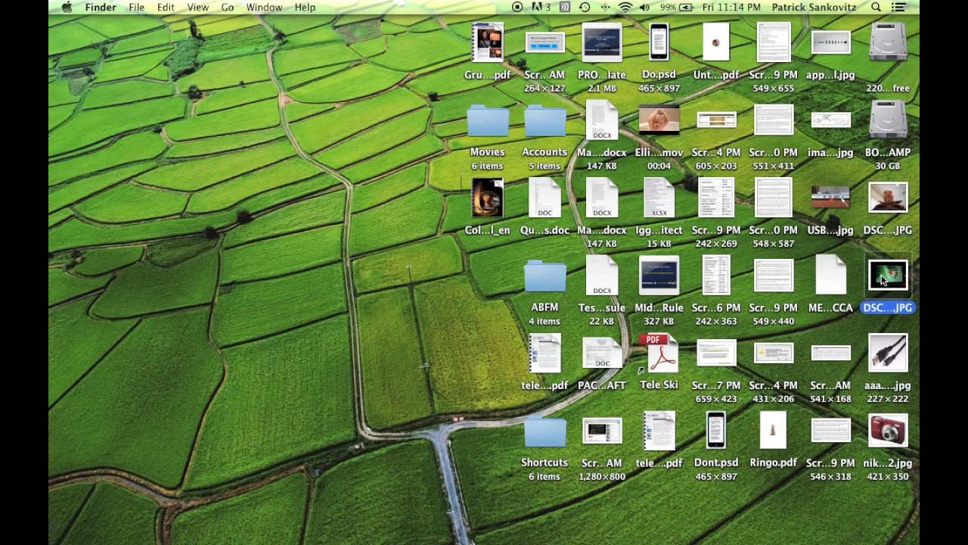
pyautogui.click(887, 198)
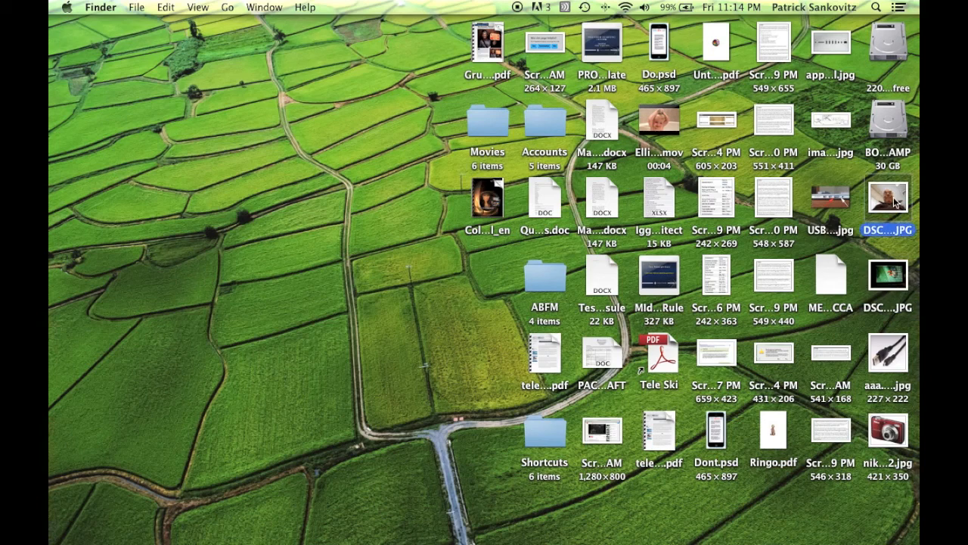
pyautogui.moveTo(885, 285)
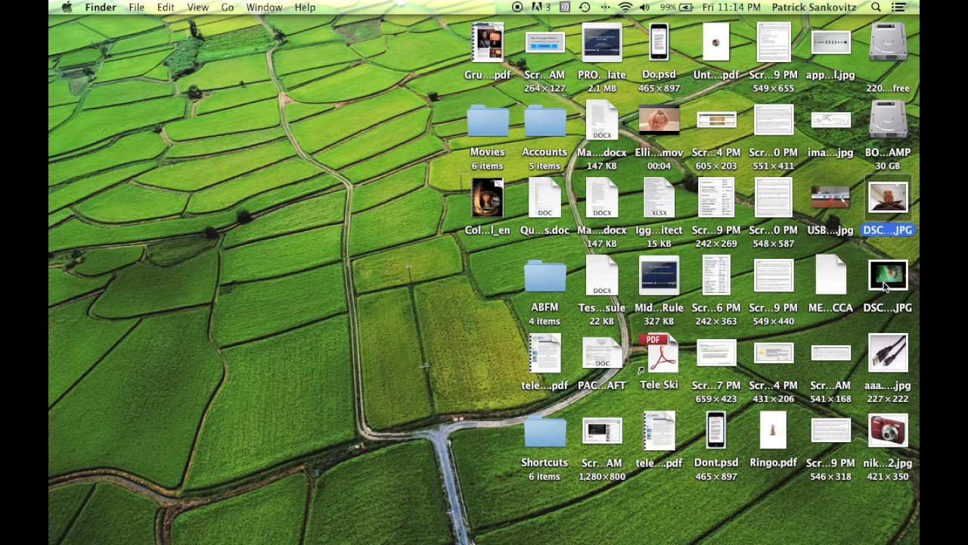
pyautogui.moveTo(893, 193)
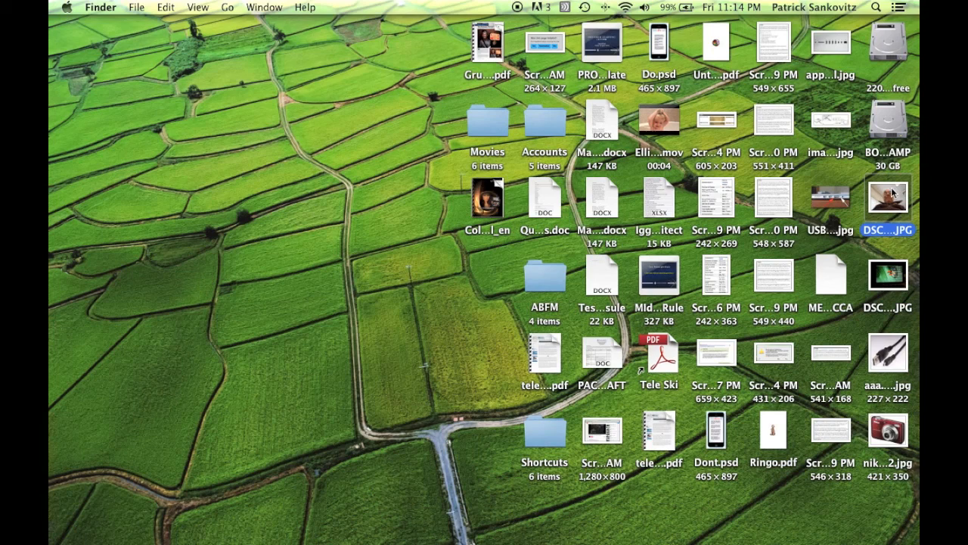
pyautogui.moveTo(900, 286)
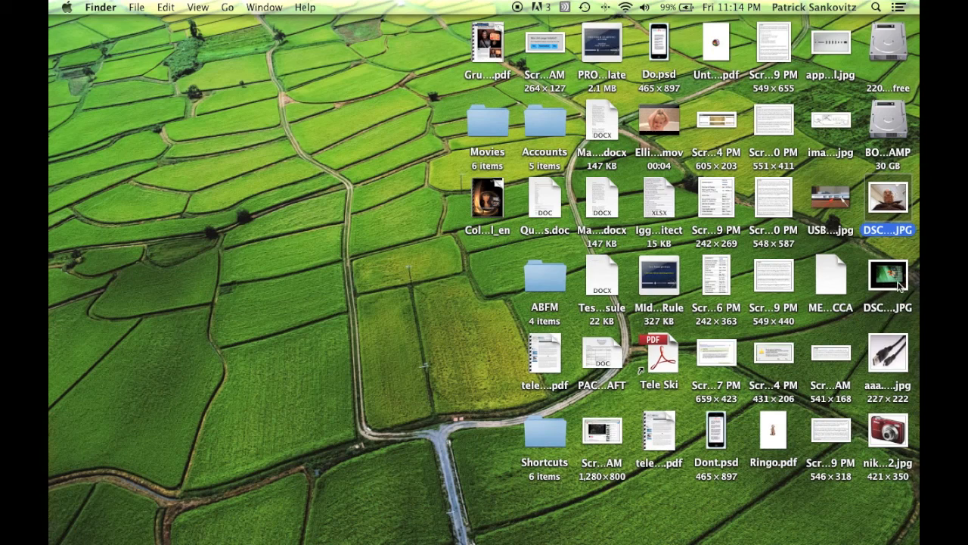
pyautogui.moveTo(890, 205)
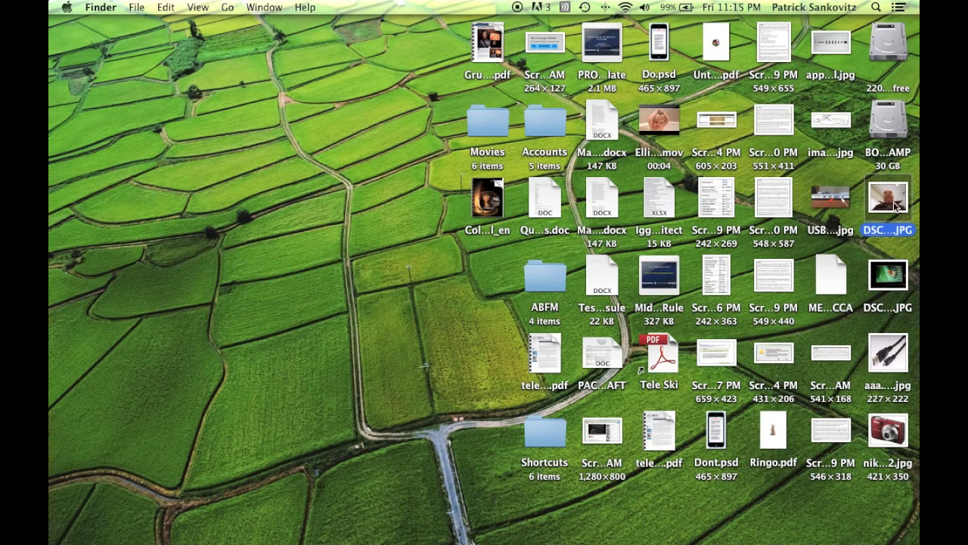
pyautogui.moveTo(881, 278)
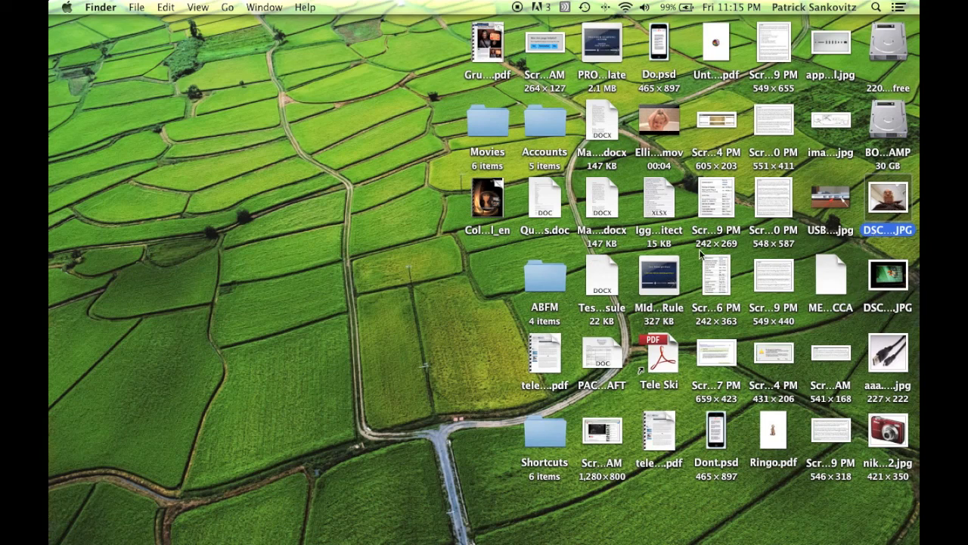
pyautogui.moveTo(599, 235)
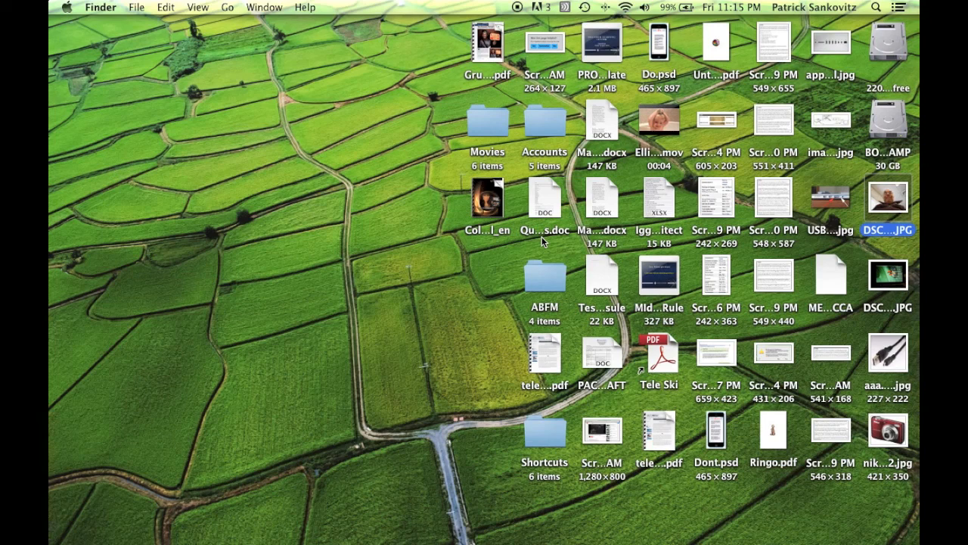
pyautogui.moveTo(432, 278)
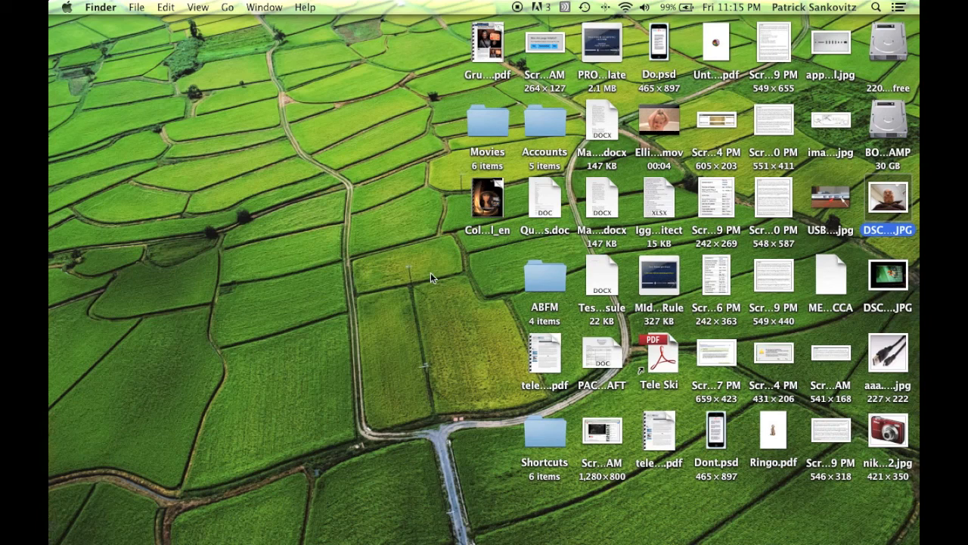
pyautogui.moveTo(886, 271)
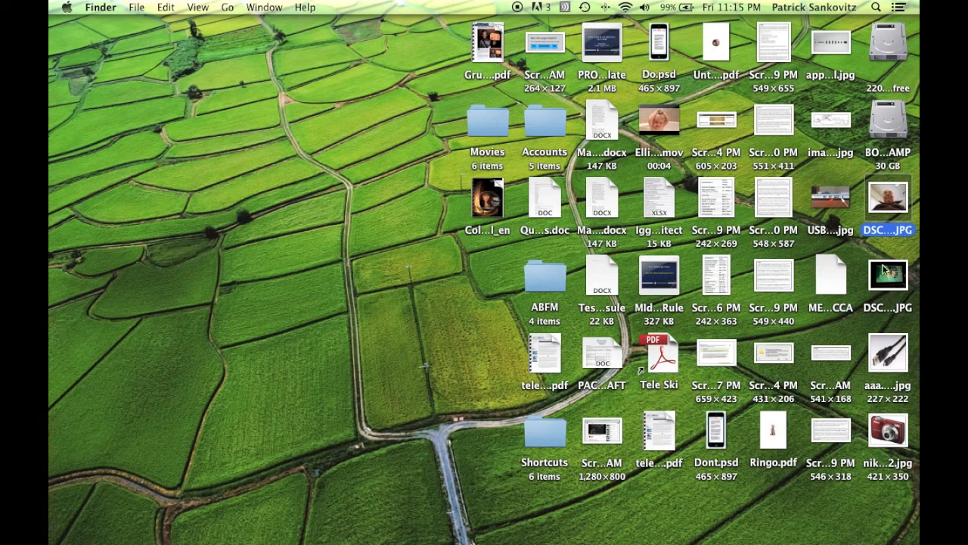
pyautogui.moveTo(887, 287)
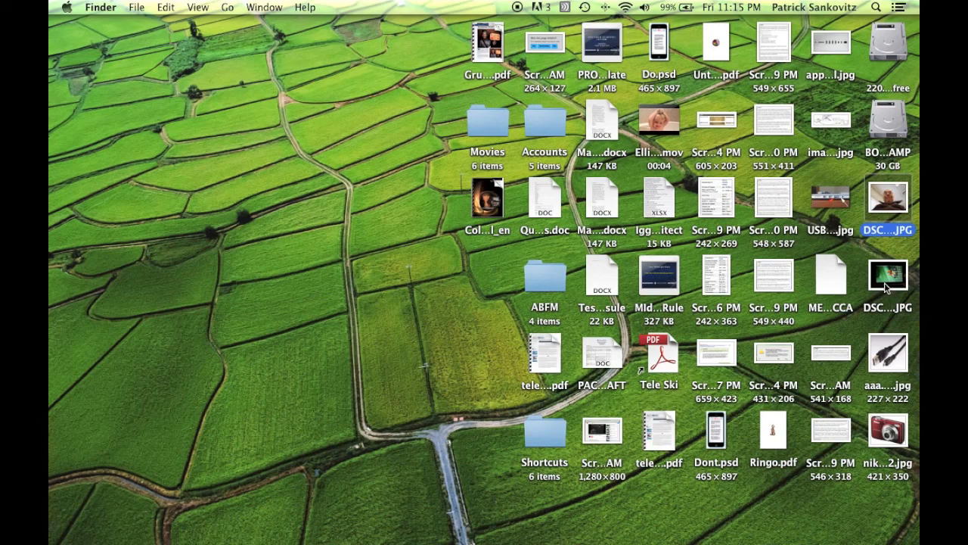
pyautogui.moveTo(885, 220)
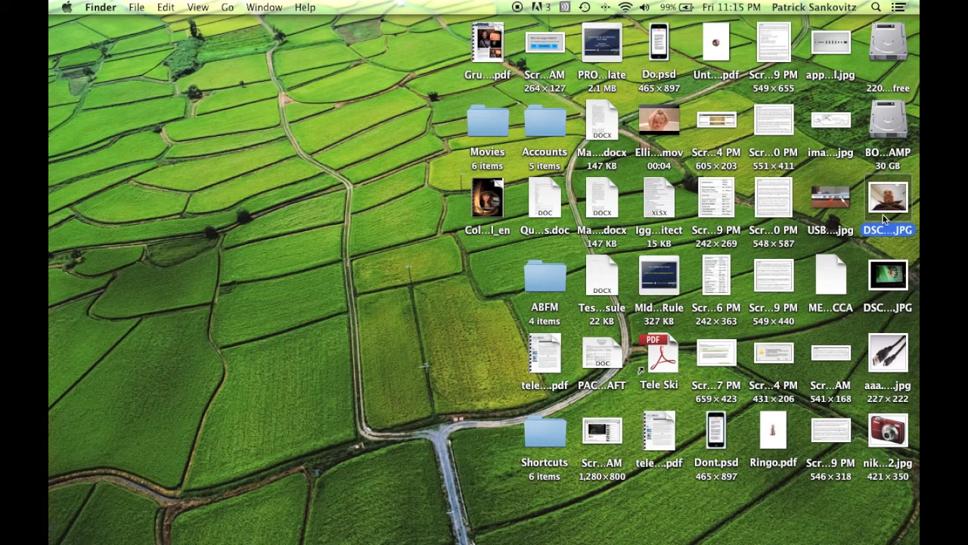
pyautogui.moveTo(881, 194)
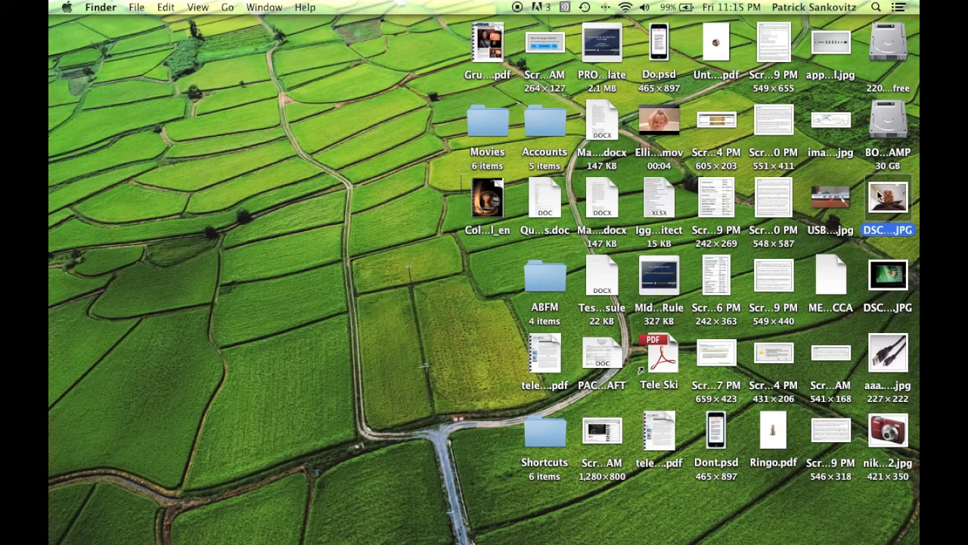